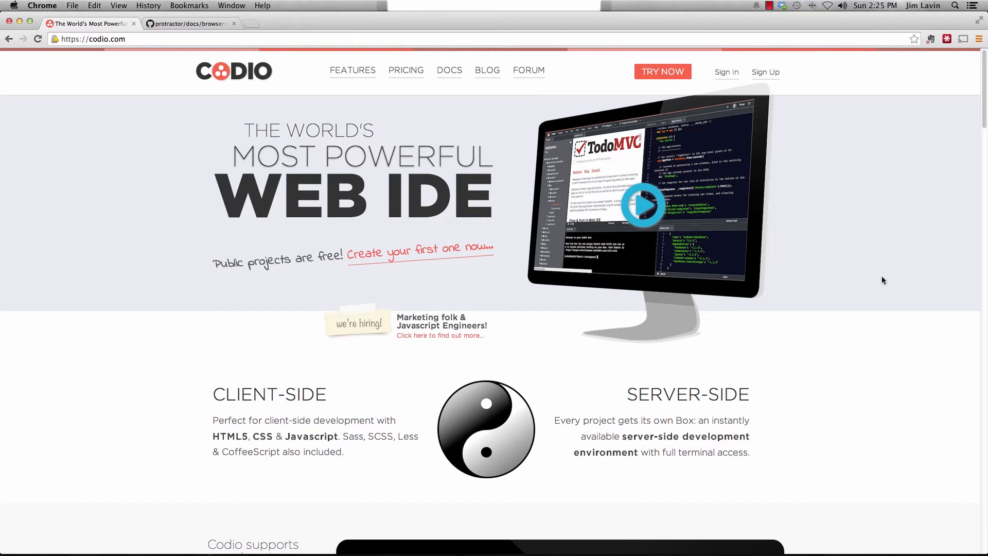
# Browse down the Codio site, view the pricing plans, then head to Sign In
pyautogui.scroll(-3)
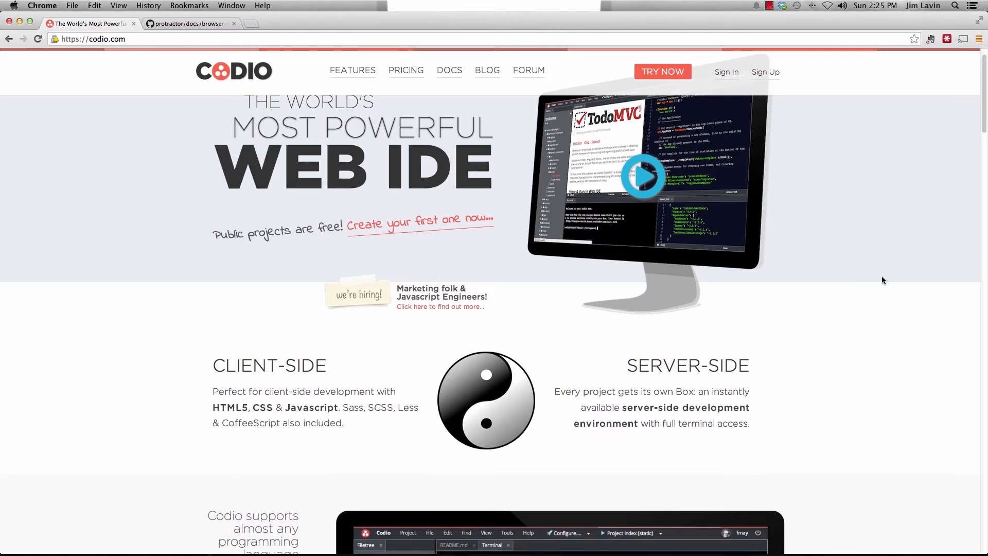
pyautogui.scroll(-3)
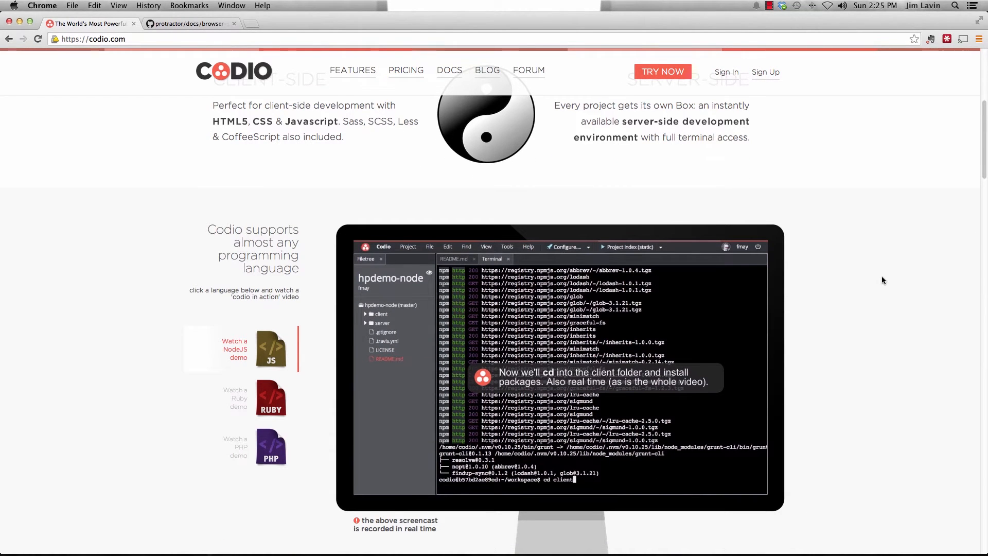
pyautogui.scroll(-3)
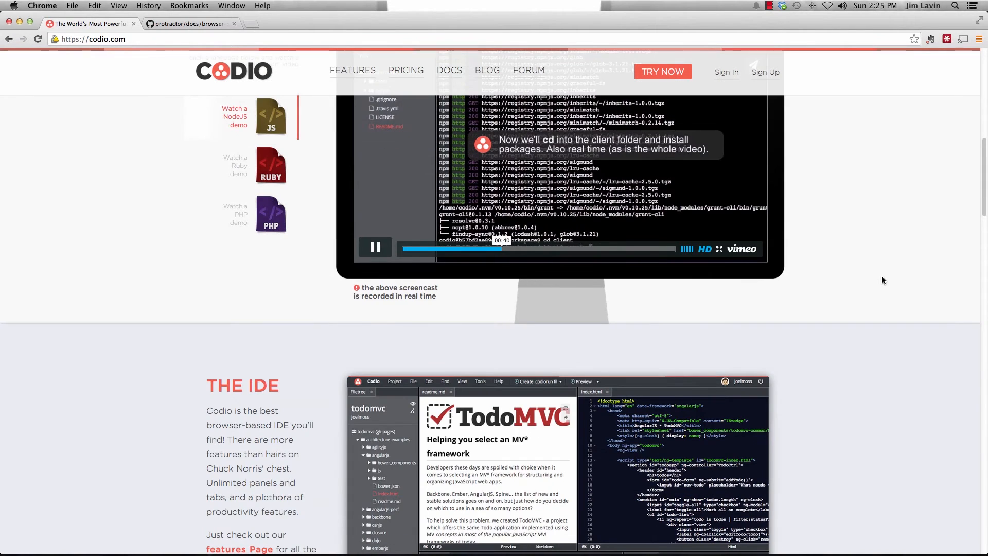
pyautogui.scroll(-3)
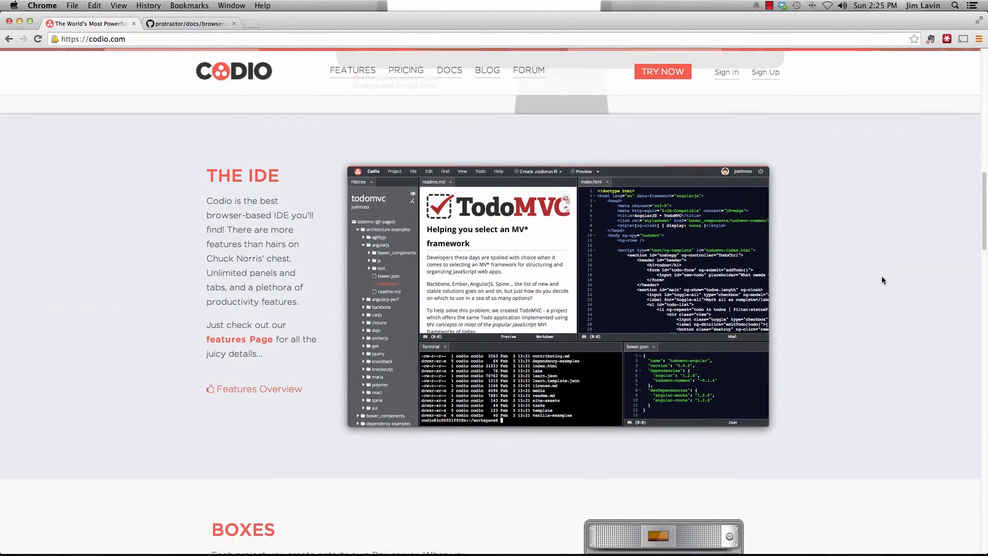
pyautogui.scroll(-3)
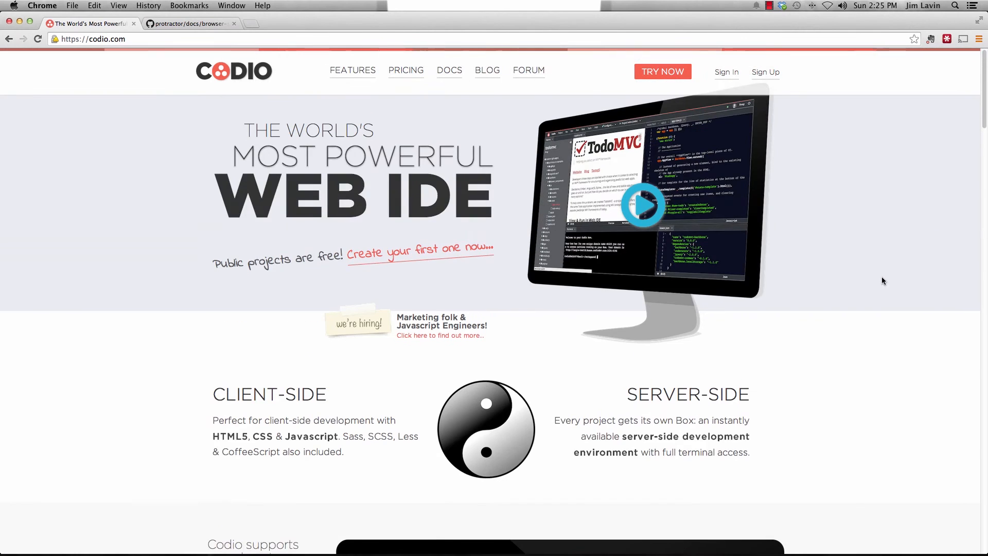
pyautogui.moveTo(781, 75)
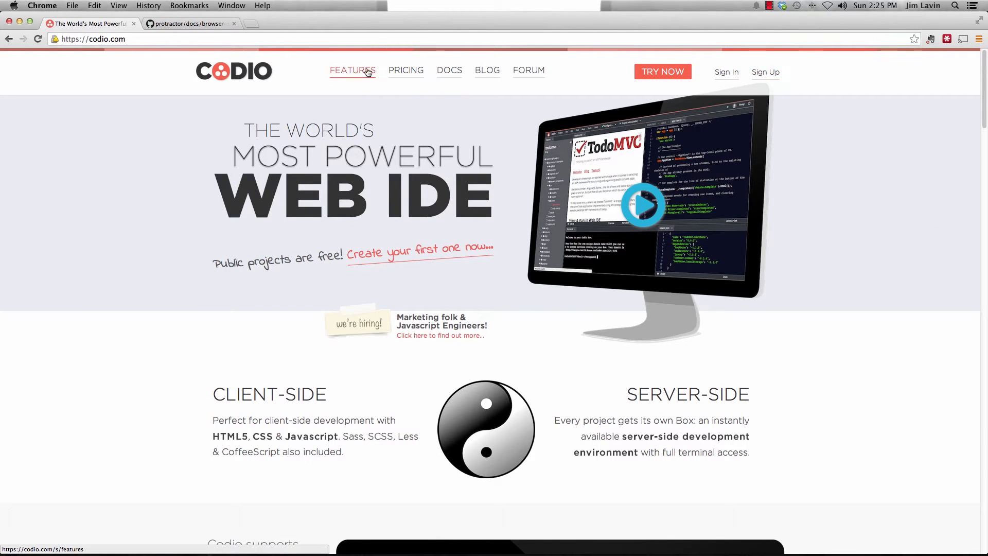
pyautogui.click(405, 70)
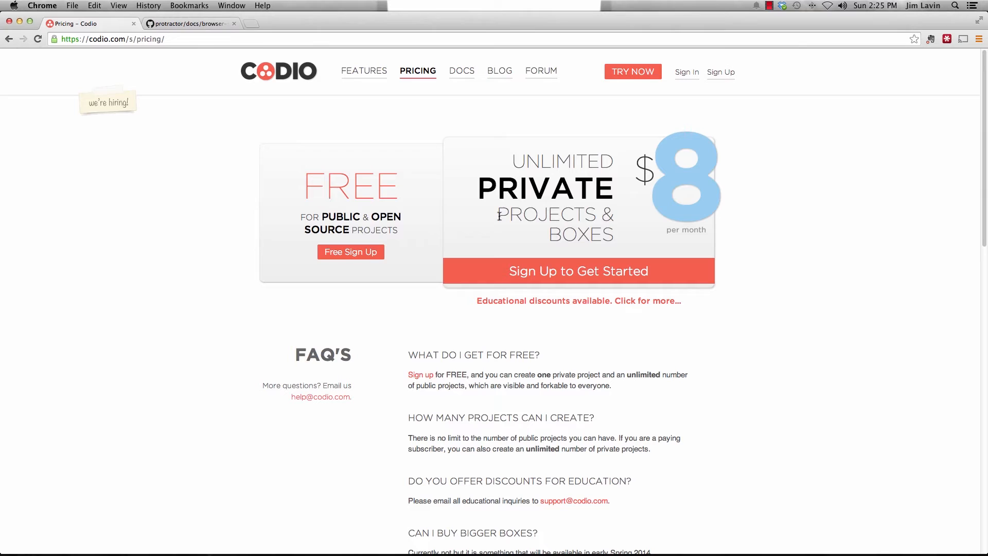
pyautogui.moveTo(480, 208)
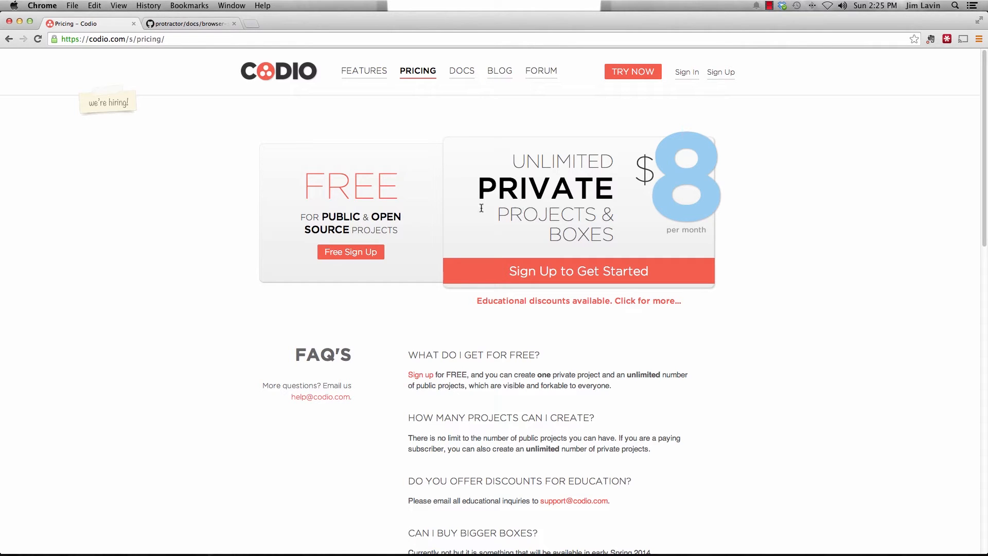
pyautogui.moveTo(657, 118)
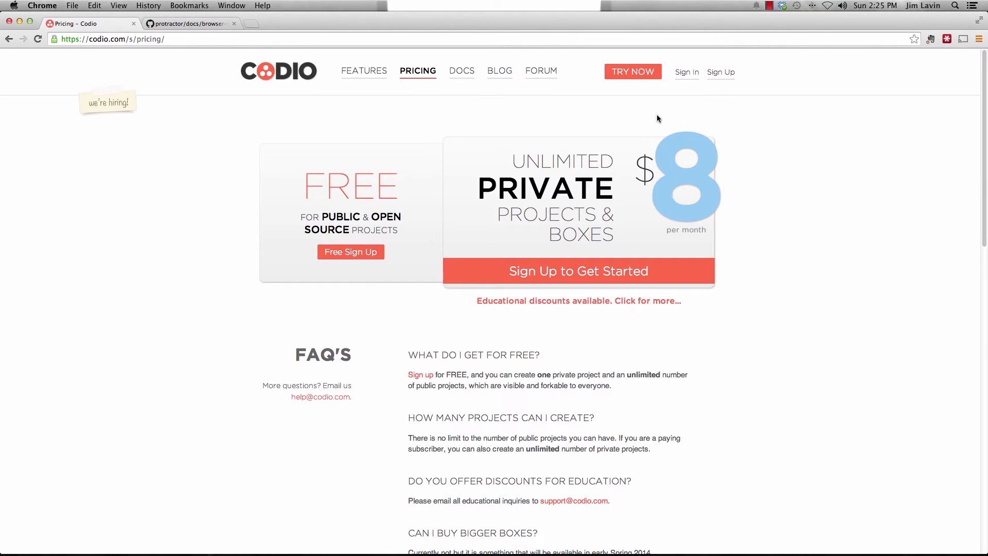
pyautogui.click(686, 72)
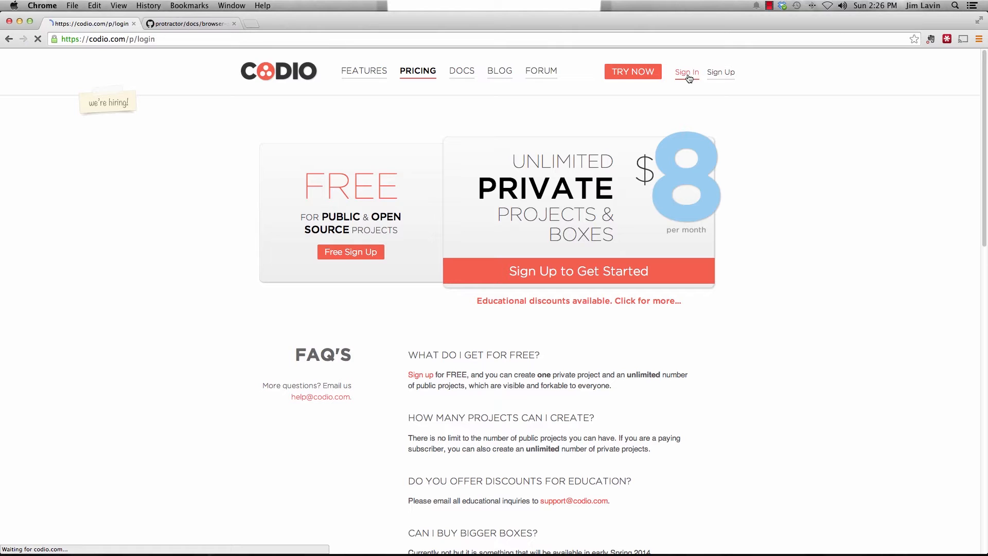
# Sign in to Codio via the GitHub account, landing on the New Project form
pyautogui.click(686, 72)
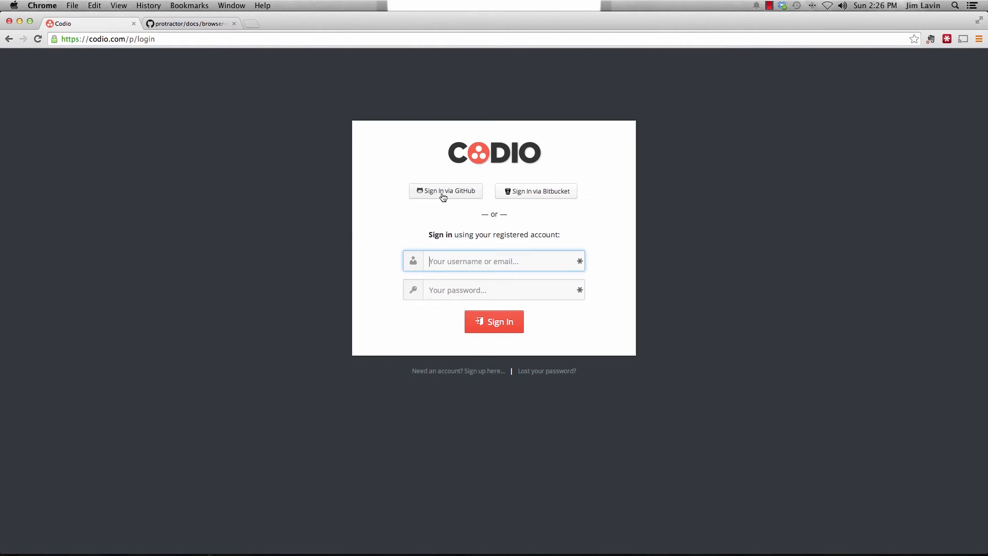
pyautogui.click(446, 192)
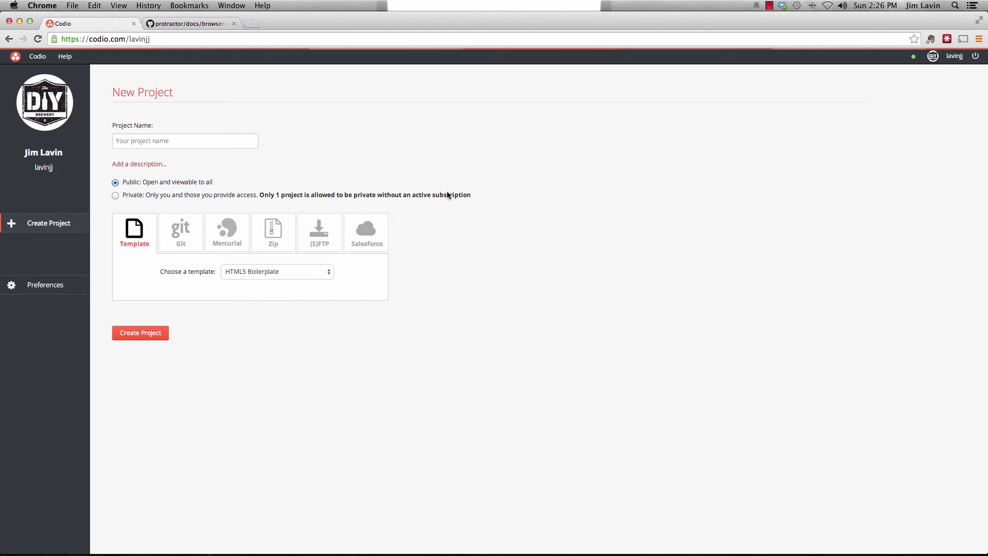
pyautogui.moveTo(460, 192)
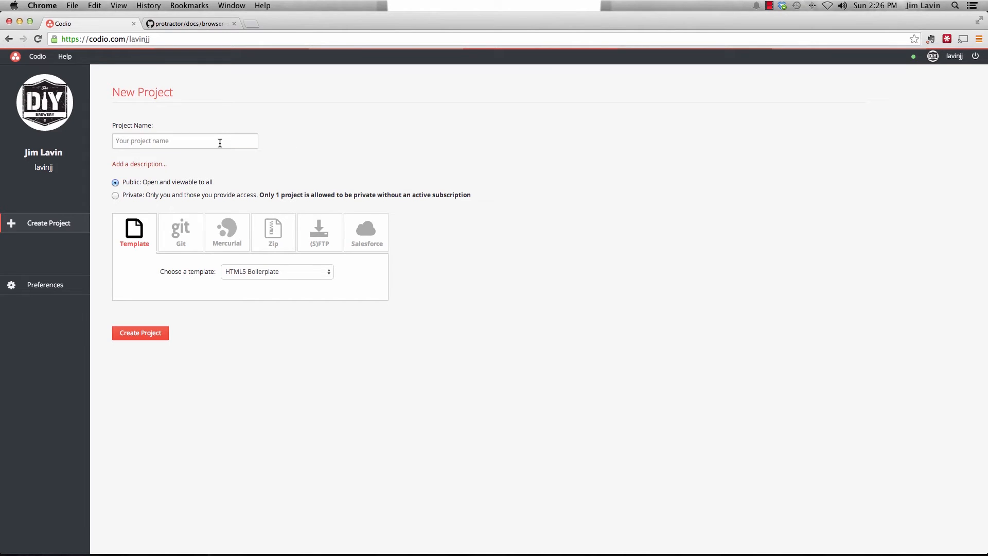
# Name the project Hello_Protractor, pick the Empty project template, and create it
pyautogui.write('He')
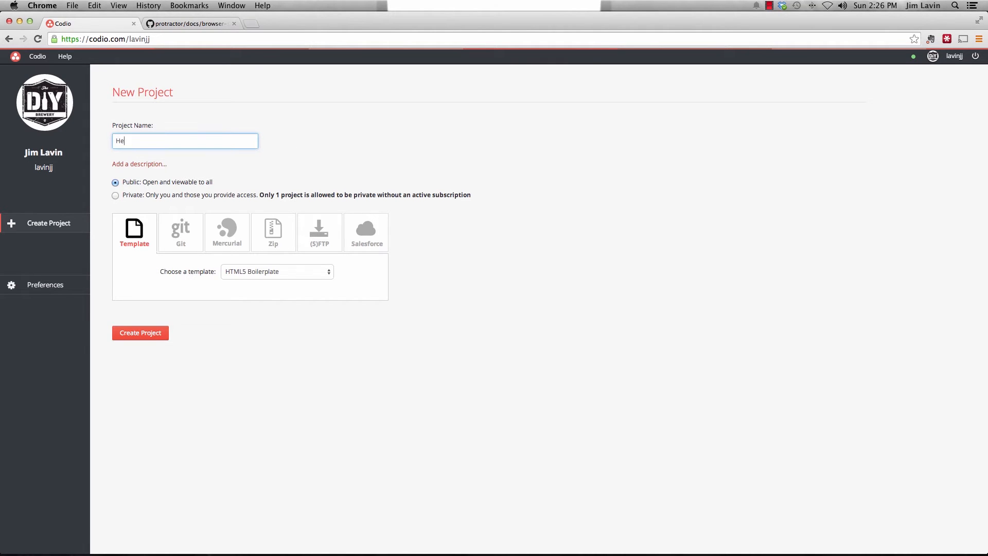
pyautogui.write('llo')
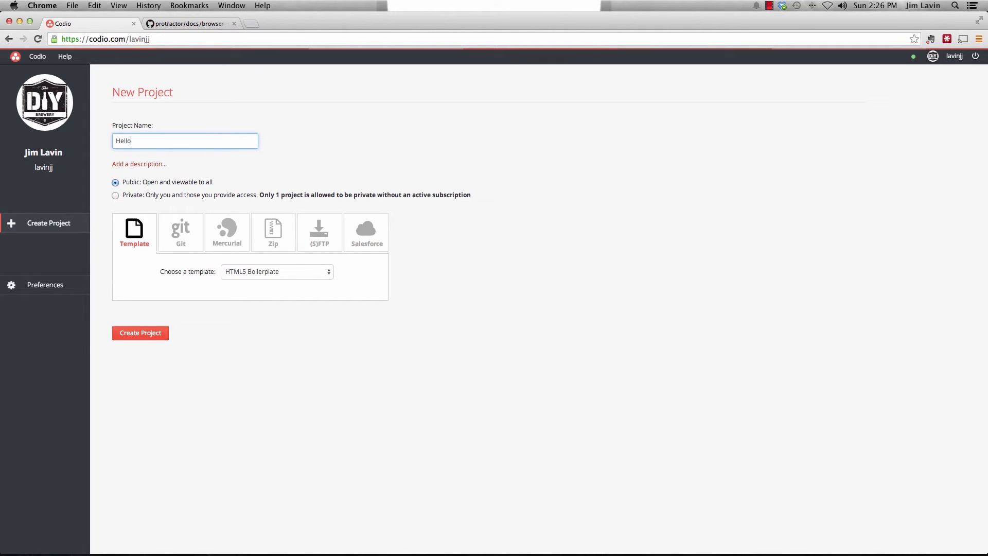
pyautogui.write('_Wo')
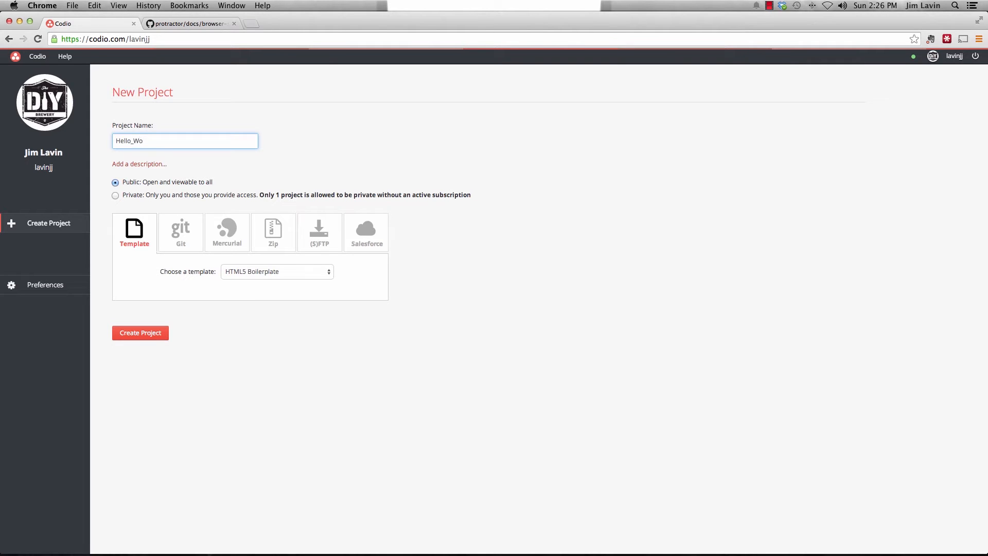
pyautogui.press('Backspace')
pyautogui.write('Protr')
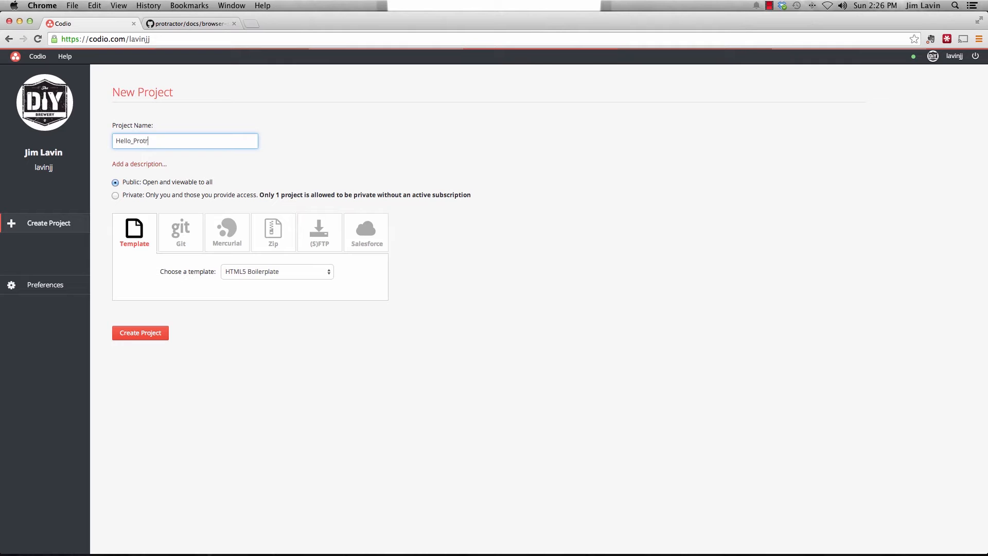
pyautogui.write('actor')
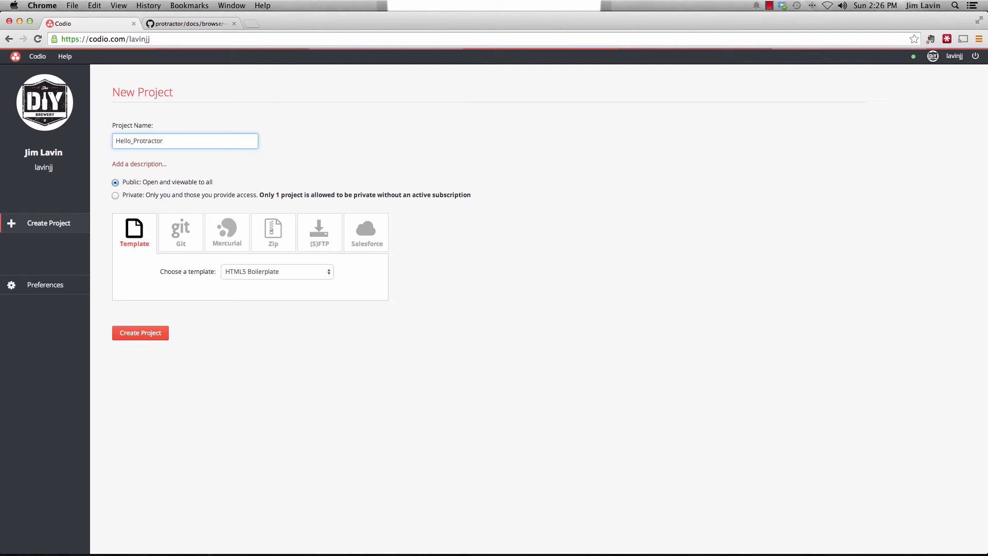
pyautogui.moveTo(175, 181)
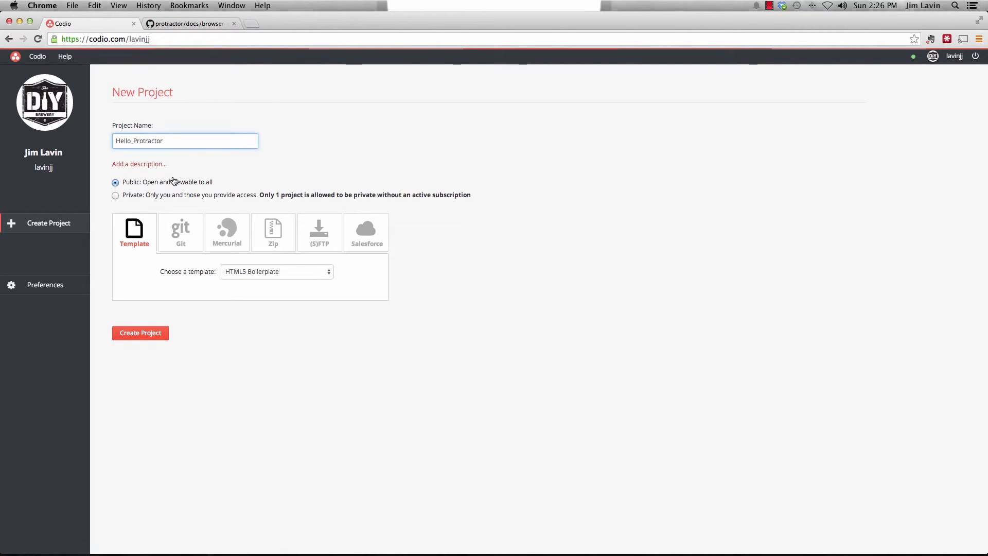
pyautogui.click(277, 271)
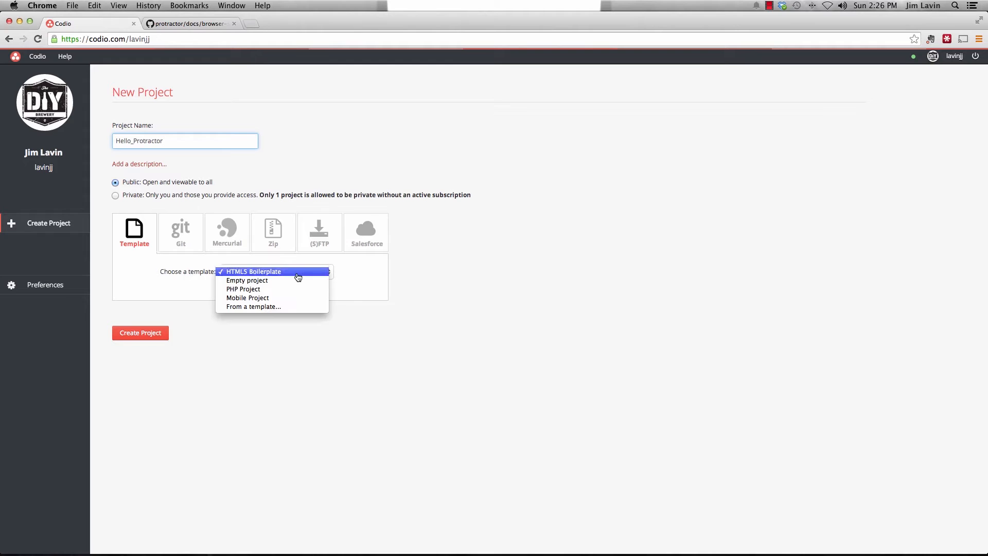
pyautogui.moveTo(245, 279)
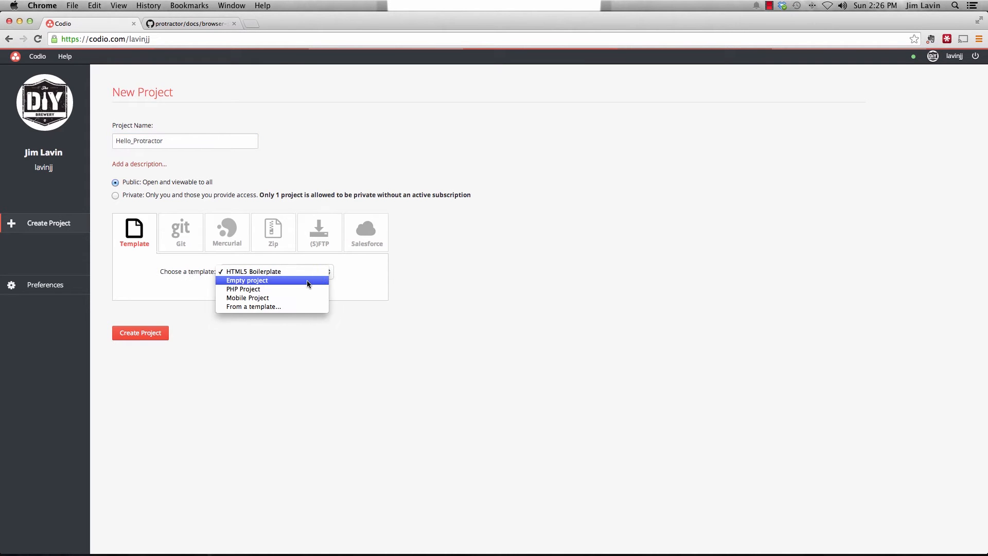
pyautogui.click(246, 280)
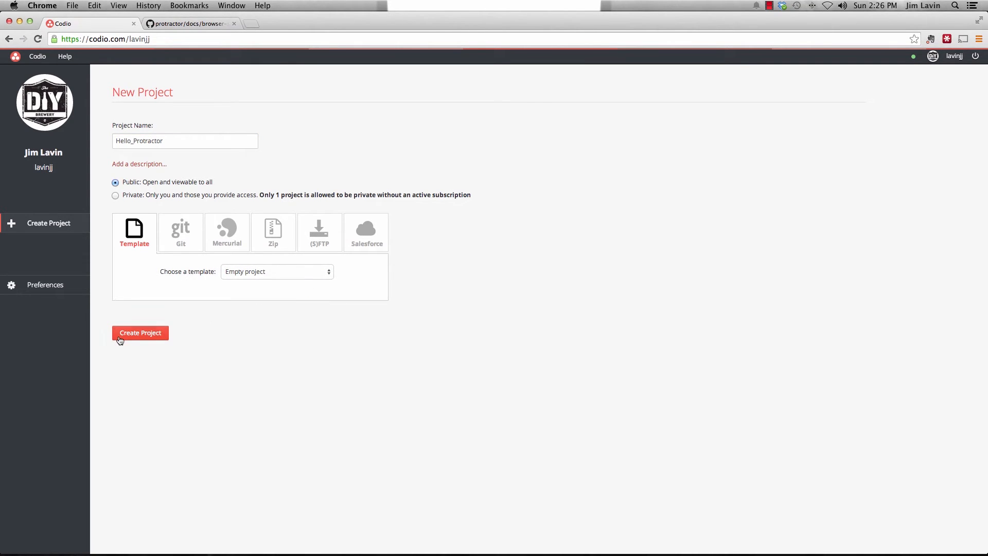
pyautogui.click(140, 332)
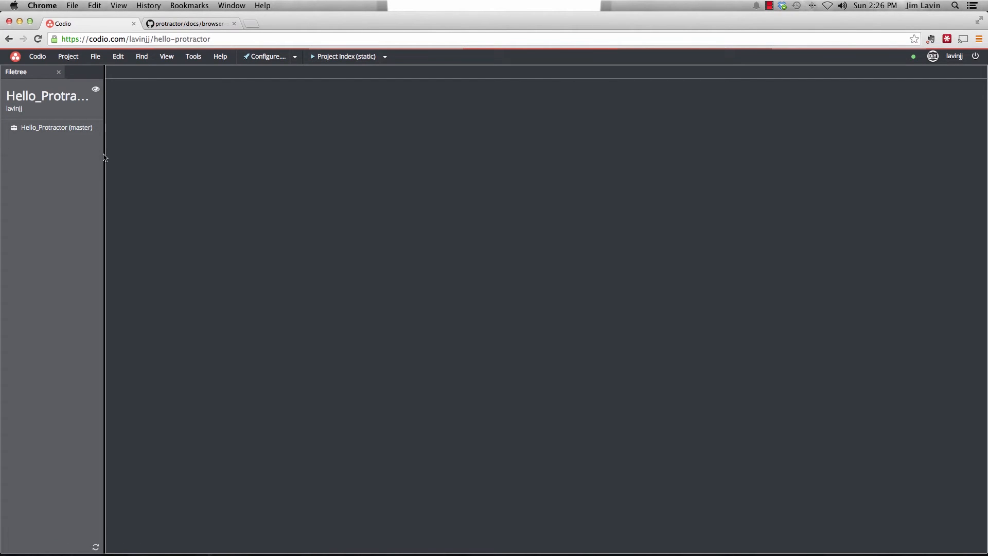
# Widen the Filetree panel and open a terminal from Tools > Terminal
pyautogui.moveTo(105, 156); pyautogui.dragTo(131, 157)
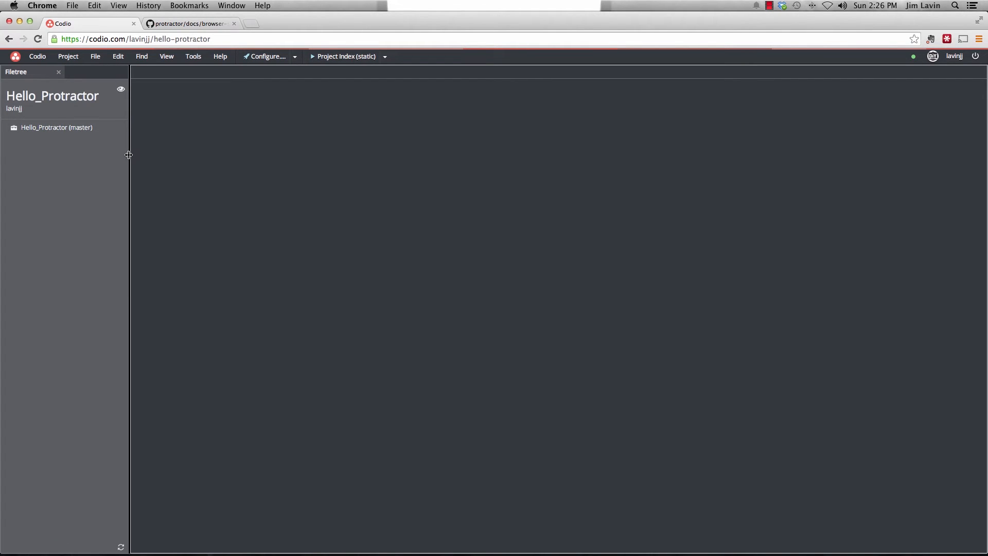
pyautogui.click(192, 55)
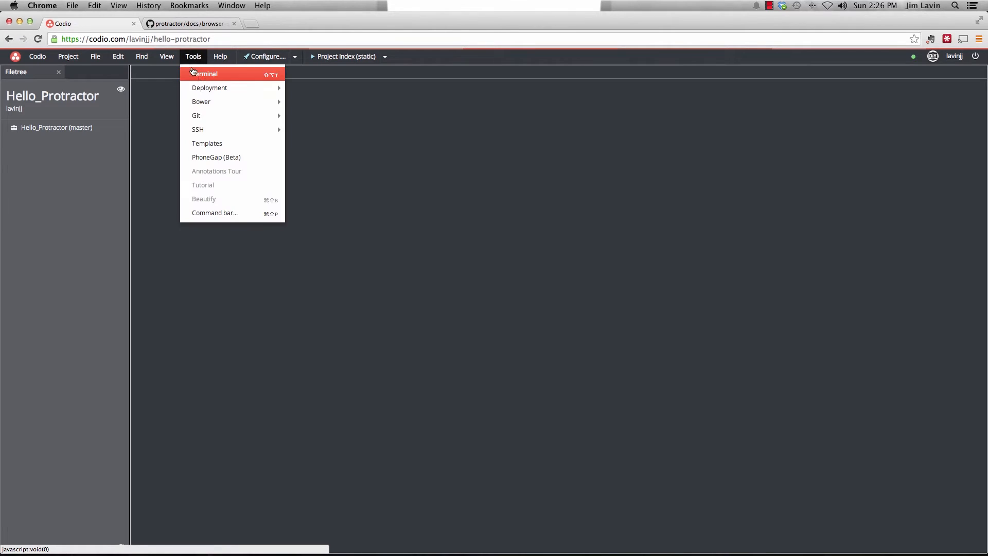
pyautogui.click(203, 74)
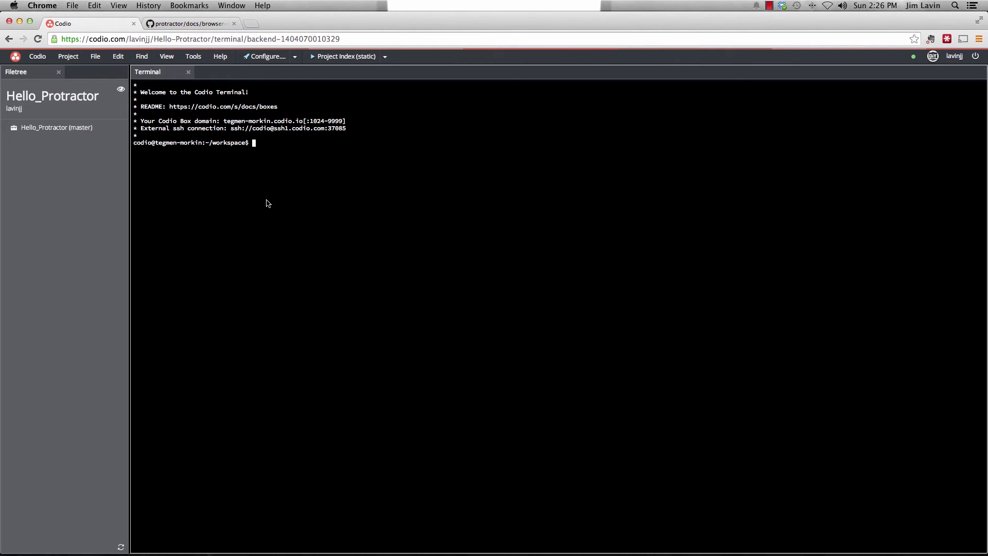
# Run npm install protractor in the terminal and let it finish
pyautogui.write('npm install')
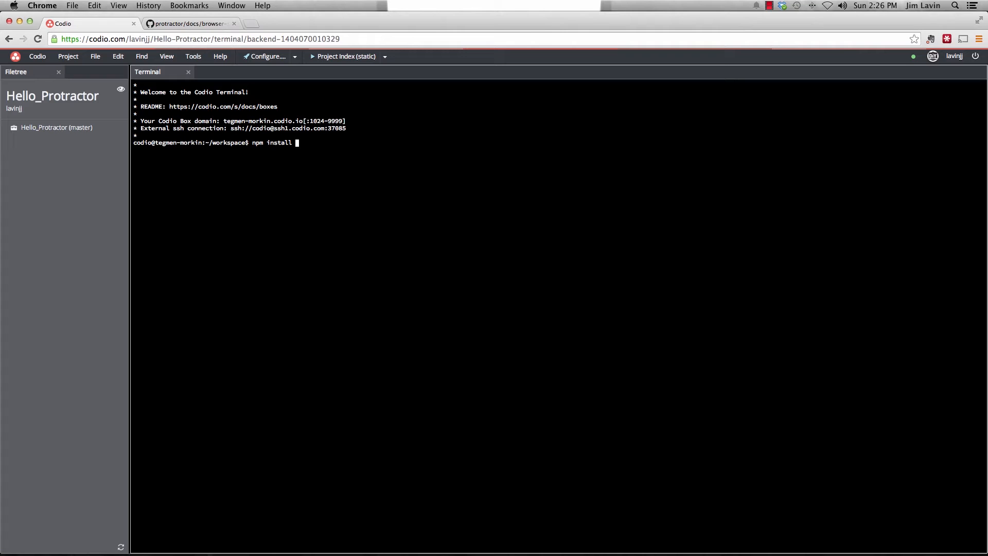
pyautogui.write('protractor')
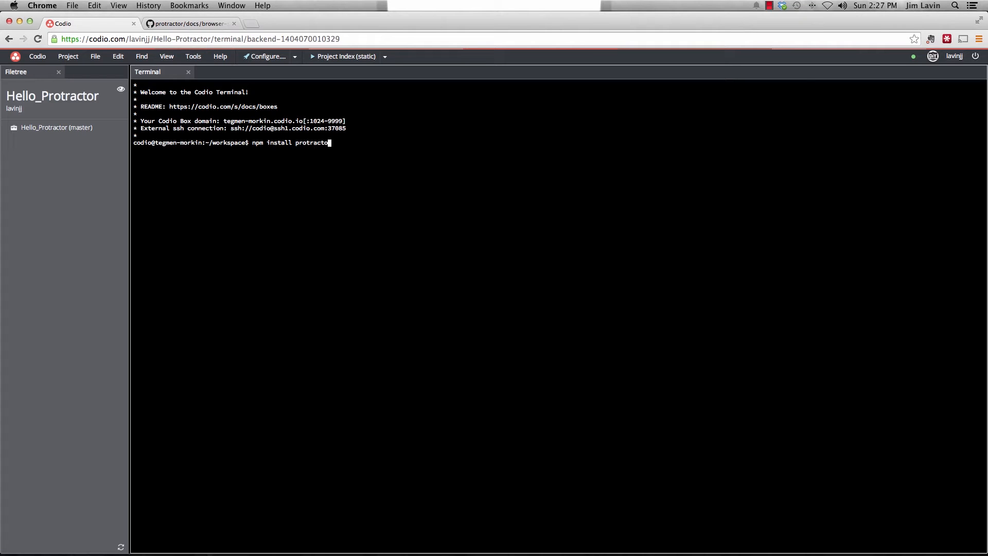
pyautogui.press('Return')
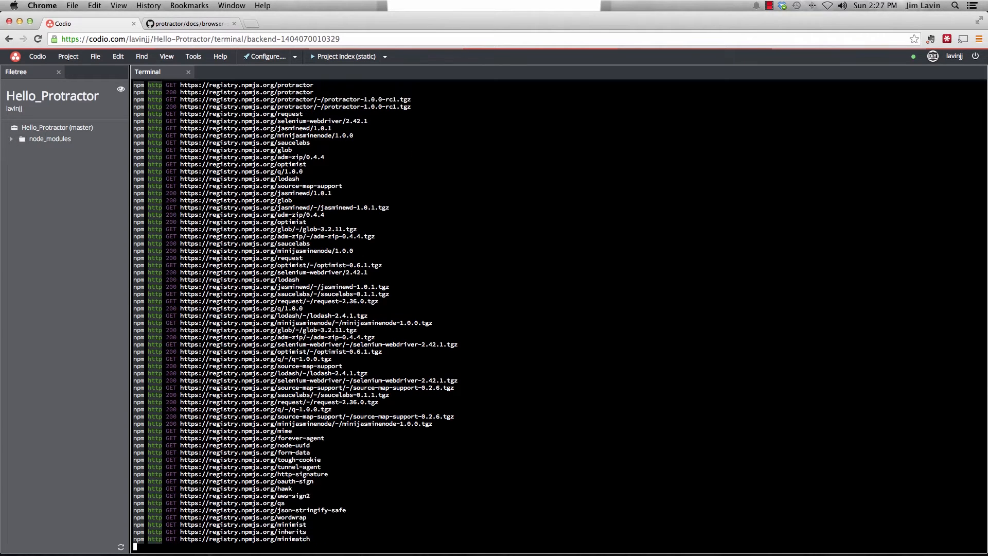
pyautogui.scroll(-3)
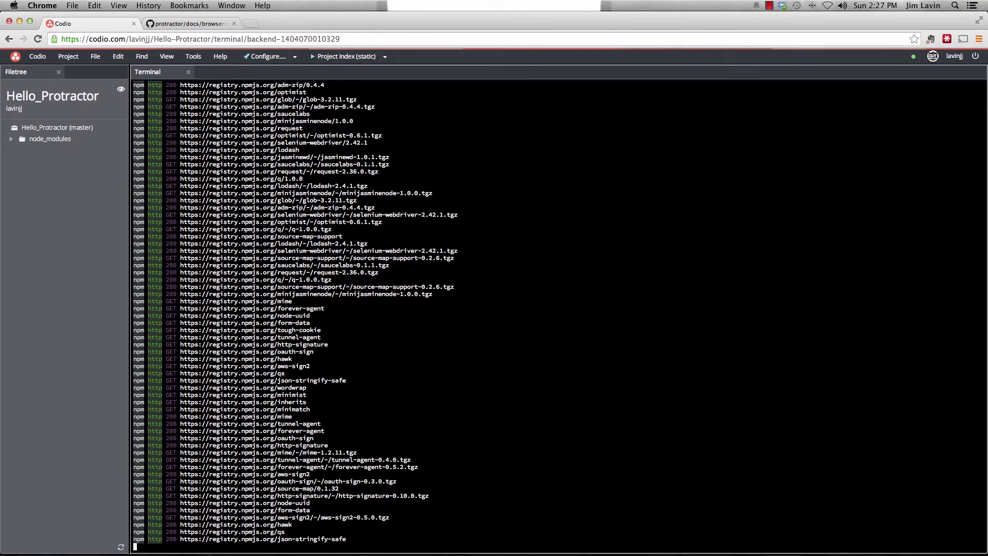
pyautogui.scroll(-3)
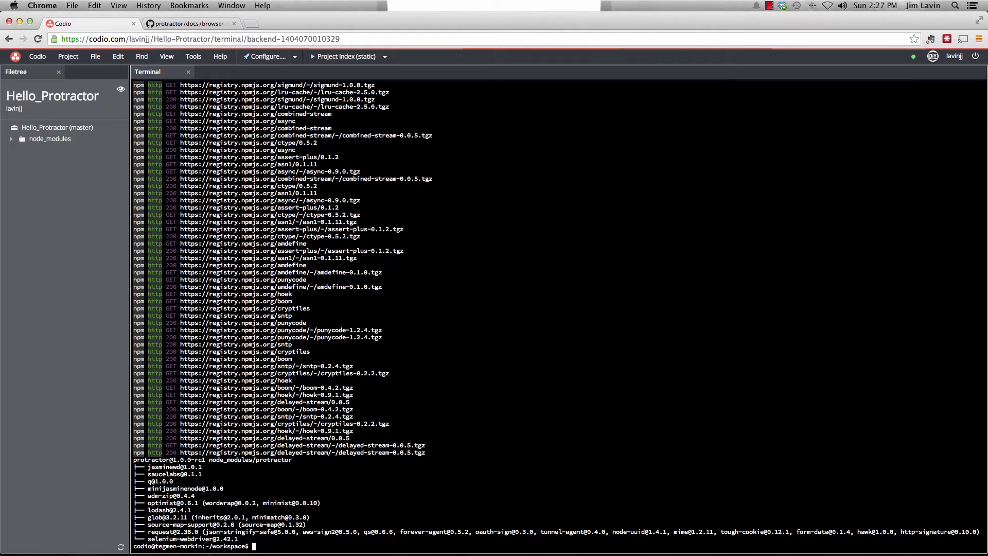
# Run npm install phantomjs in the terminal and let it finish
pyautogui.write('npm ins')
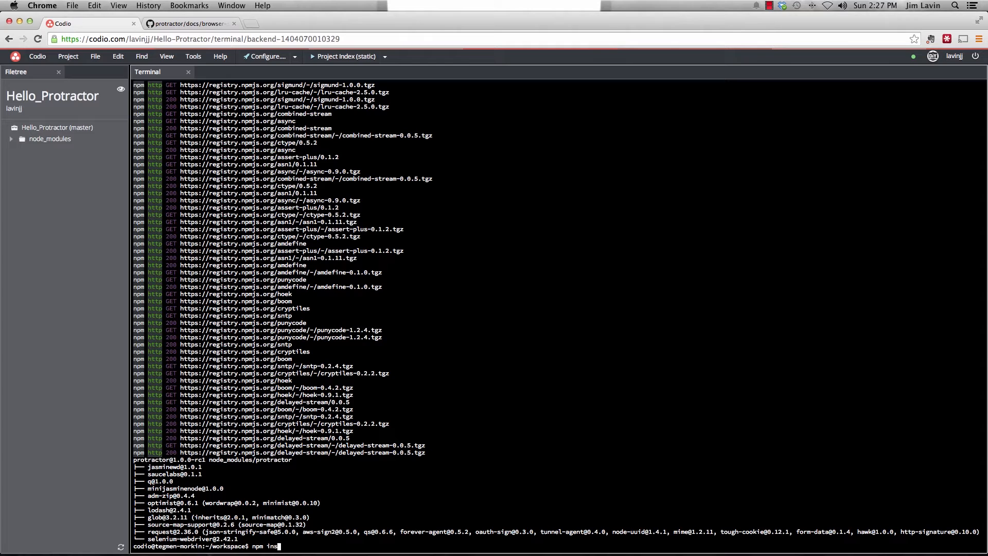
pyautogui.write('tall')
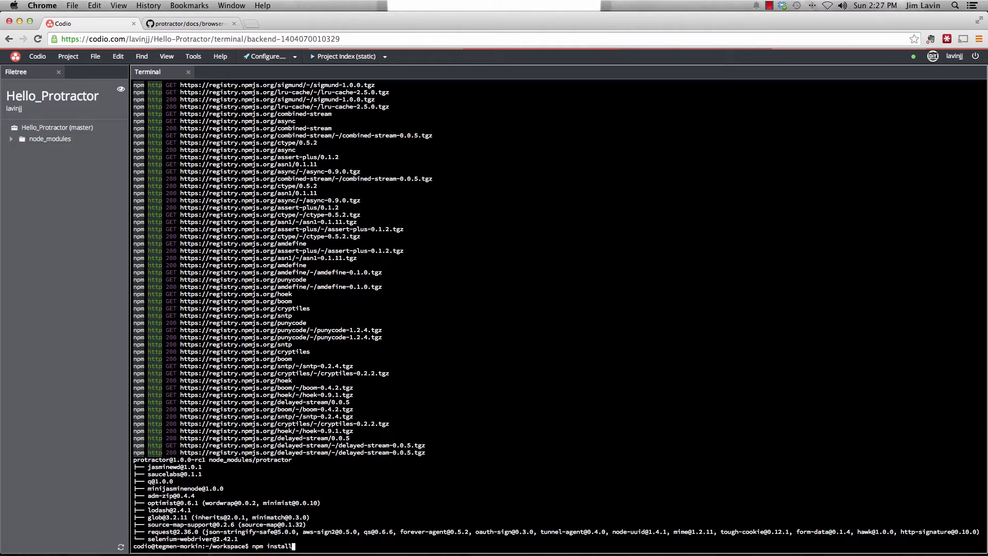
pyautogui.write('phantomjs')
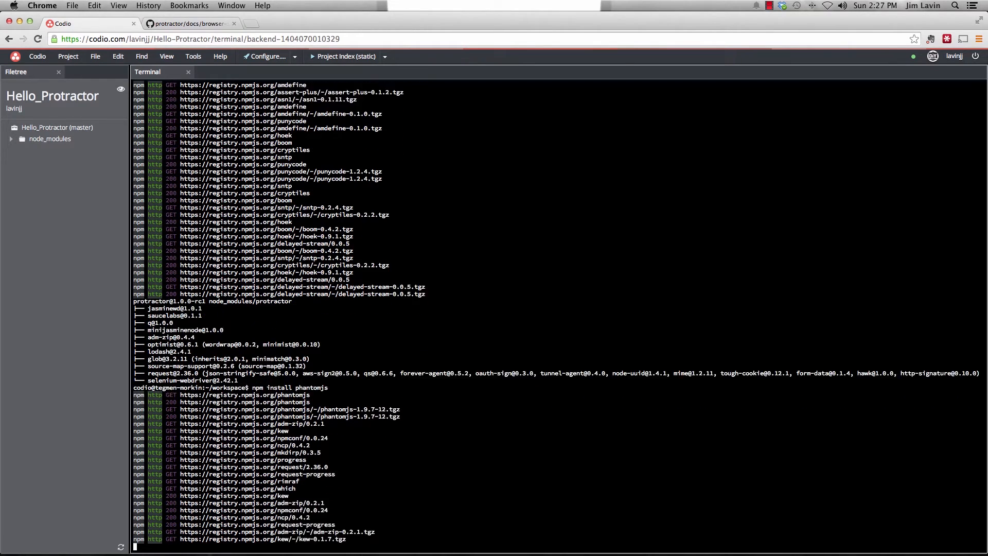
pyautogui.scroll(-3)
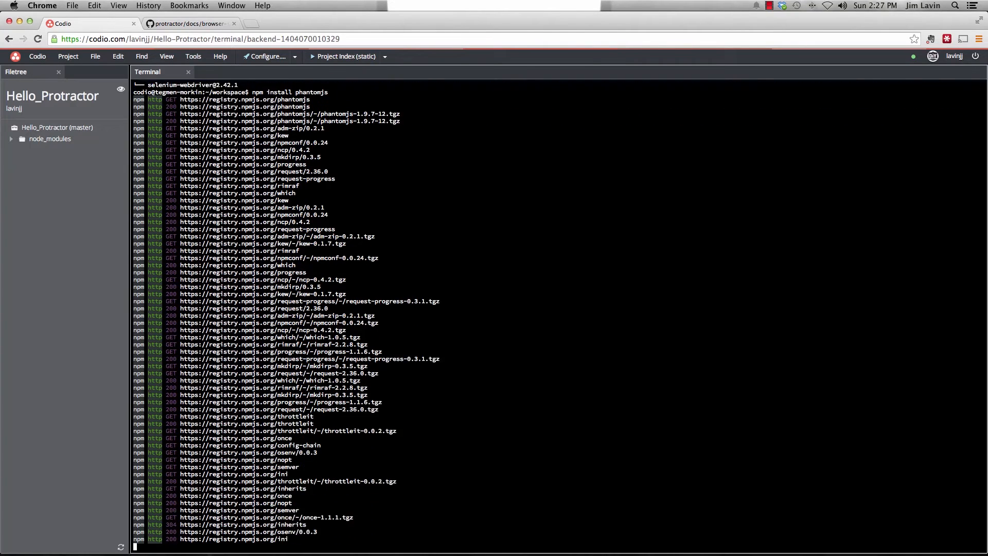
pyautogui.scroll(-3)
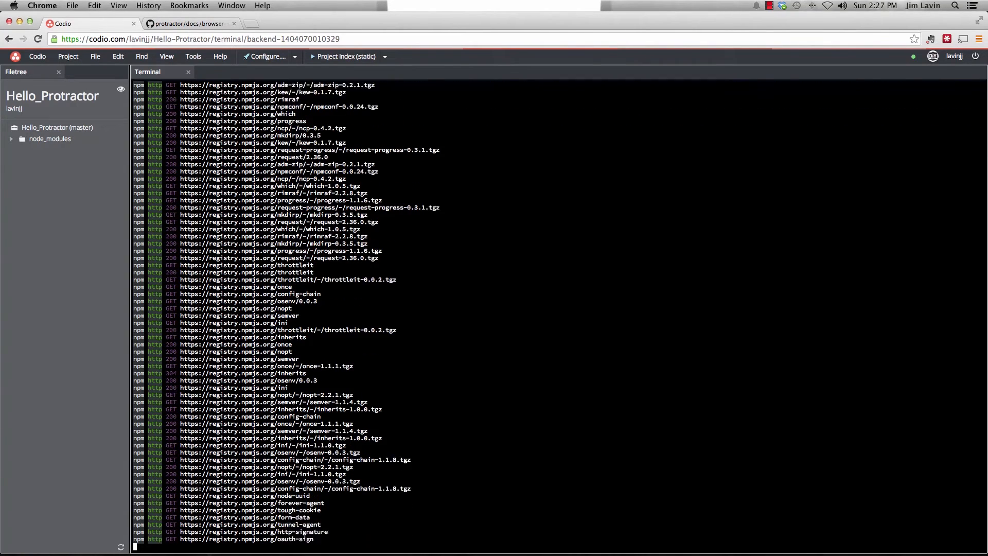
pyautogui.scroll(-3)
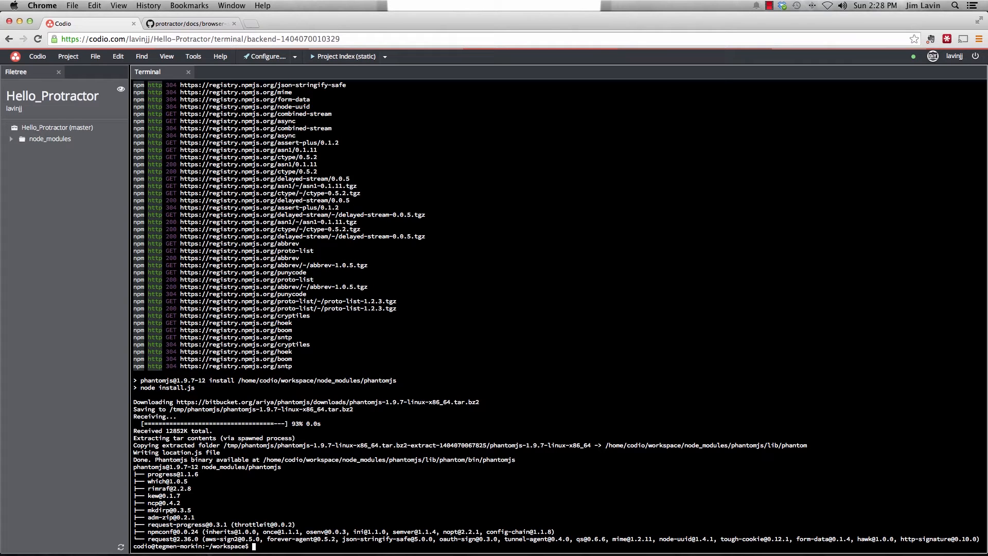
# Run node_modules/protractor/bin/webdriver-manager update --standalone to download Selenium and chromedriver
pyautogui.write('node')
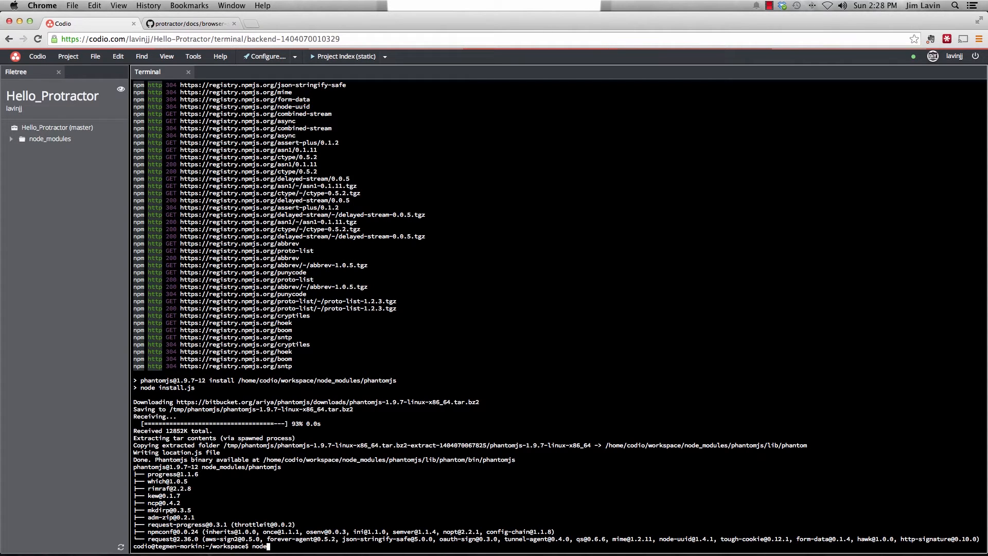
pyautogui.write('_modules/prot')
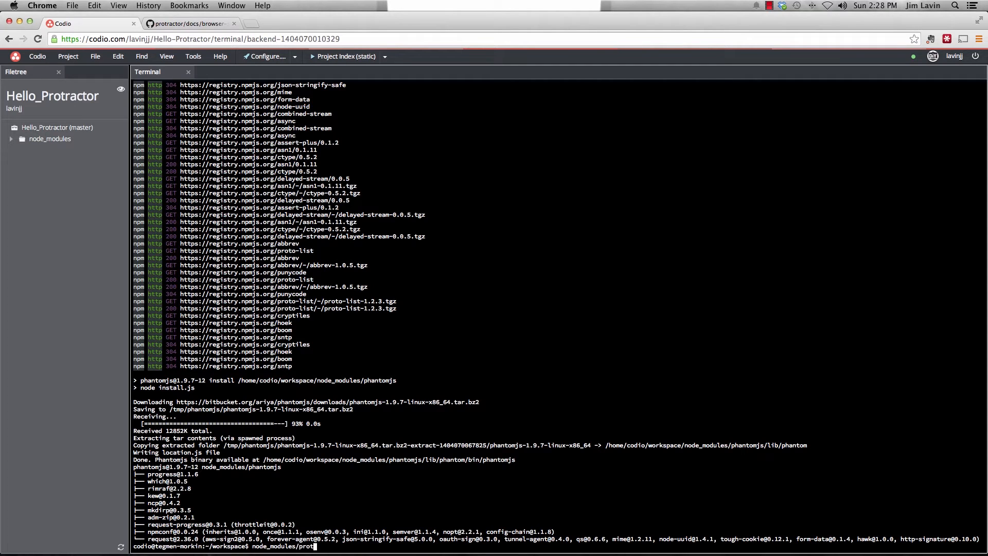
pyautogui.write('ractor/bin/')
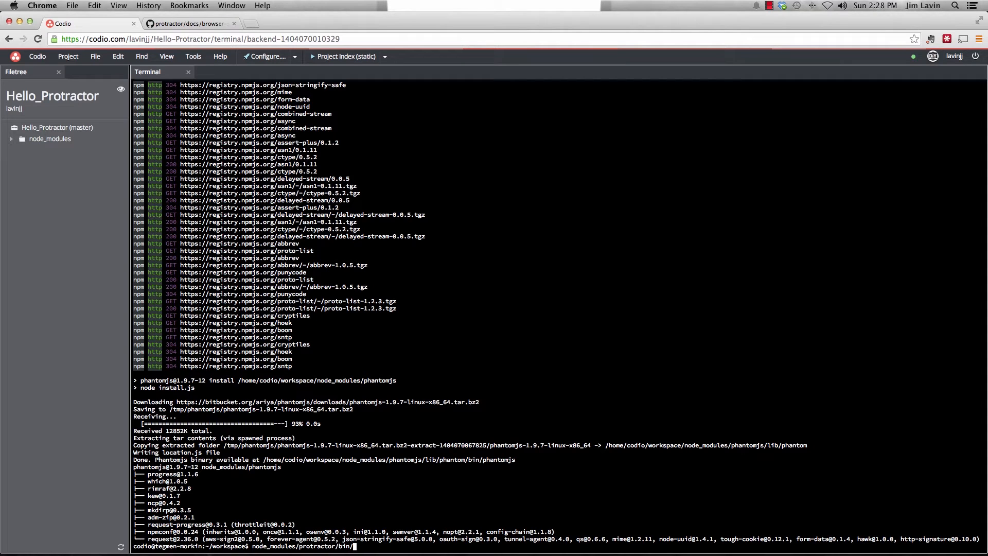
pyautogui.write('webdriver-manager')
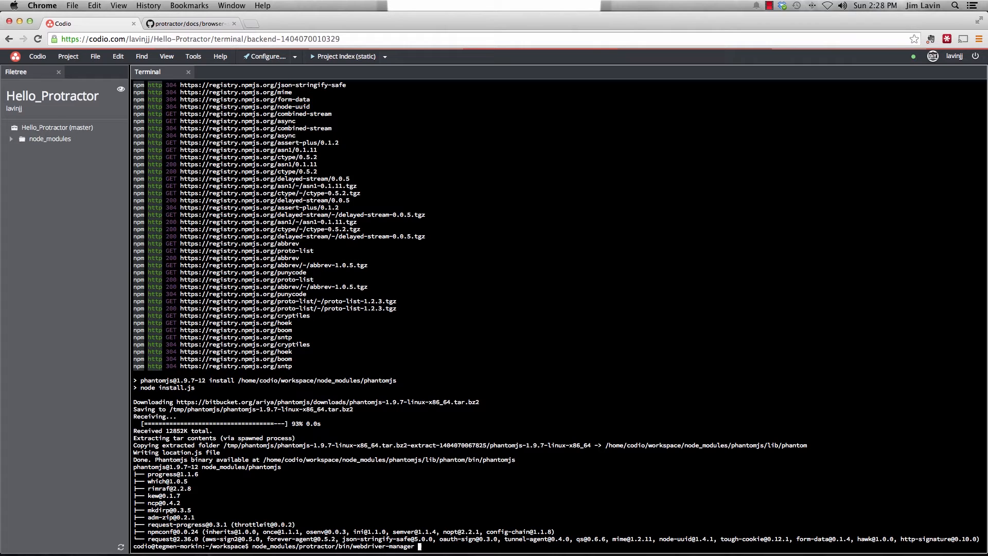
pyautogui.write('update --stand-alone')
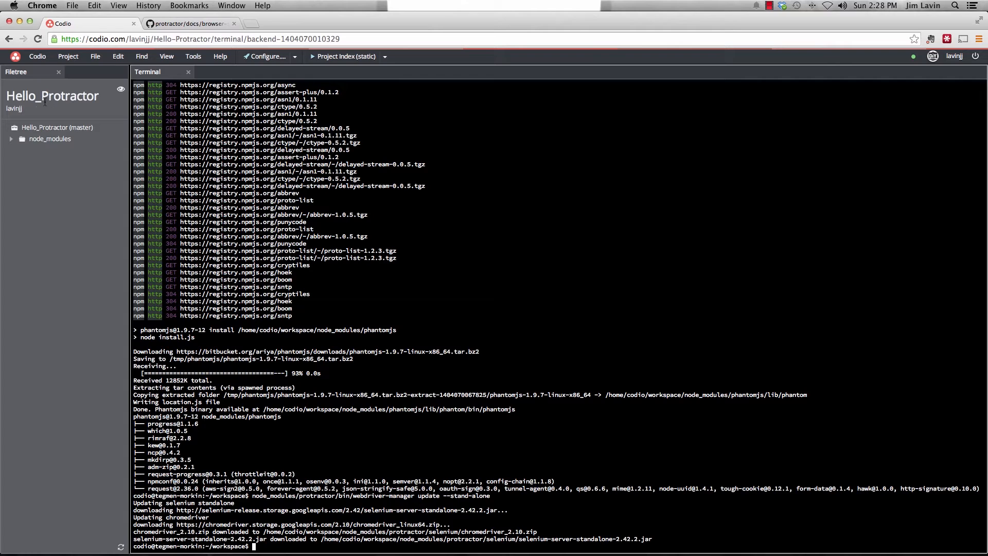
# Check node_modules/protractor/selenium in the Filetree for the downloaded files, then collapse the folders
pyautogui.click(10, 138)
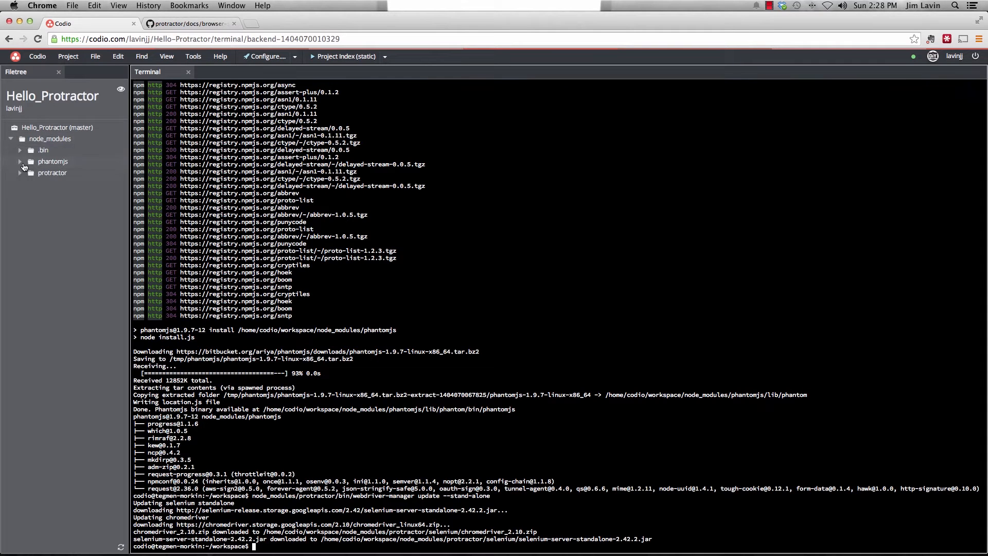
pyautogui.click(19, 162)
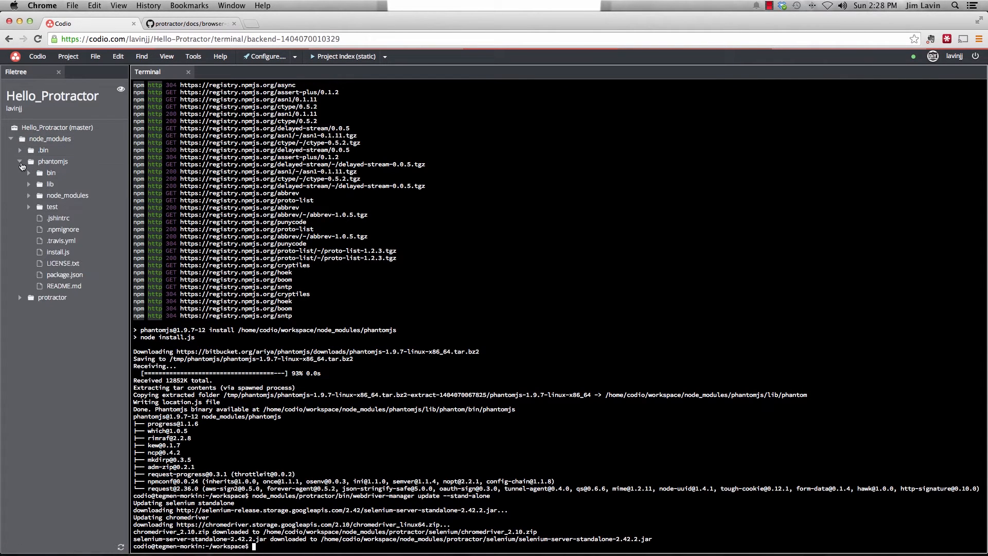
pyautogui.click(21, 161)
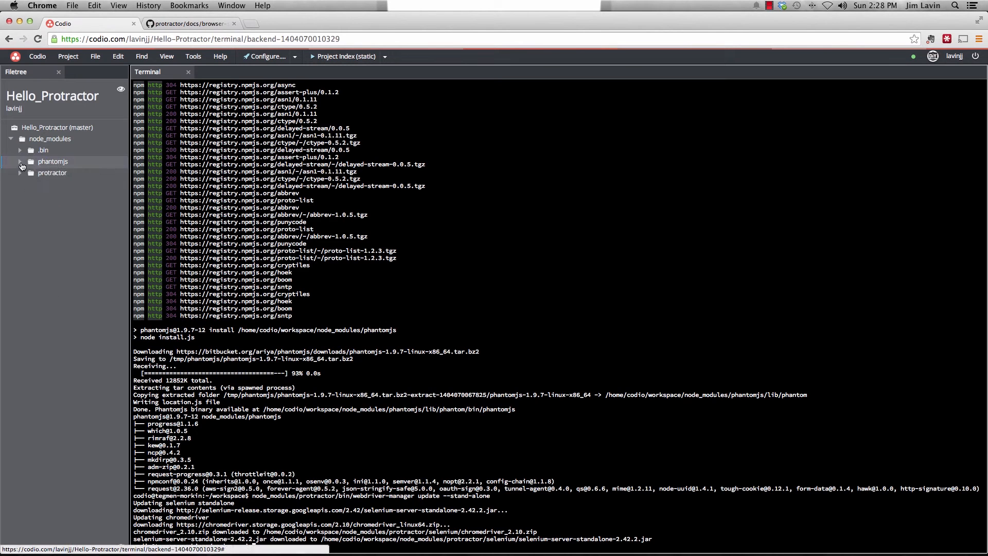
pyautogui.click(18, 173)
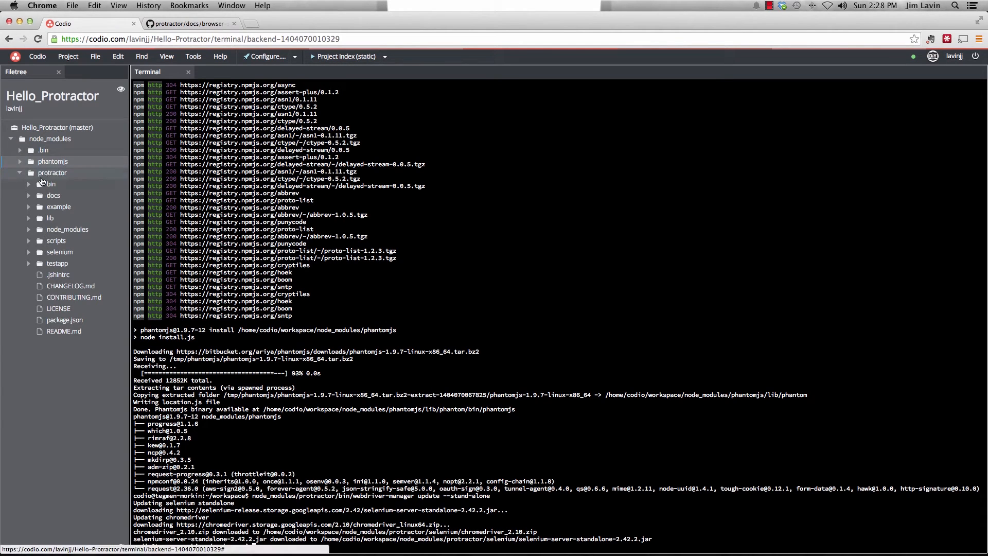
pyautogui.click(60, 251)
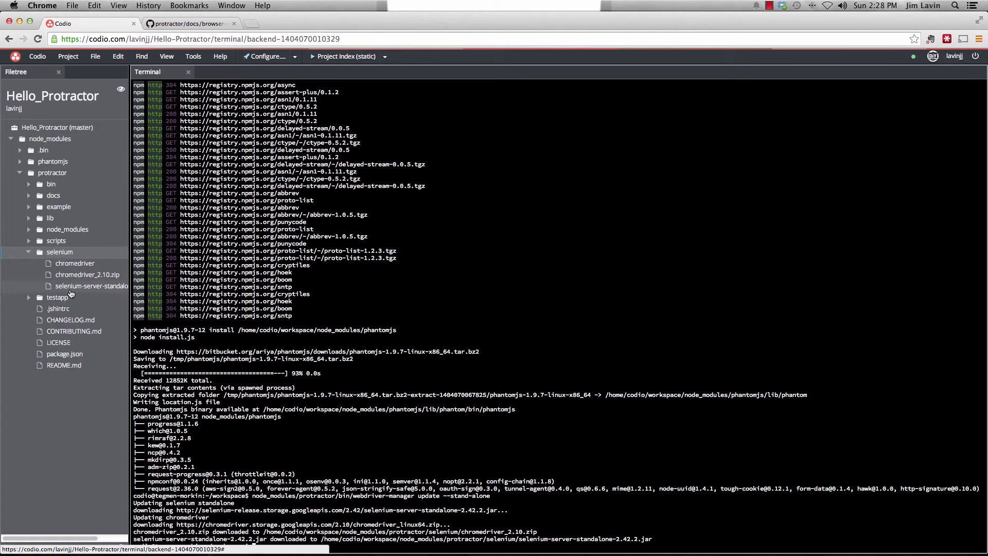
pyautogui.moveTo(63, 275)
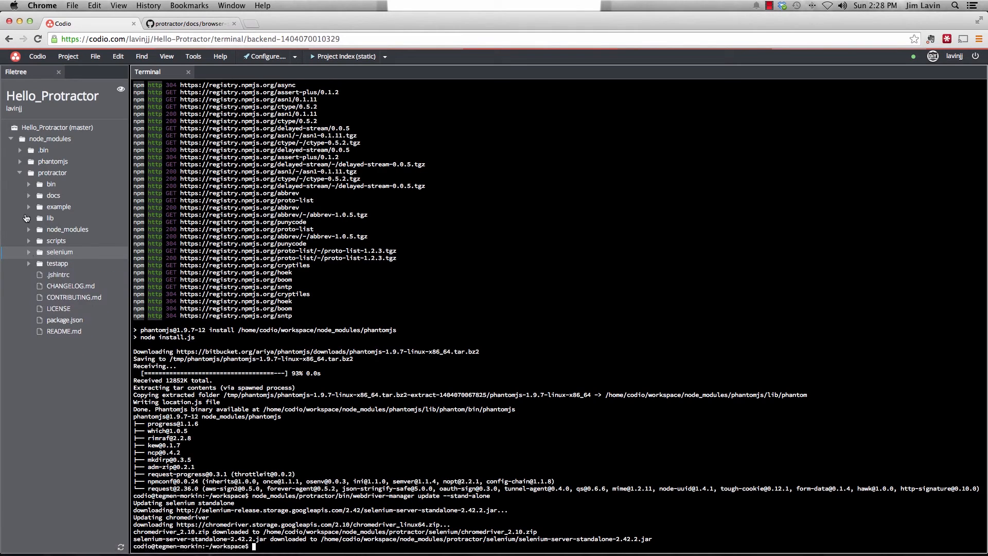
pyautogui.click(11, 138)
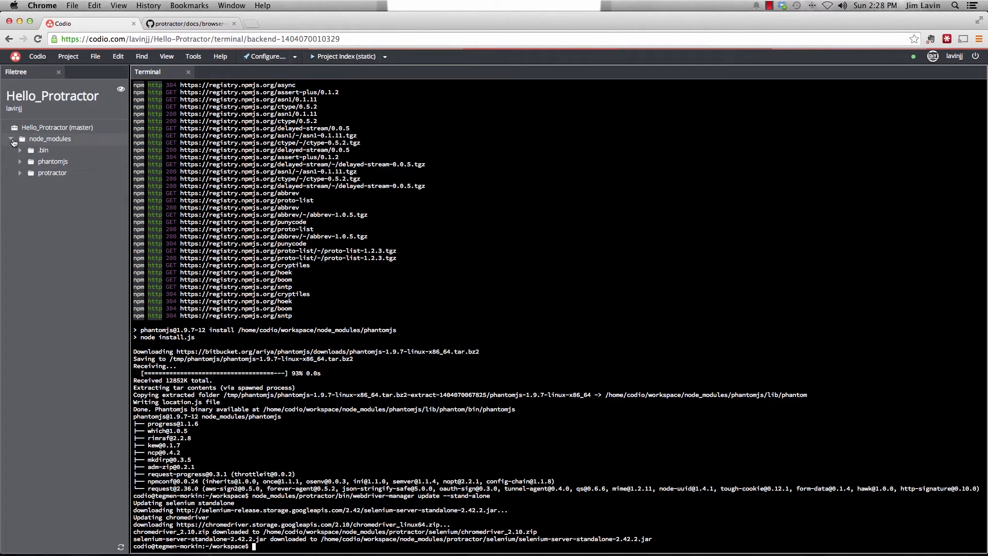
pyautogui.click(11, 139)
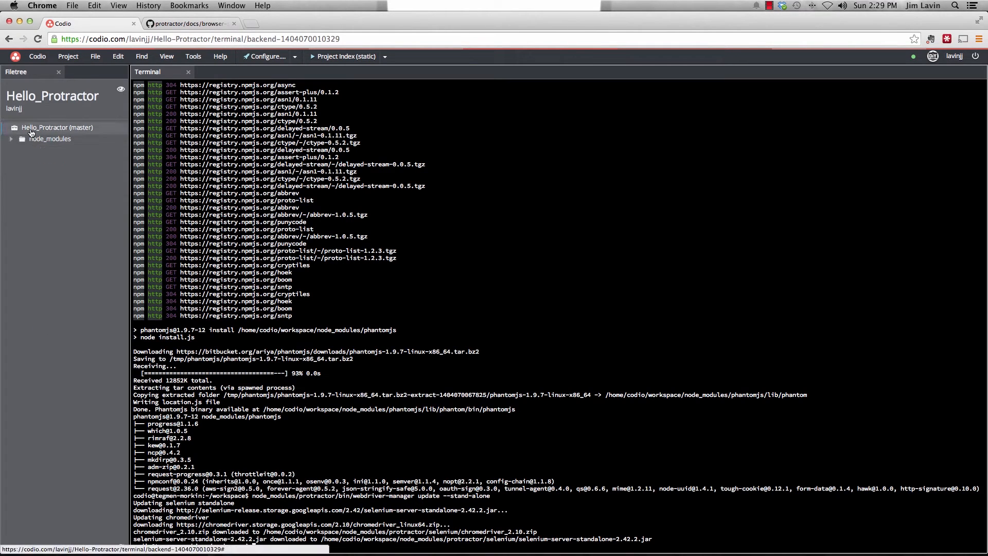
# Create a new folder named scenarios at the project root
pyautogui.rightClick(57, 127)
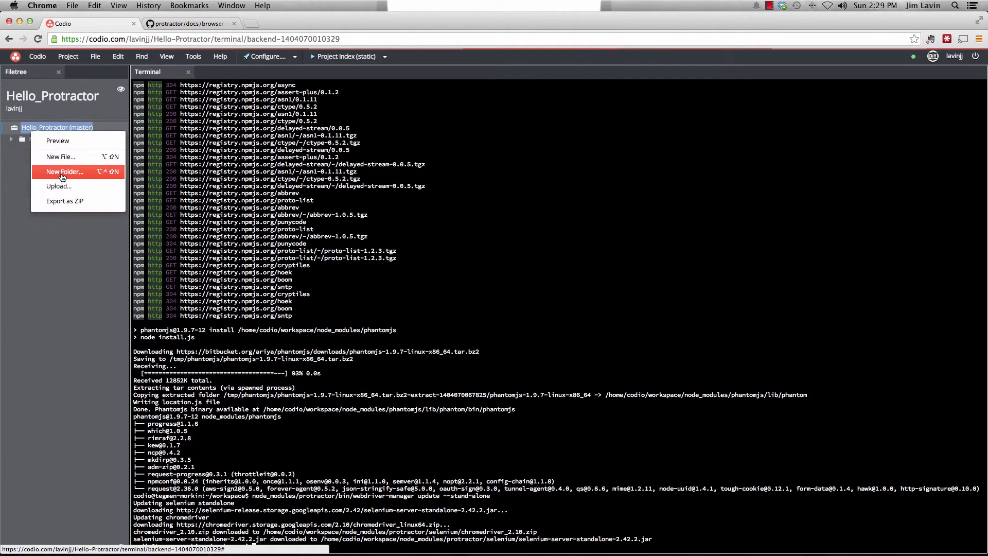
pyautogui.click(64, 172)
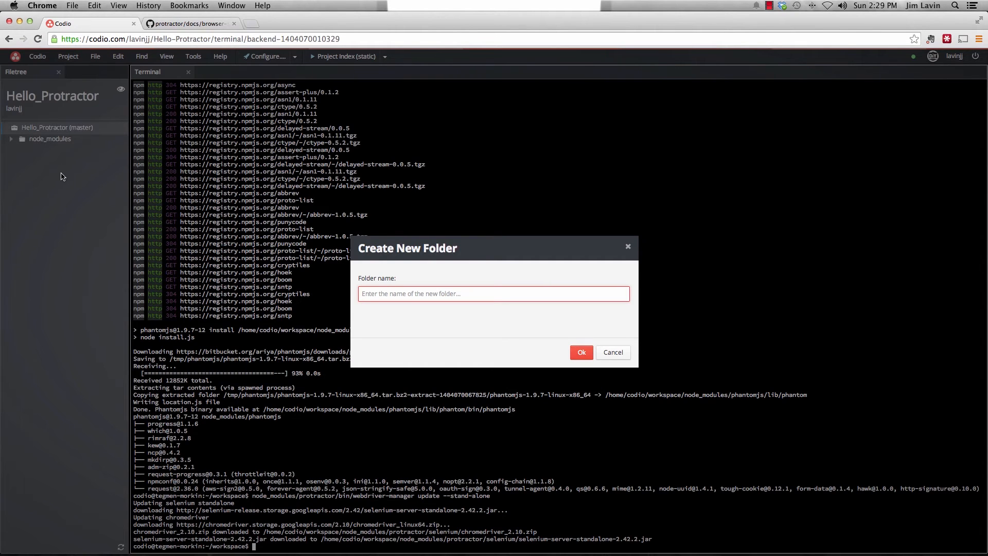
pyautogui.write('scenari')
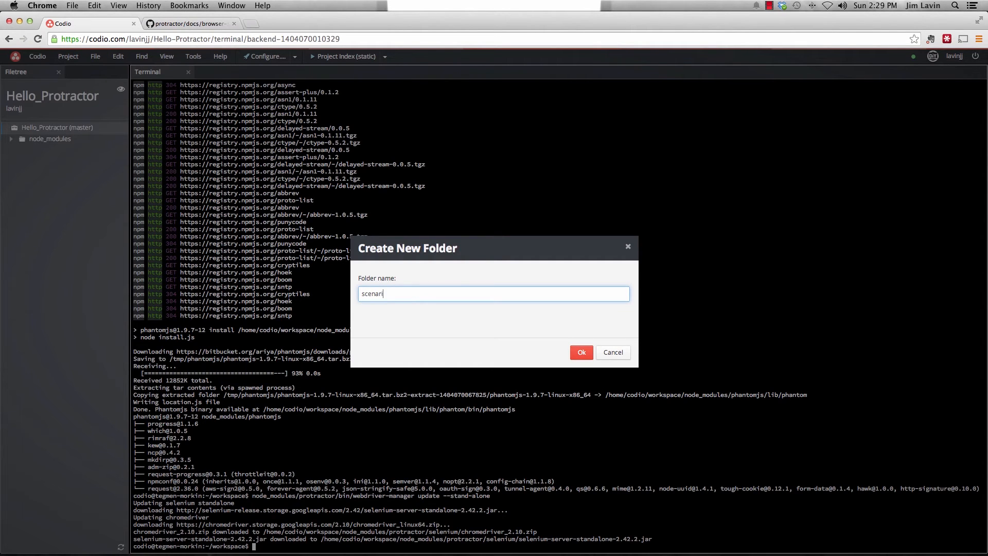
pyautogui.click(581, 352)
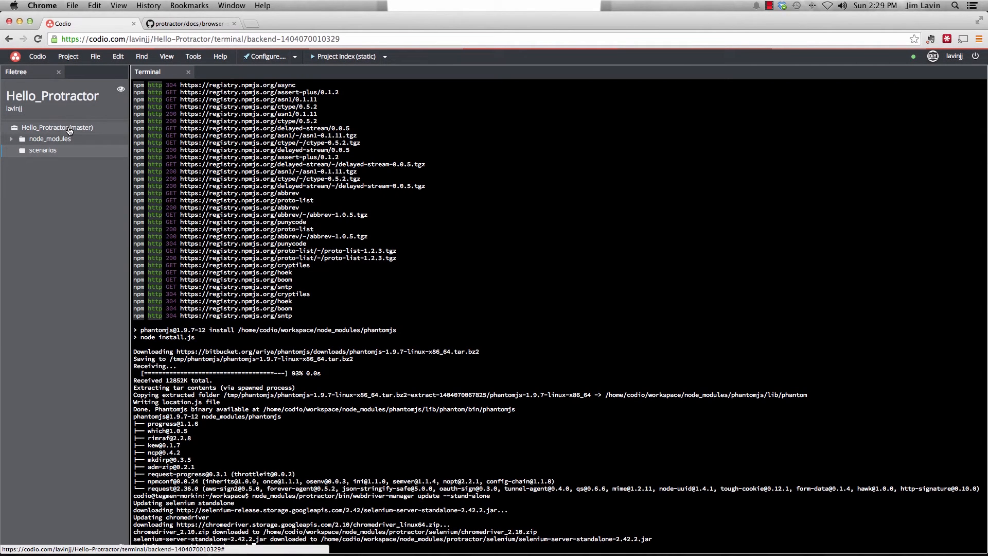
# Create a new file named e2e-conf.js at the project root
pyautogui.rightClick(56, 127)
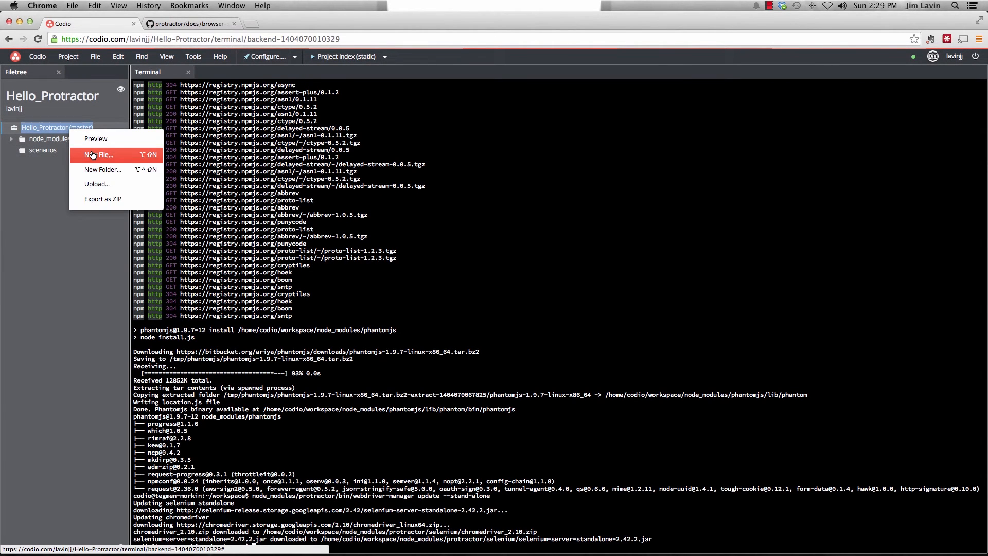
pyautogui.click(99, 155)
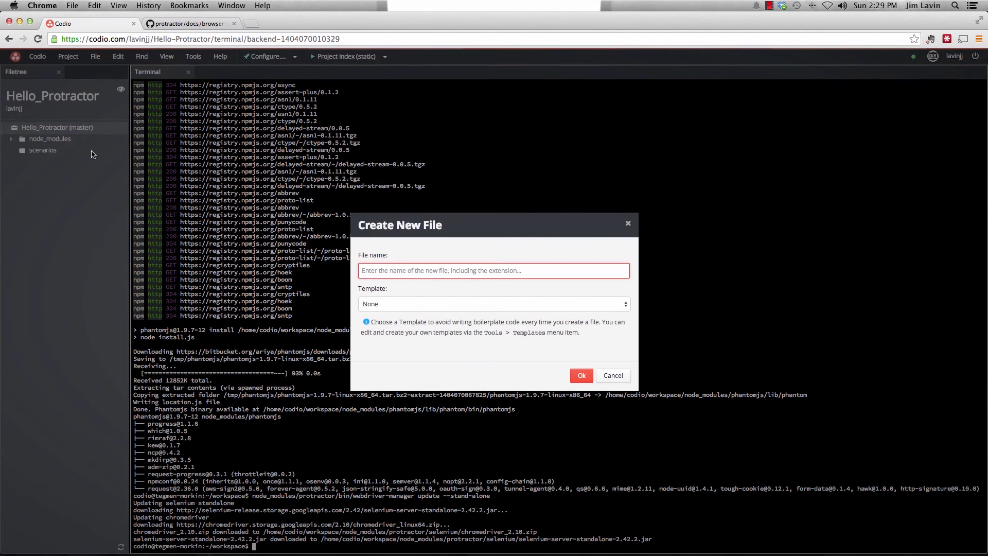
pyautogui.write('e2e')
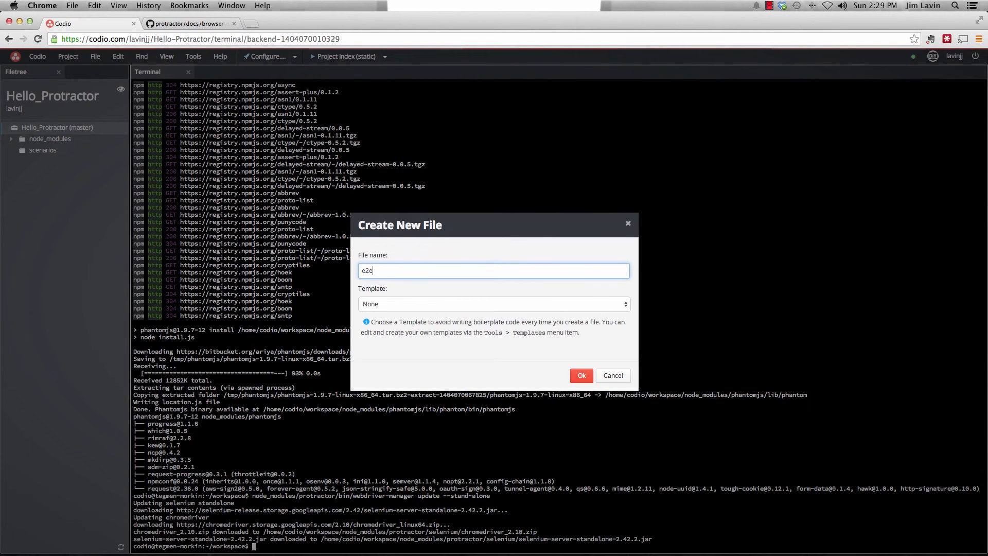
pyautogui.write('-conf.js')
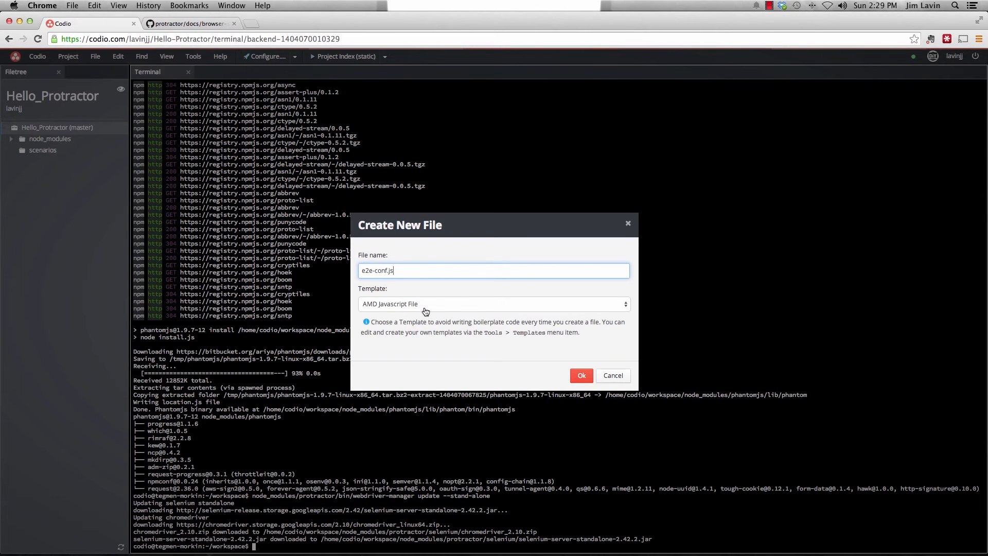
pyautogui.click(580, 375)
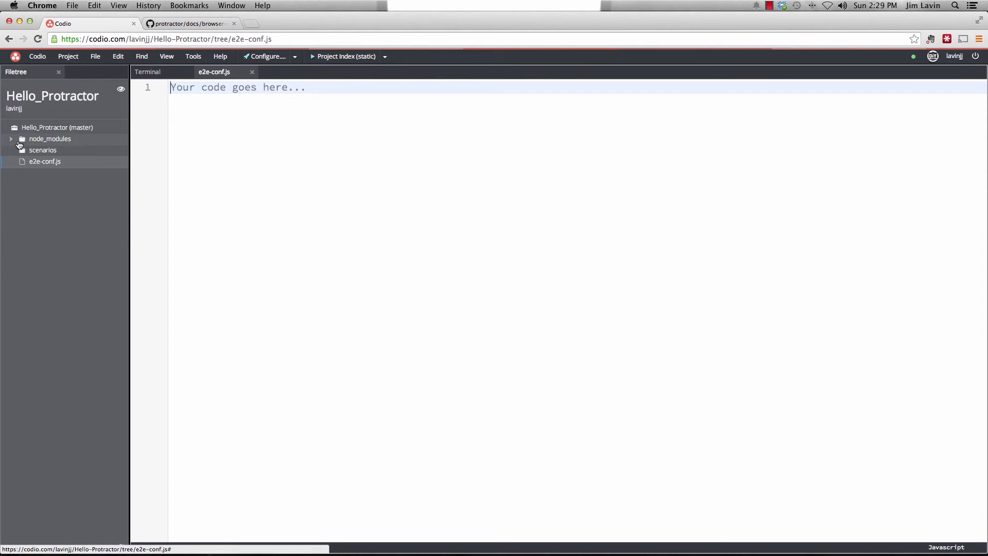
# Copy protractor's example conf.js from node_modules into e2e-conf.js
pyautogui.click(11, 139)
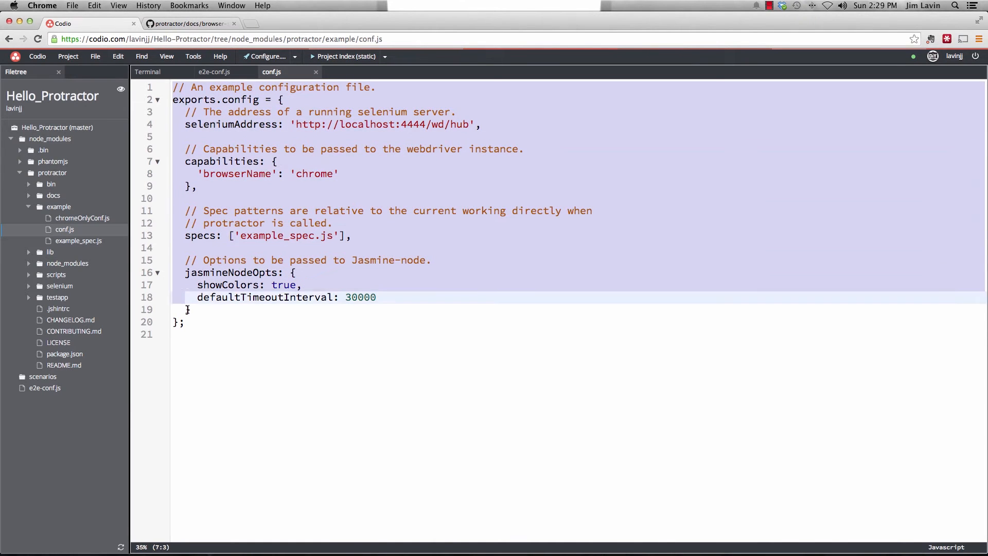
pyautogui.click(190, 324)
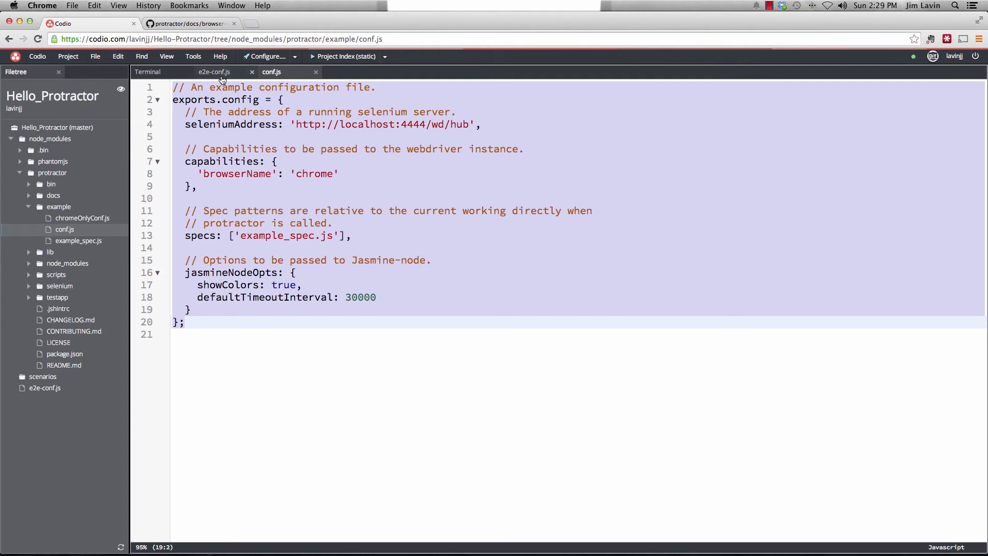
pyautogui.click(214, 71)
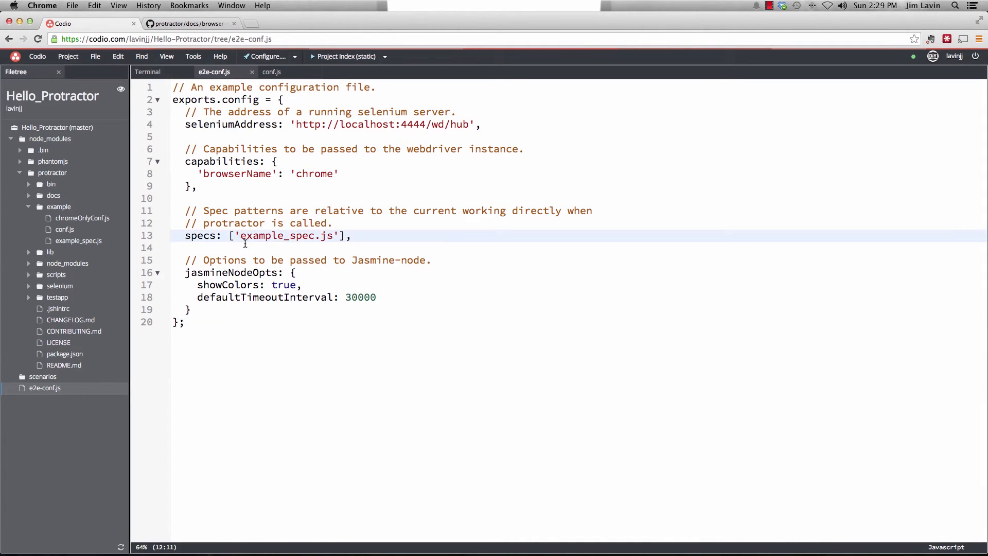
# Edit the specs entry to 'scenarios/*_spec.js'
pyautogui.write('scenarios/')
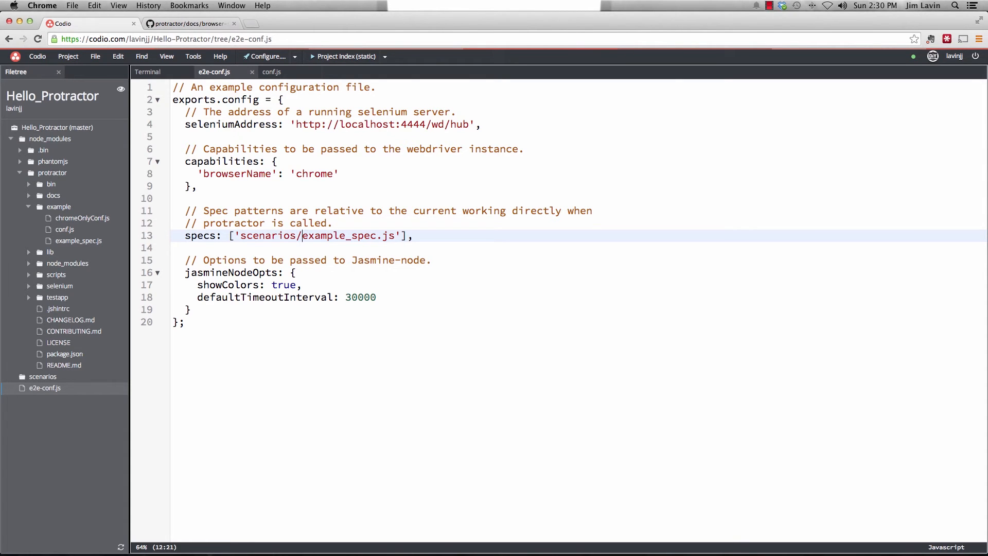
pyautogui.doubleClick(321, 235)
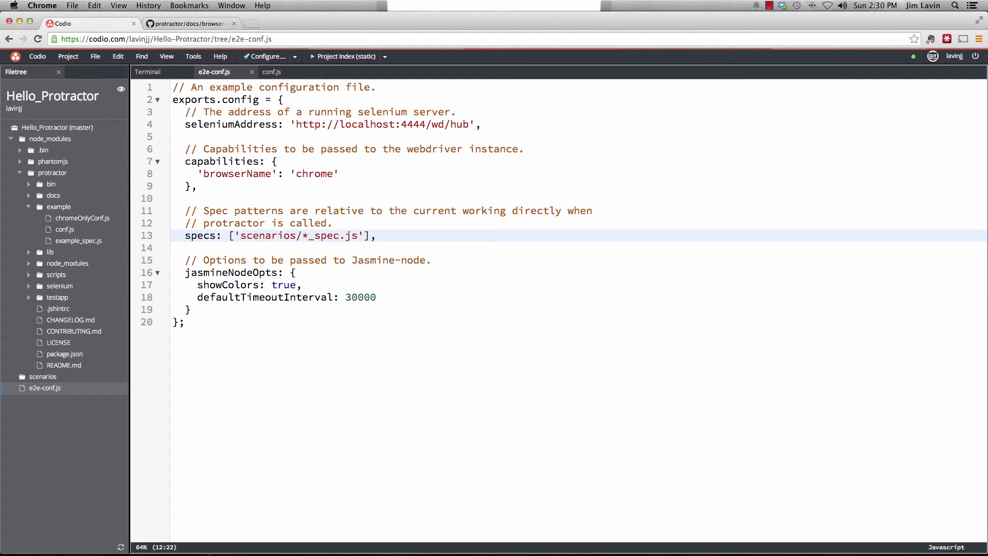
pyautogui.click(312, 236)
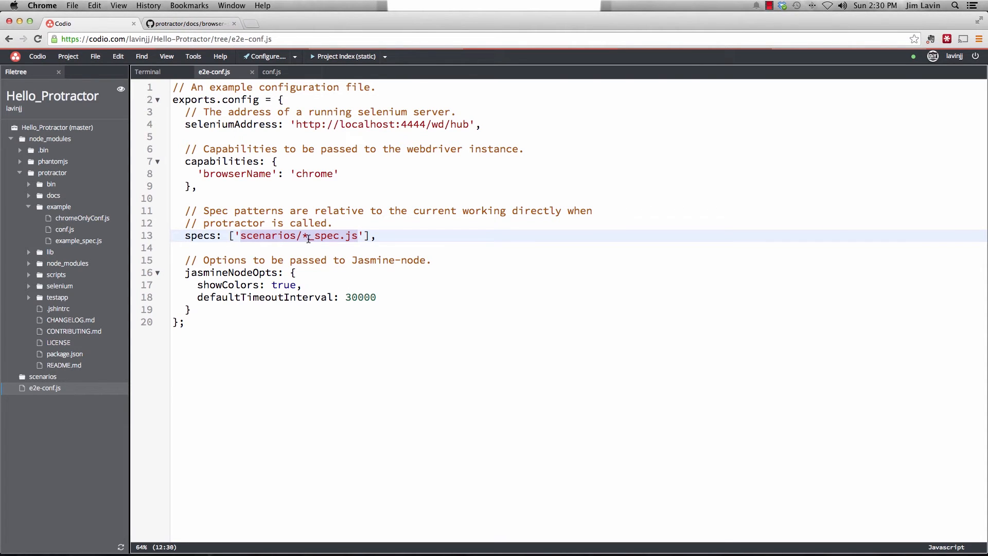
pyautogui.moveTo(327, 239)
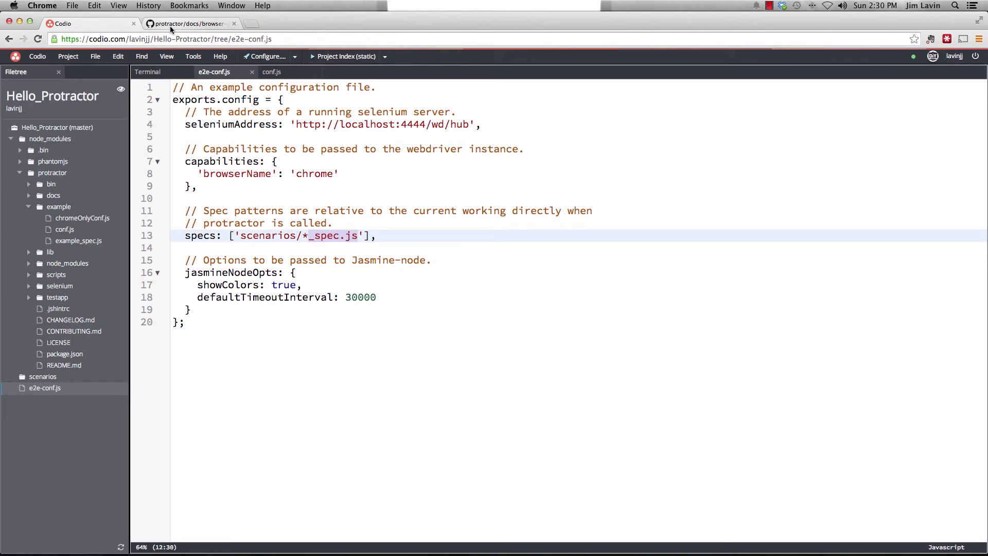
# Set browserName to 'phantomjs' in e2e-conf.js capabilities, copied from the GitHub docs
pyautogui.click(189, 24)
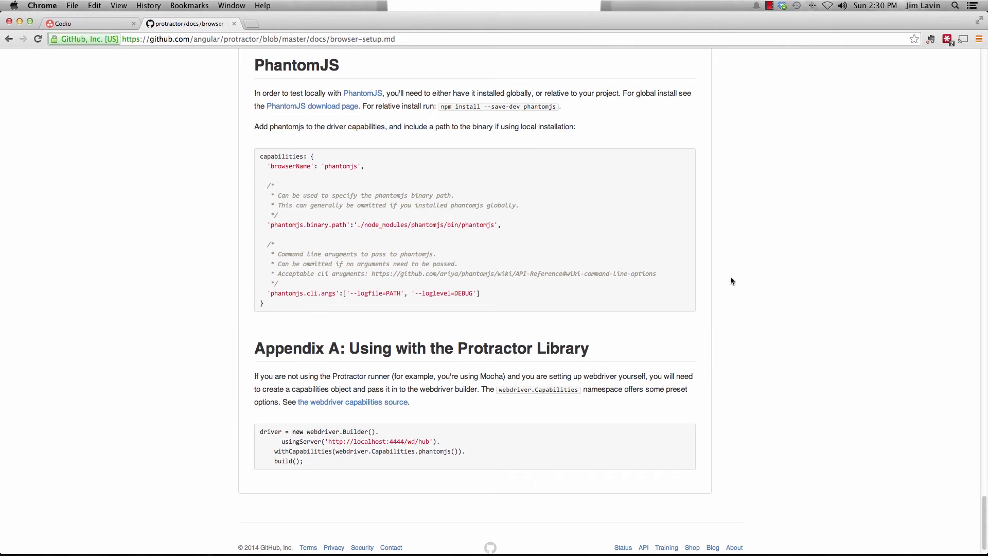
pyautogui.moveTo(344, 117)
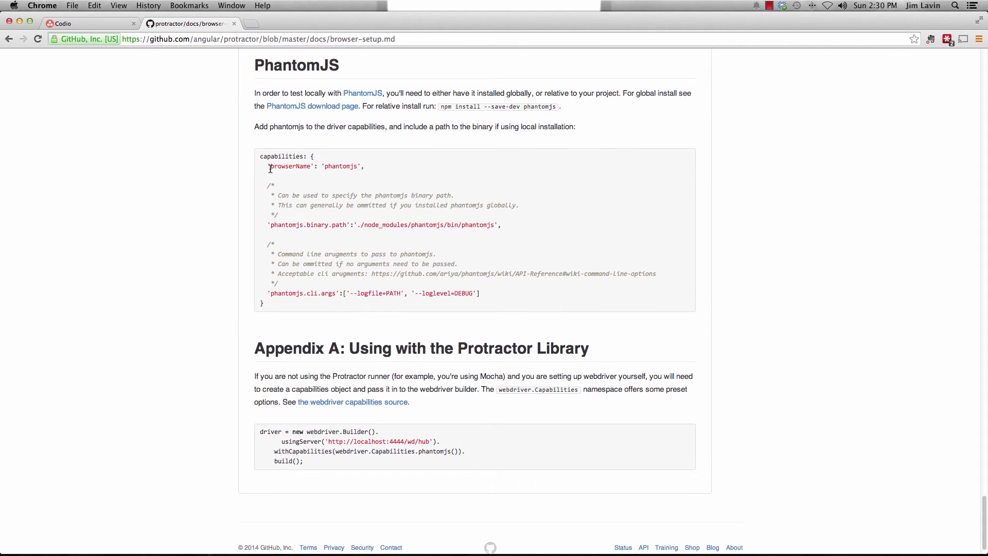
pyautogui.moveTo(326, 168)
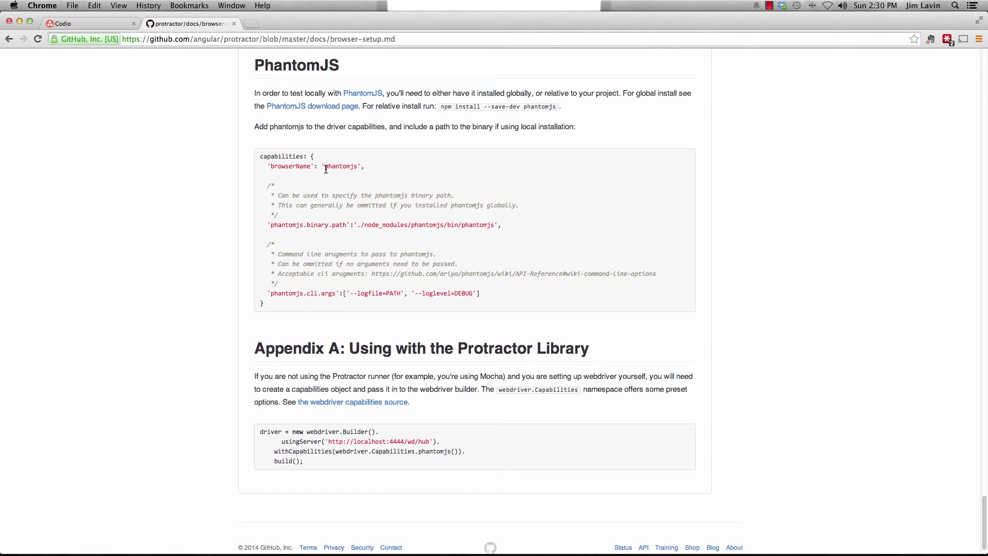
pyautogui.doubleClick(341, 165)
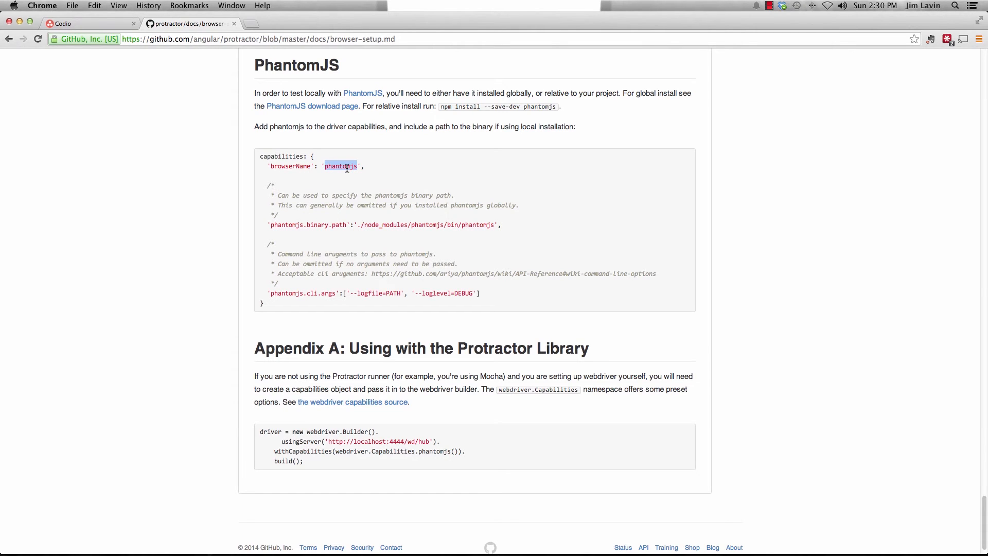
pyautogui.press('cmd+tab')
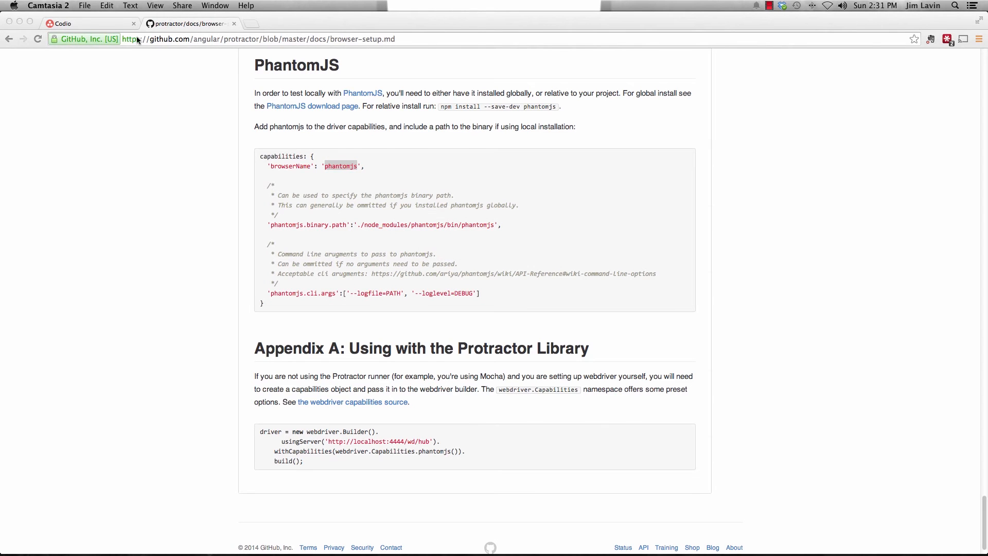
pyautogui.click(89, 23)
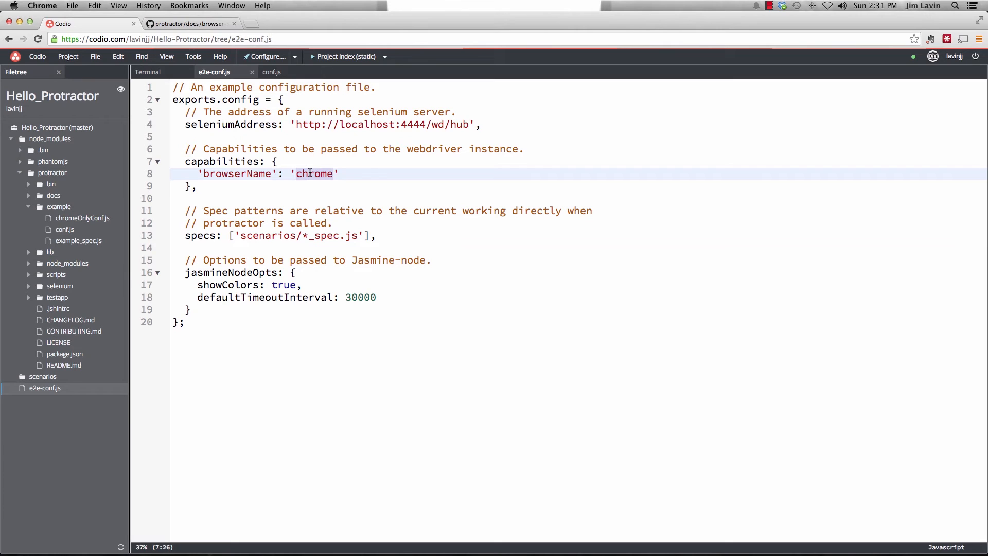
pyautogui.write('phantomjs')
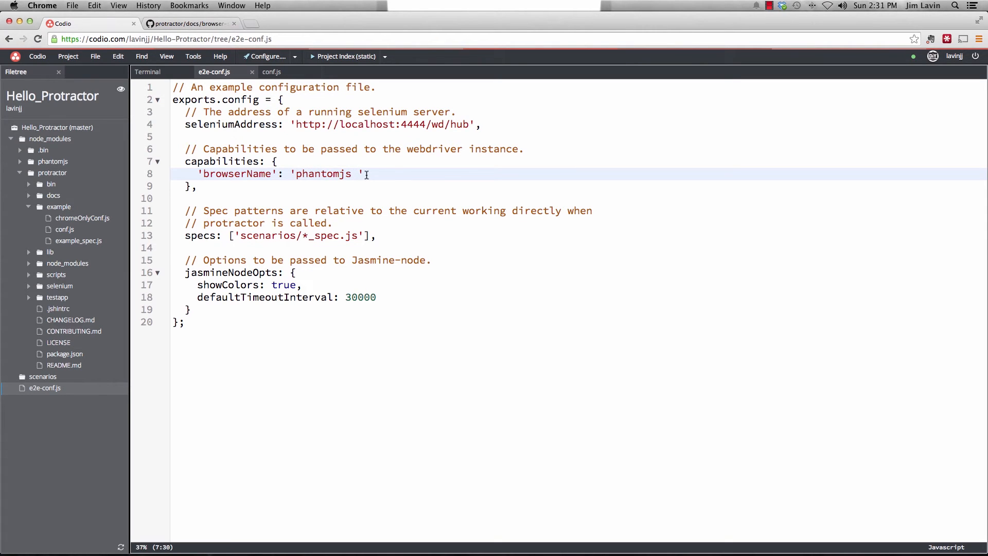
pyautogui.press('Backspace')
pyautogui.write(',')
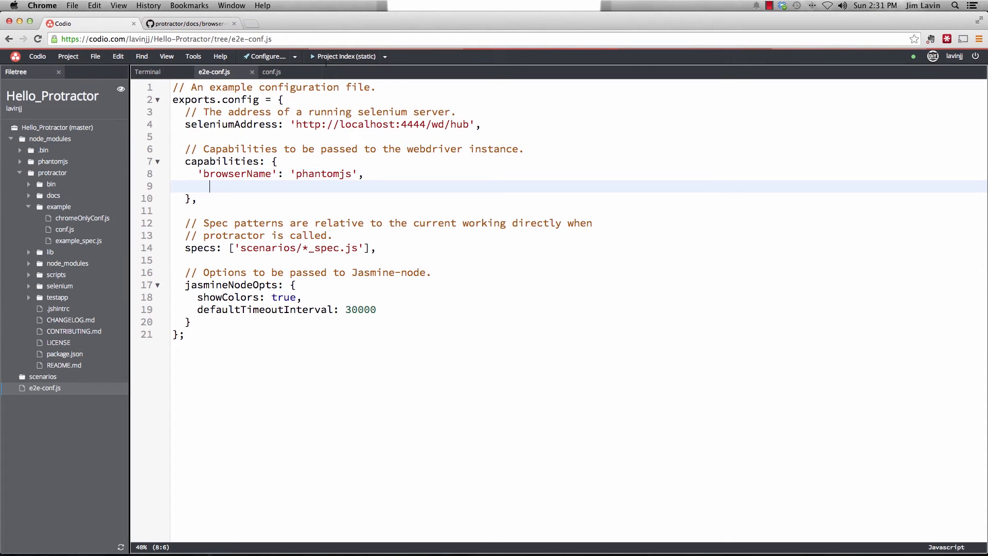
# Add 'phantomjs.binary.path':'./node_modules/phantomjs/bin/phantomjs' to the capabilities from the docs
pyautogui.click(189, 24)
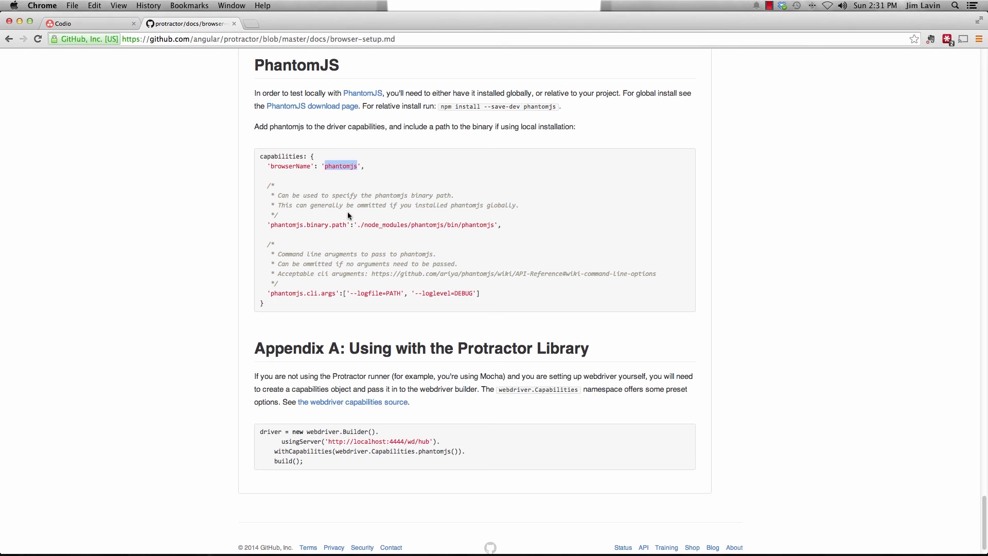
pyautogui.moveTo(501, 225)
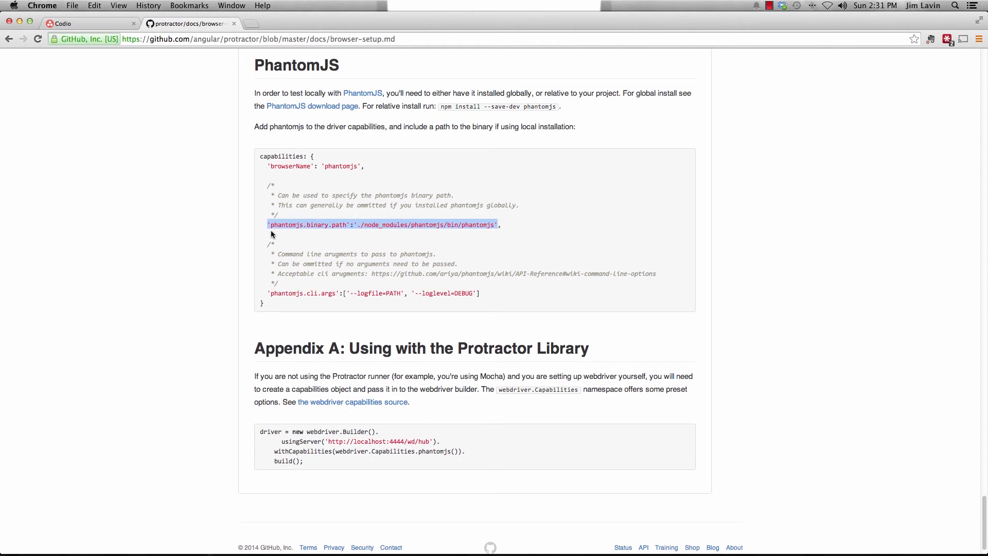
pyautogui.moveTo(210, 105)
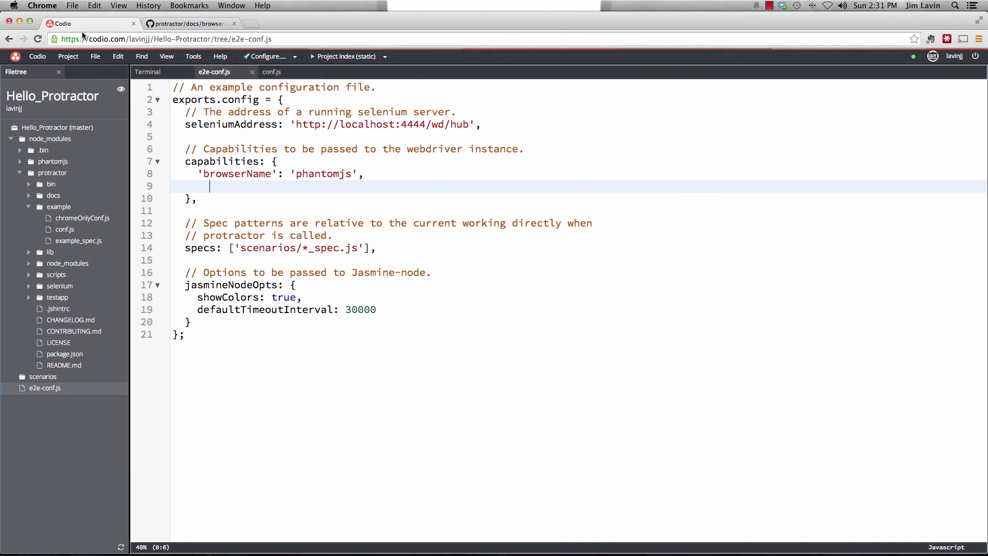
pyautogui.write("'phantomjs.binary.path':'./node_modules/phantomjs/bin/phantomjs'")
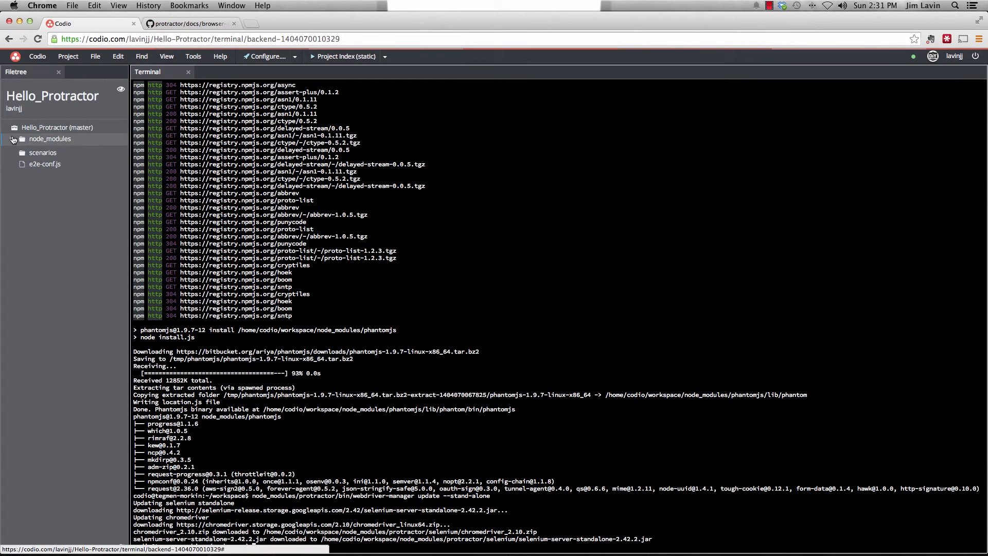
# Create a new JavaScript file basic_spec.js inside the scenarios folder
pyautogui.click(12, 139)
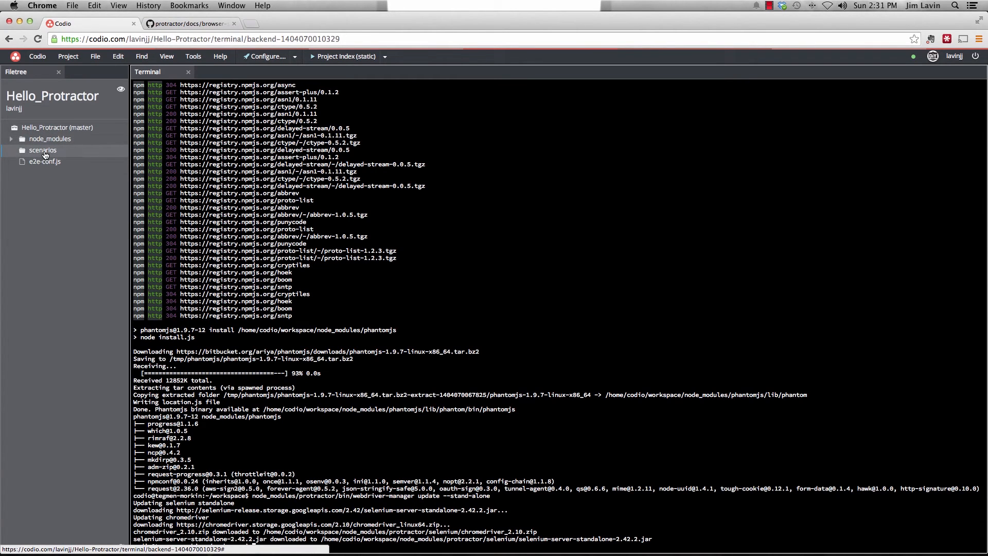
pyautogui.rightClick(42, 150)
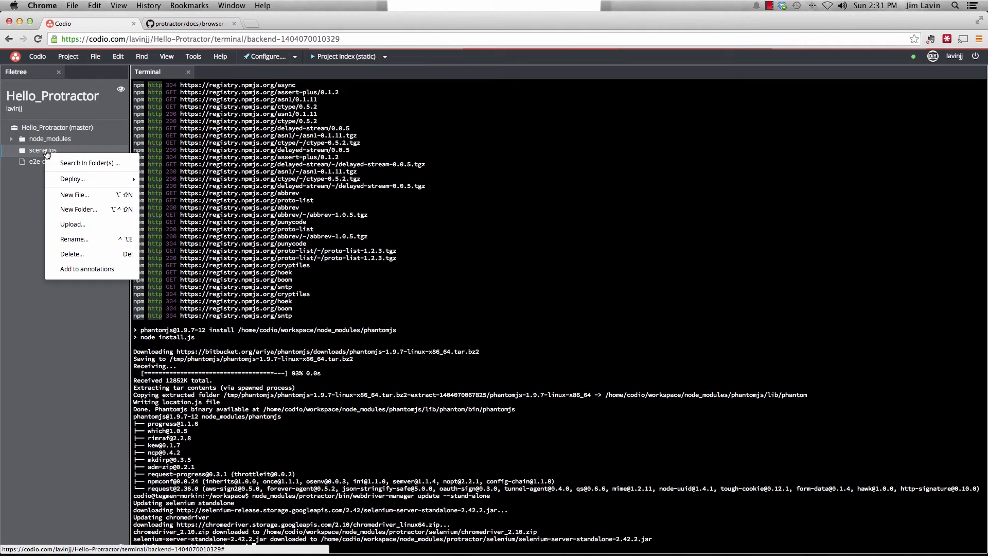
pyautogui.moveTo(75, 194)
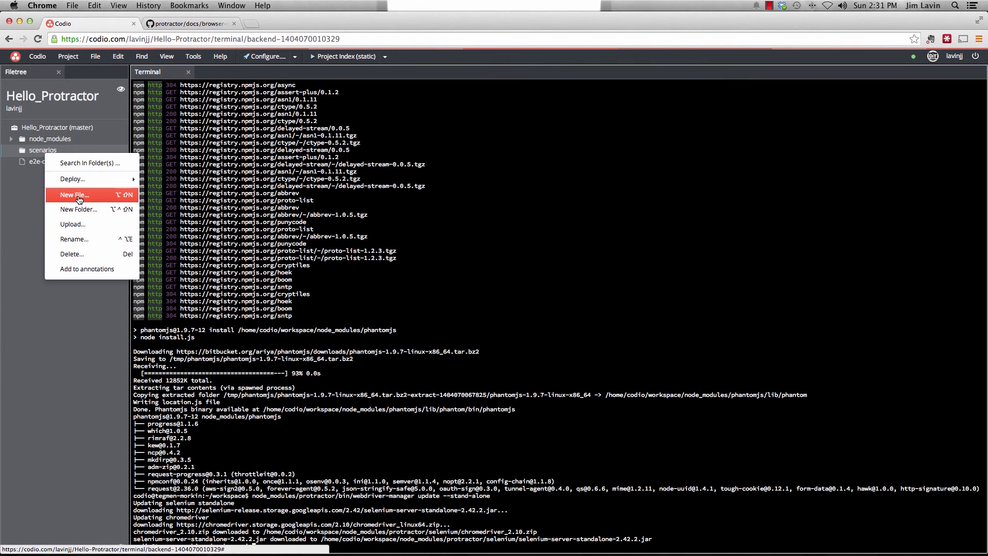
pyautogui.click(74, 195)
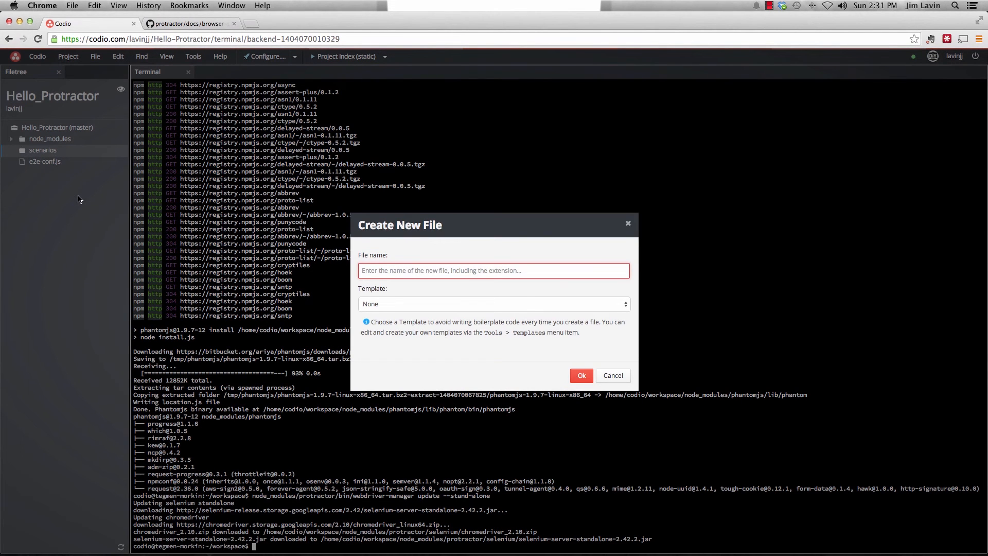
pyautogui.write('basic_spec.j')
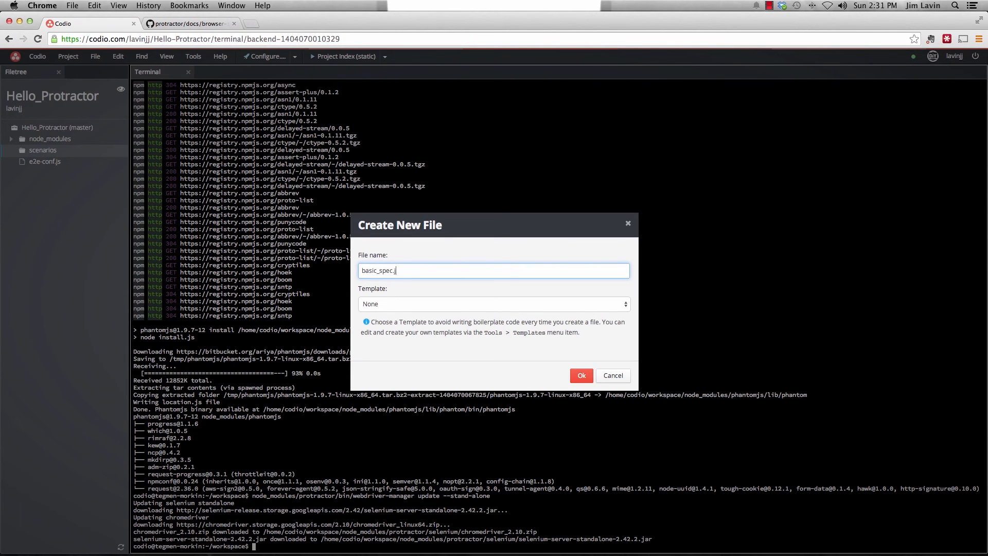
pyautogui.click(493, 304)
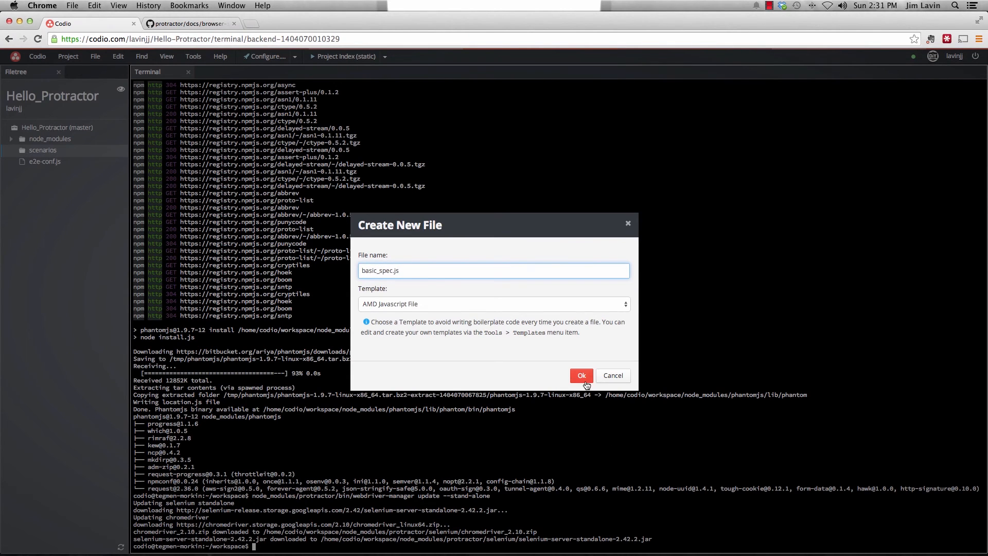
pyautogui.click(580, 375)
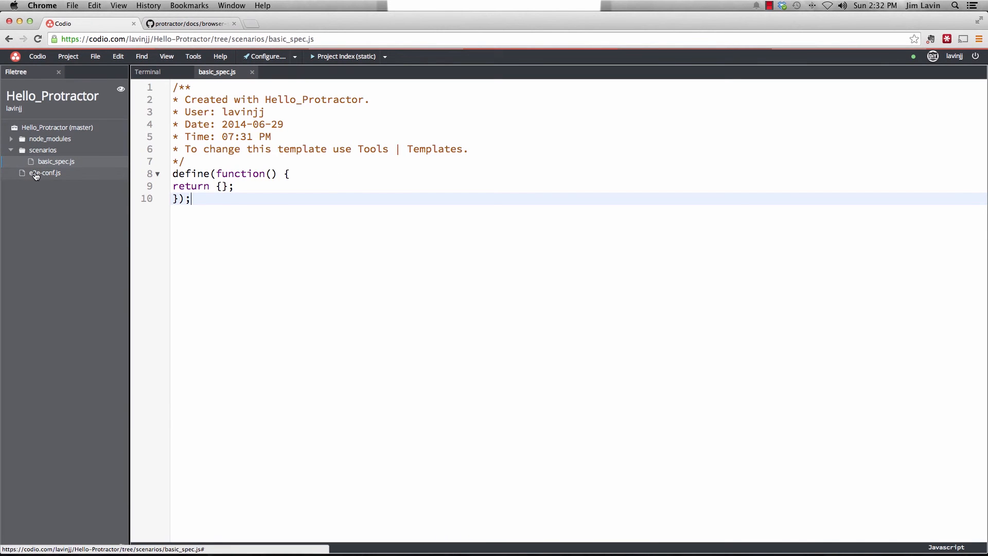
# Open the new spec file in the editor and clear its generated template code
pyautogui.click(44, 173)
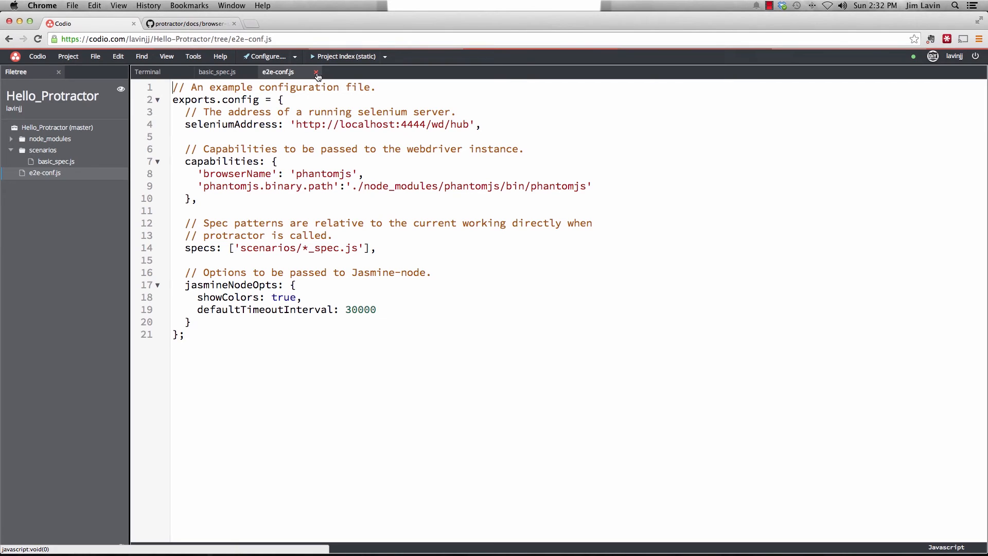
pyautogui.moveTo(318, 74)
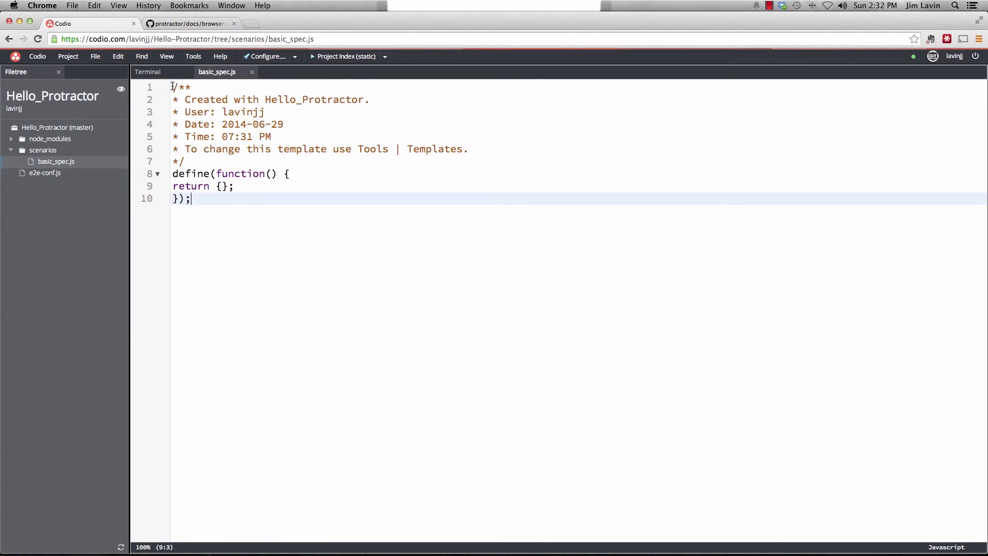
pyautogui.press('cmd+a')
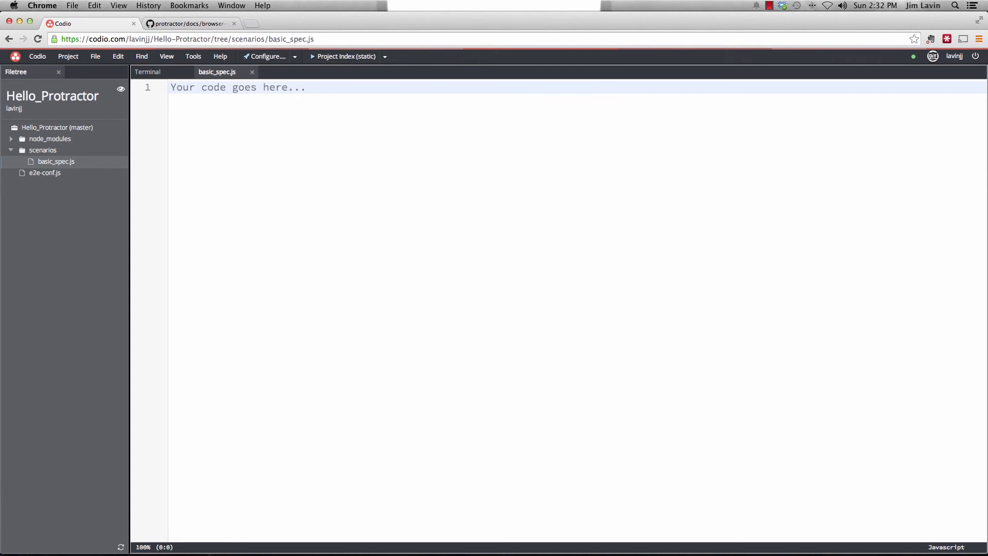
# Write describe('Brew Everywhere Home Page', function(){ as the spec's opening block
pyautogui.write('desc')
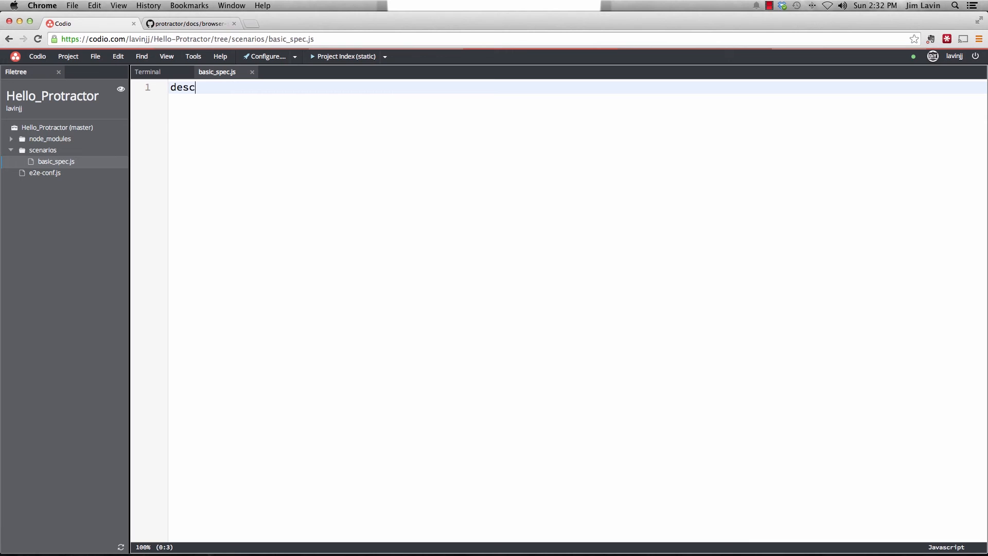
pyautogui.write('ribe')
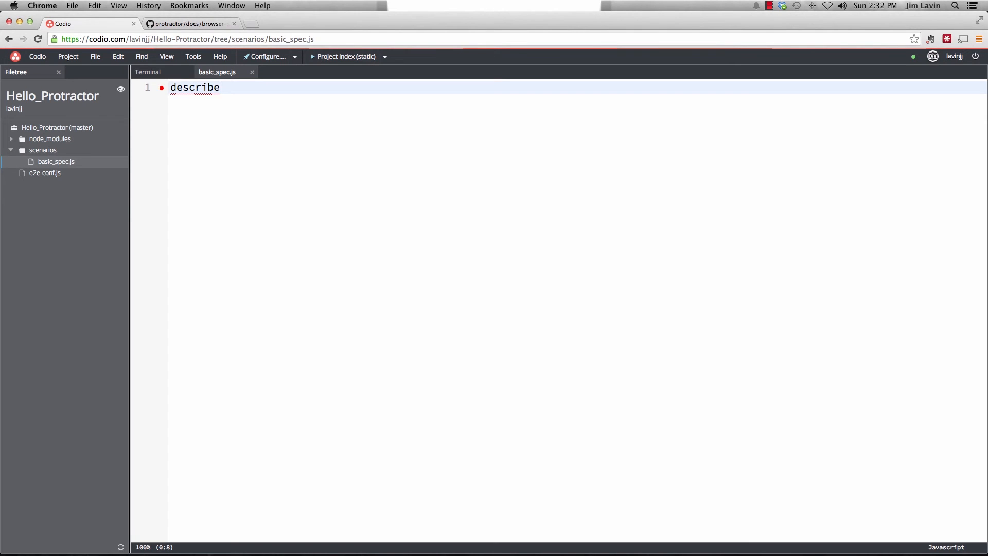
pyautogui.write("('')")
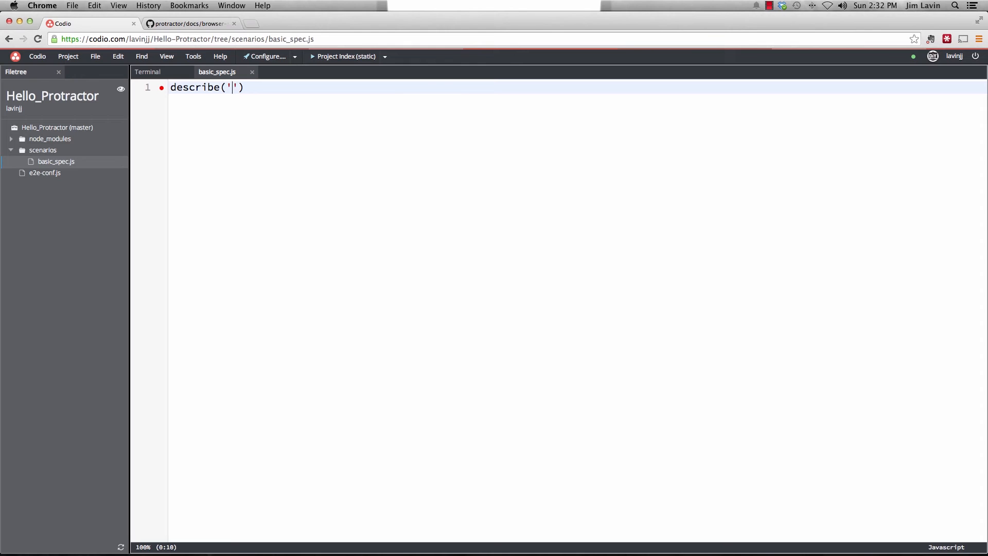
pyautogui.write('Brew')
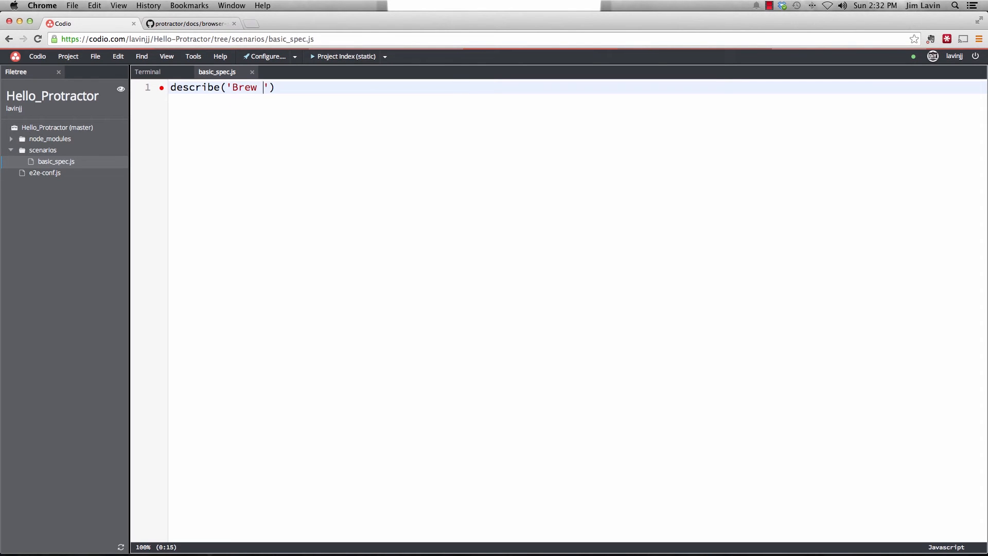
pyautogui.write('Everywhere Home P')
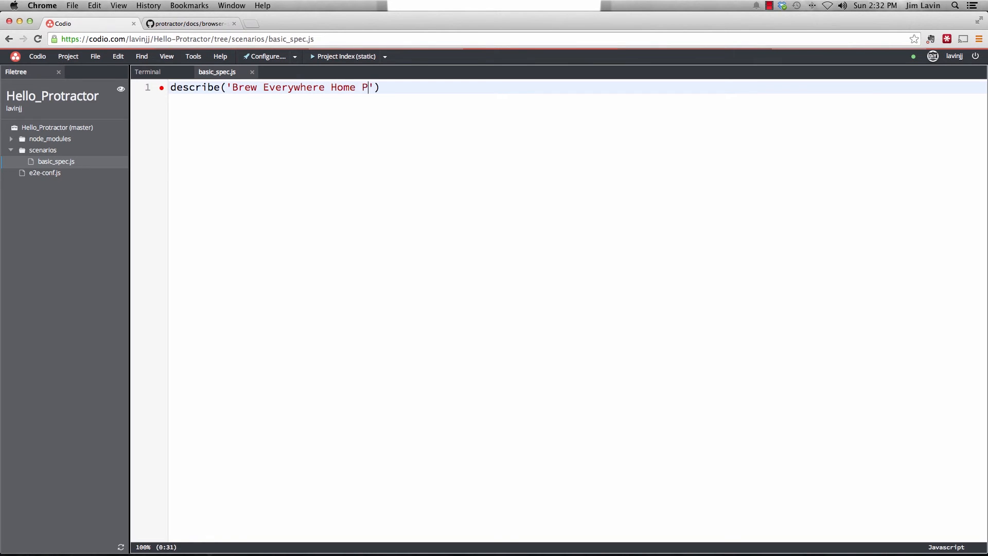
pyautogui.write('age')
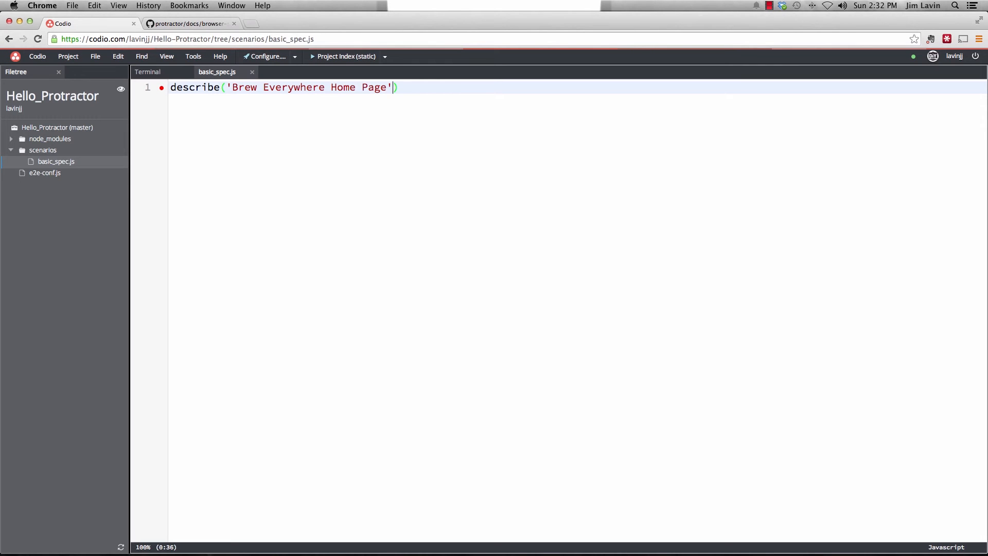
pyautogui.write(',')
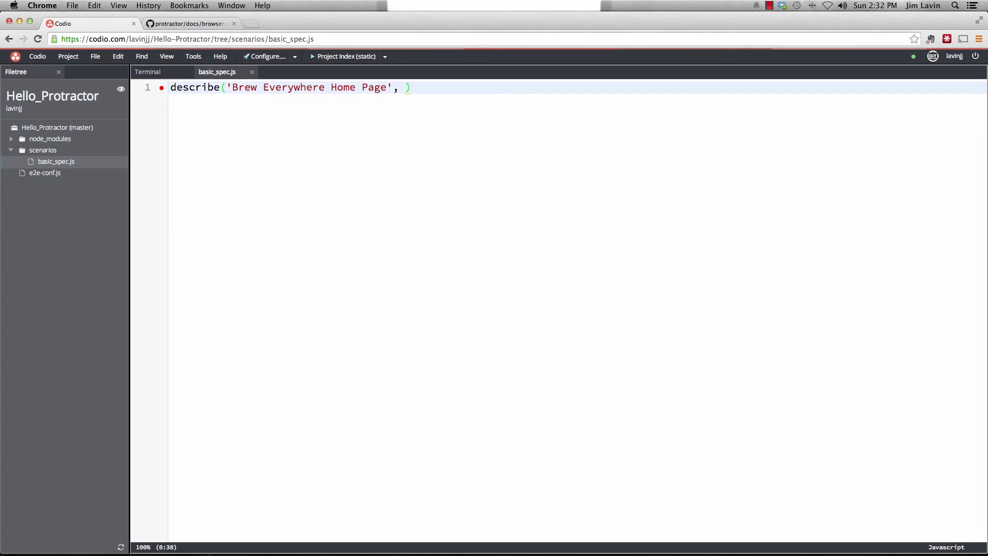
pyautogui.write('function()')
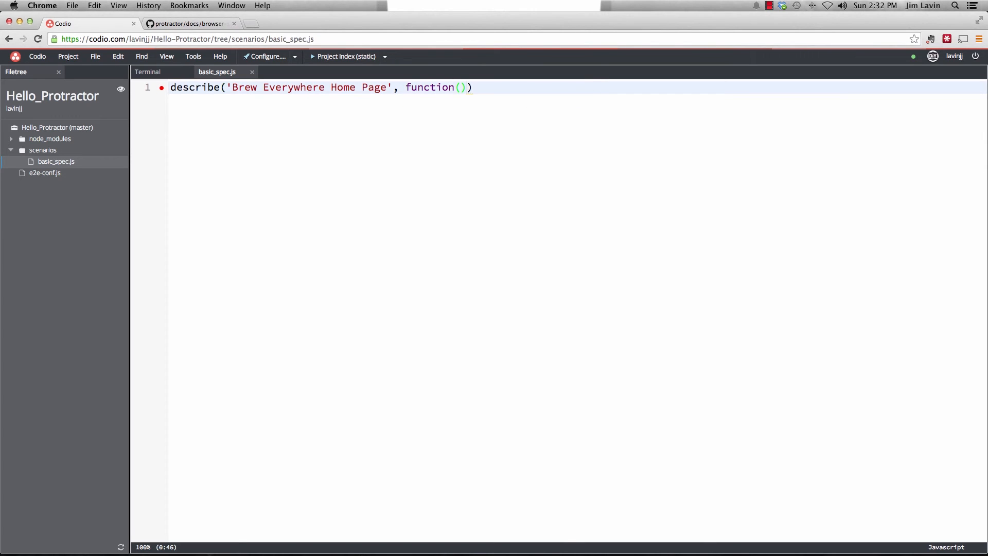
pyautogui.write('{')
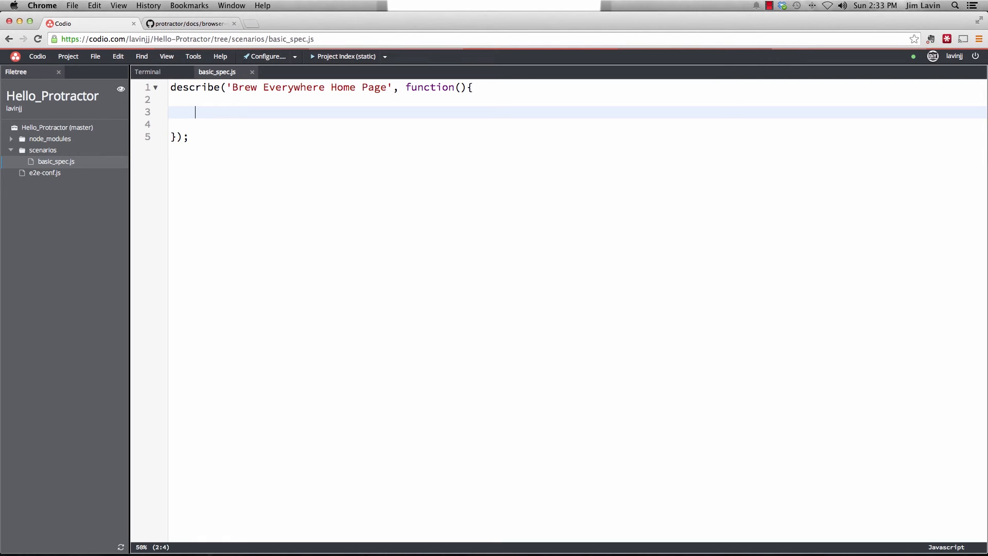
# Write it('should have Brew Everywhere in the title', function(){ inside the describe block
pyautogui.write('it')
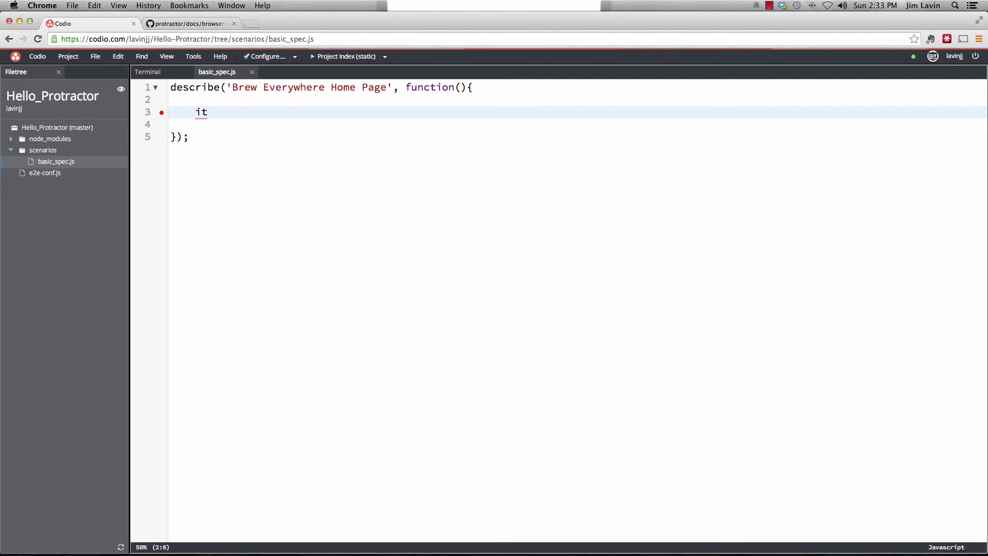
pyautogui.write('()')
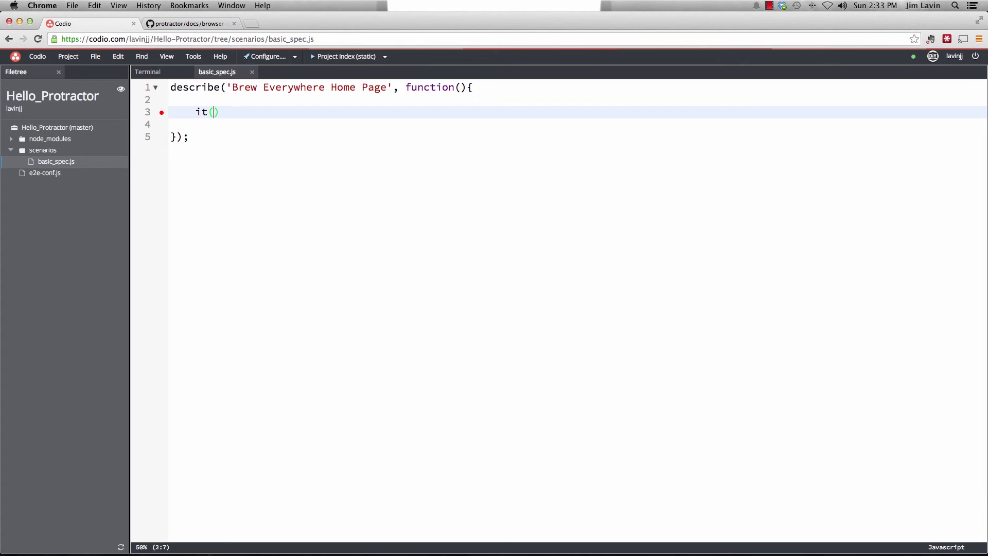
pyautogui.write("''")
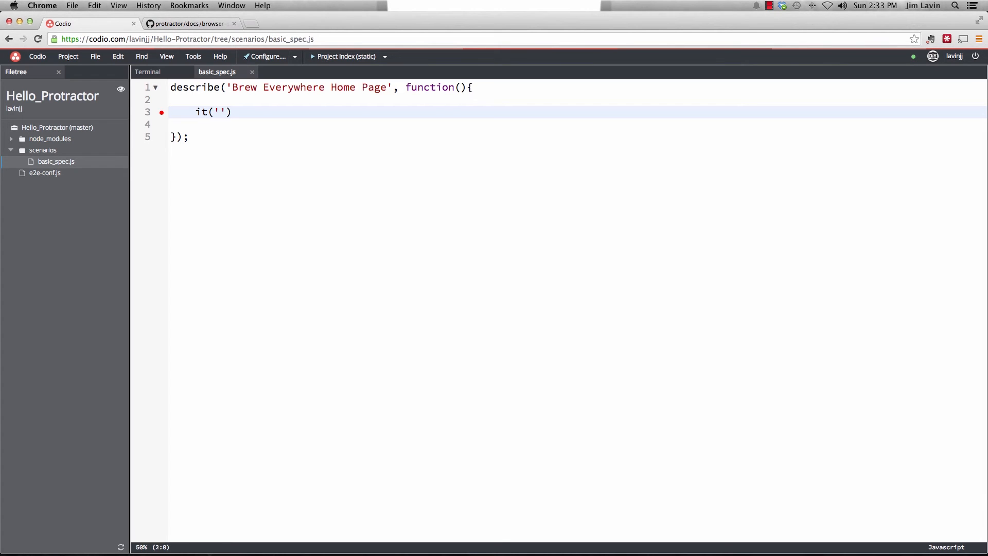
pyautogui.write('s')
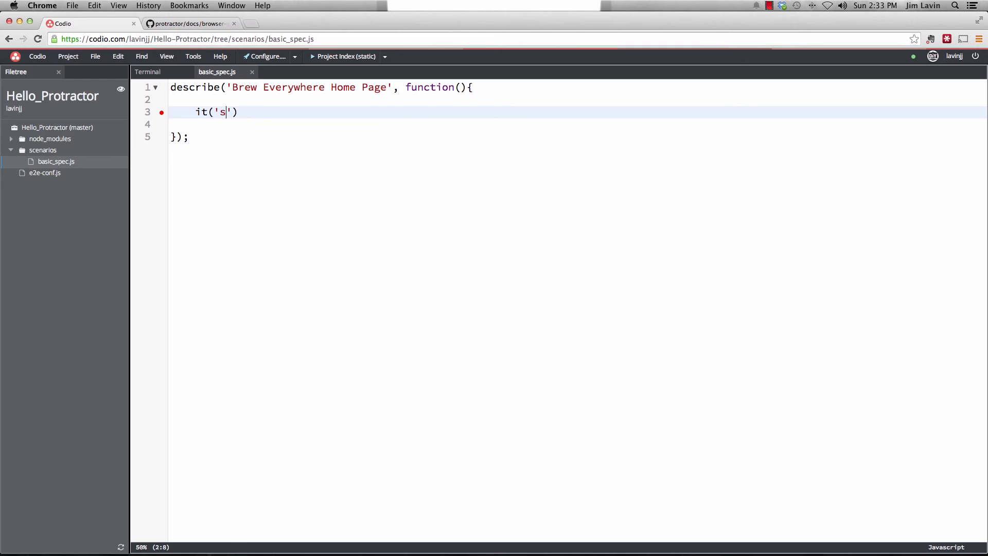
pyautogui.write('hould have')
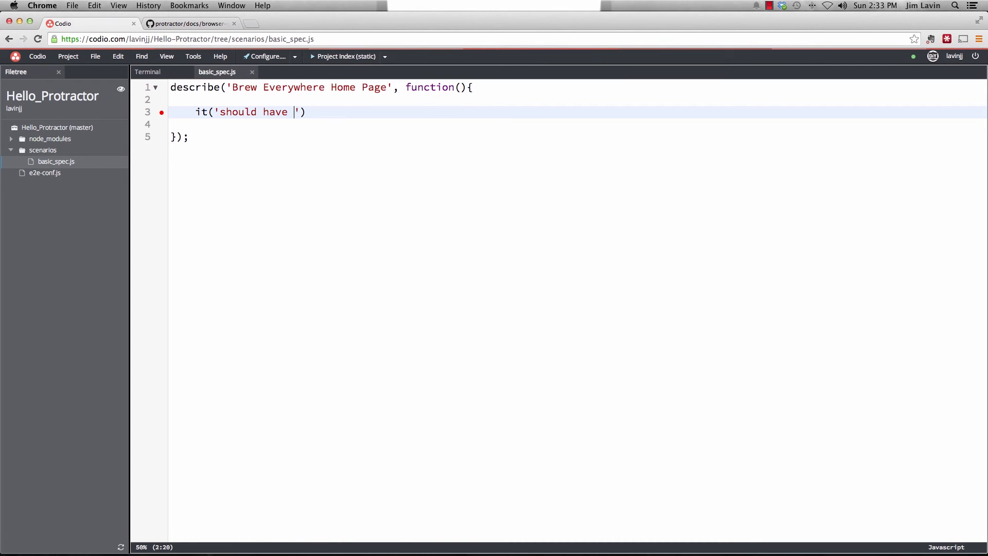
pyautogui.write('Brew evey')
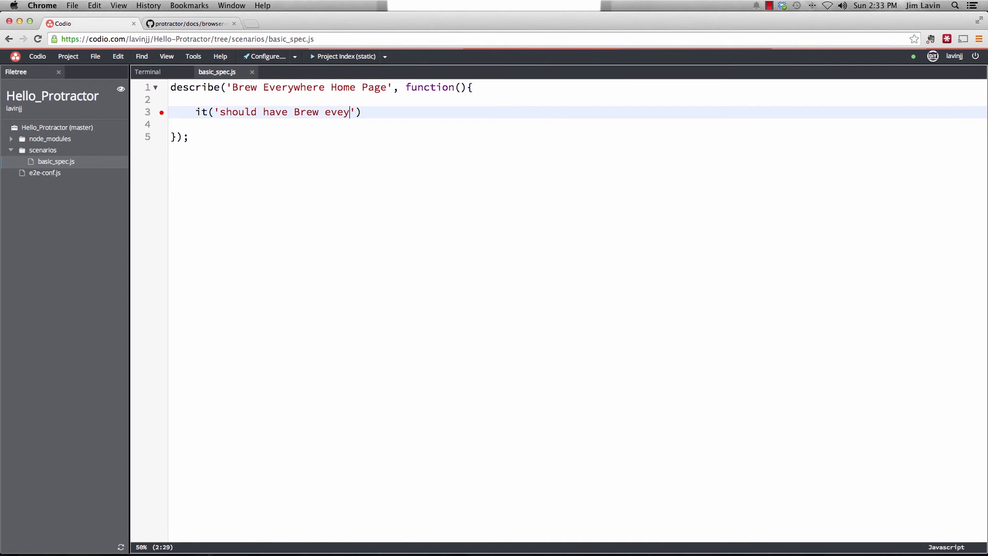
pyautogui.press('BackSpace')
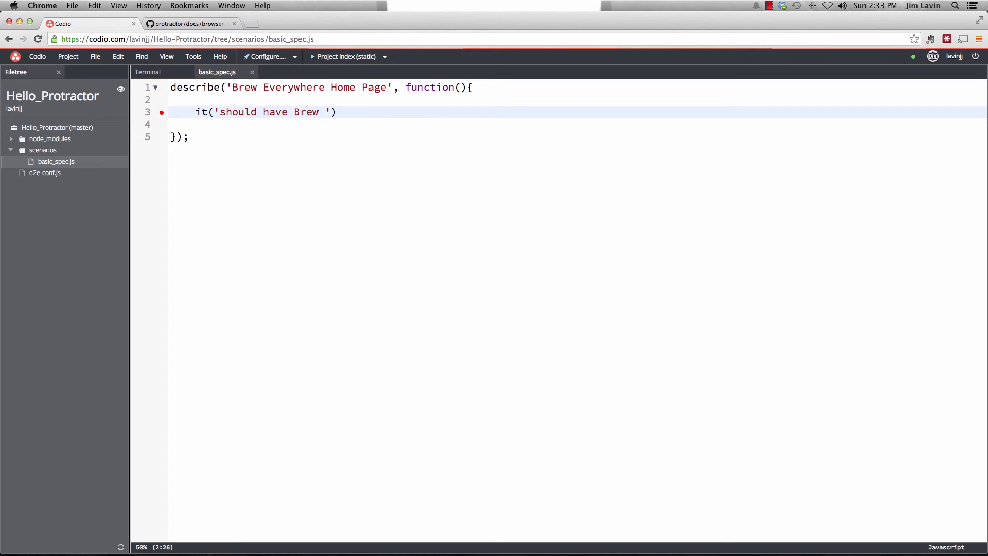
pyautogui.write('Everywhere in the t')
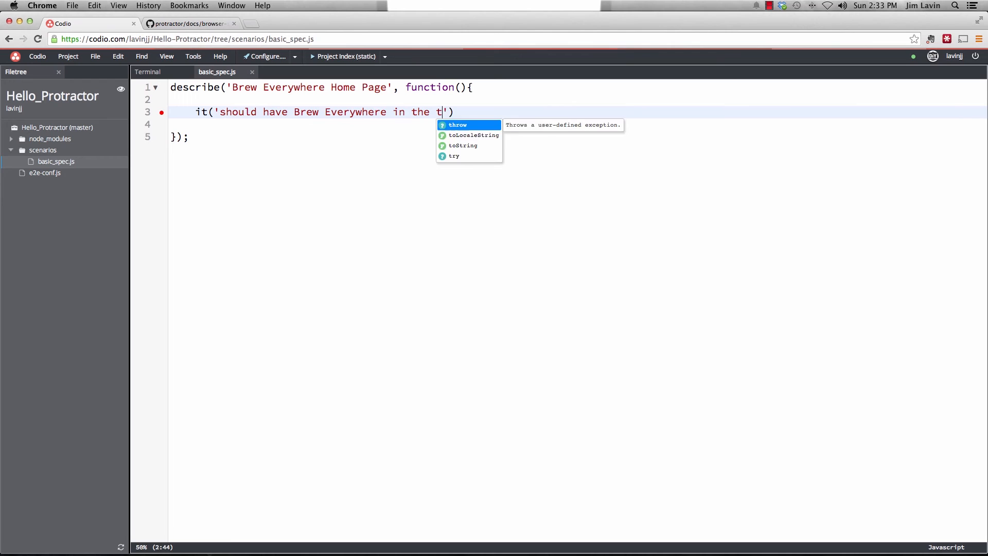
pyautogui.write('itle')
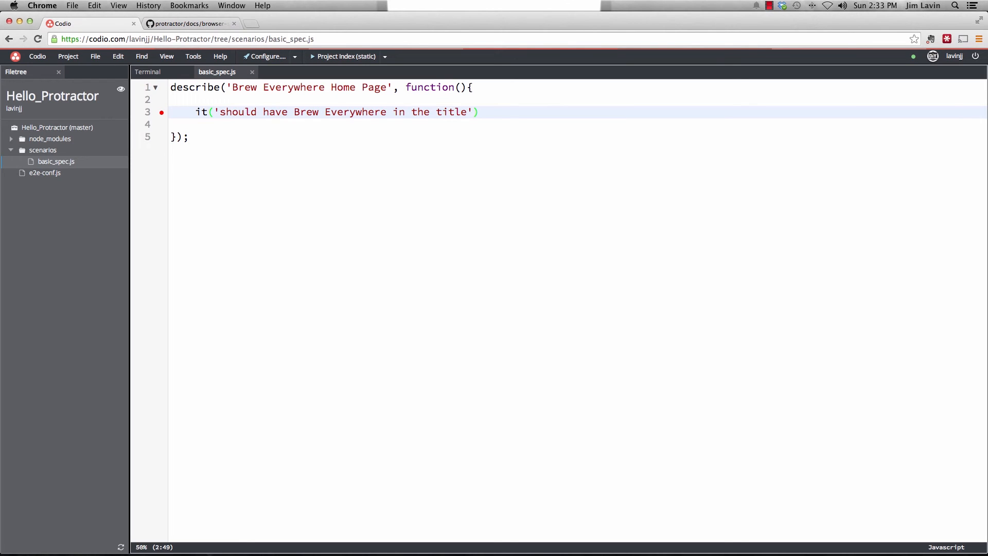
pyautogui.write(', func')
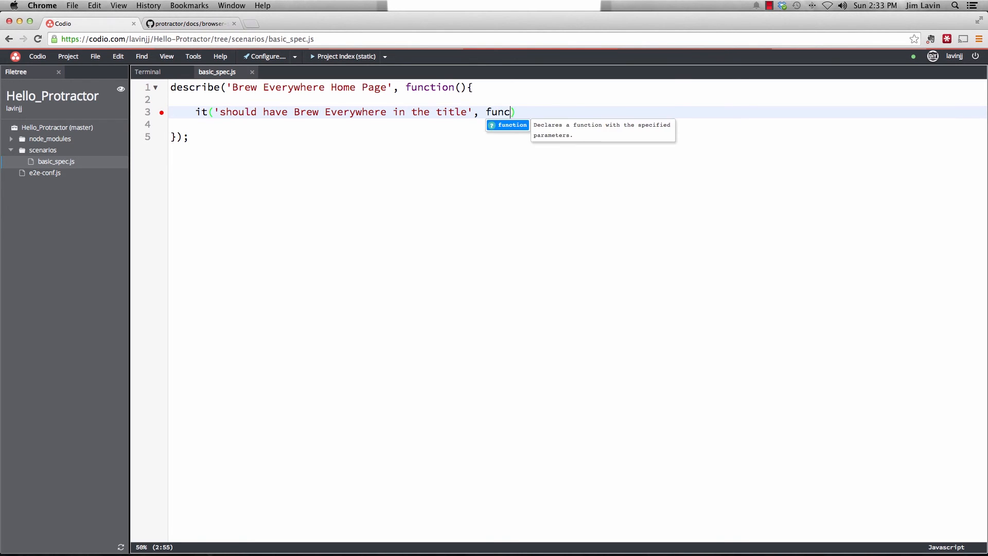
pyautogui.write('ti')
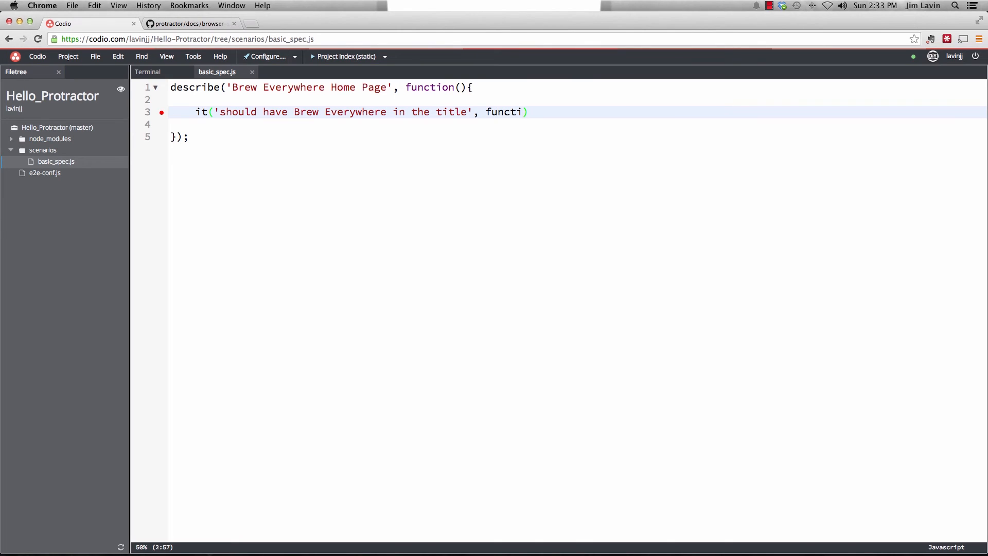
pyautogui.write('on(')
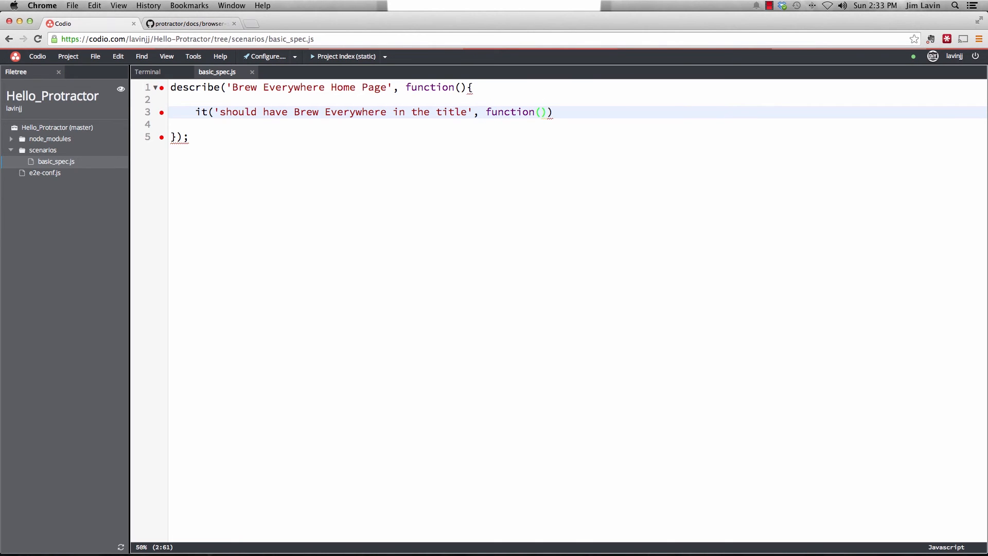
pyautogui.write('{')
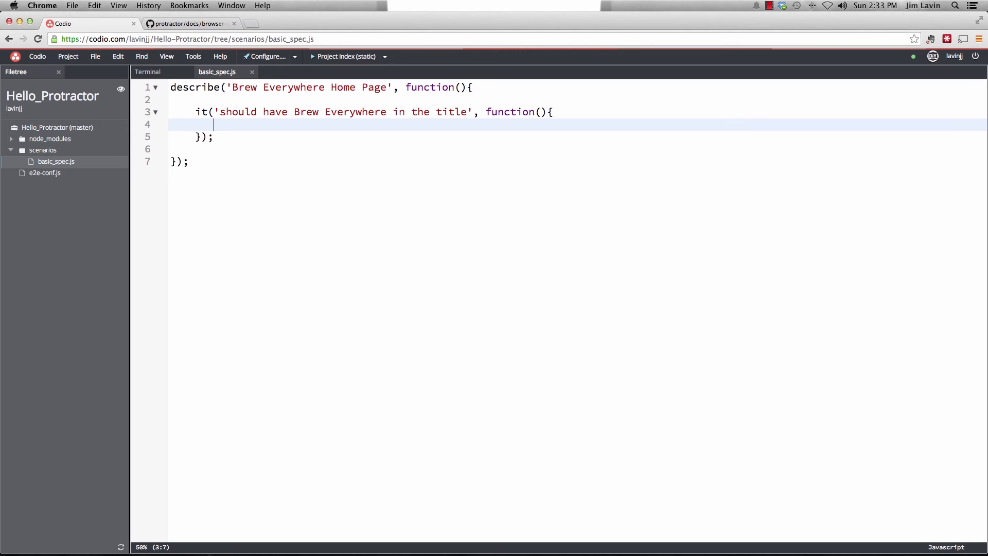
pyautogui.write('b')
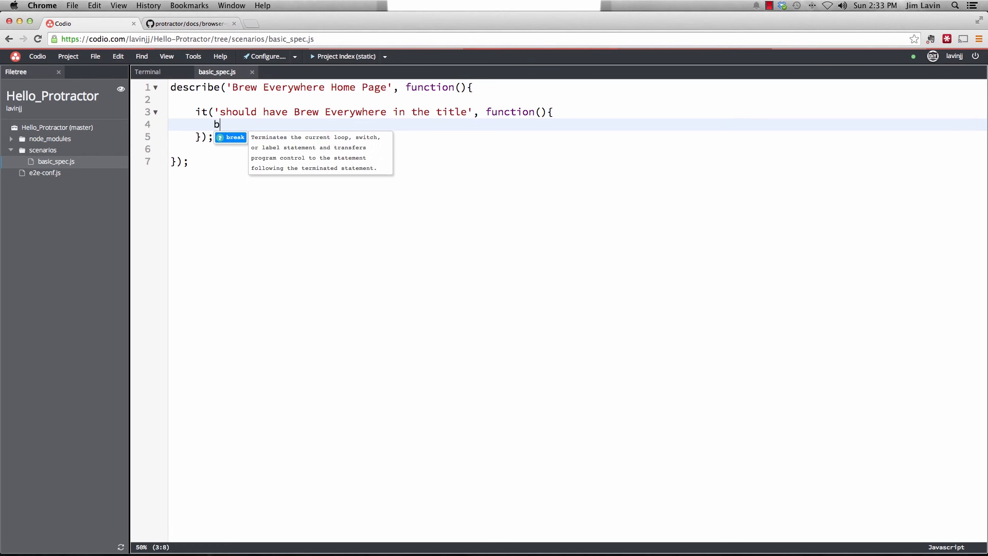
pyautogui.write('rowser')
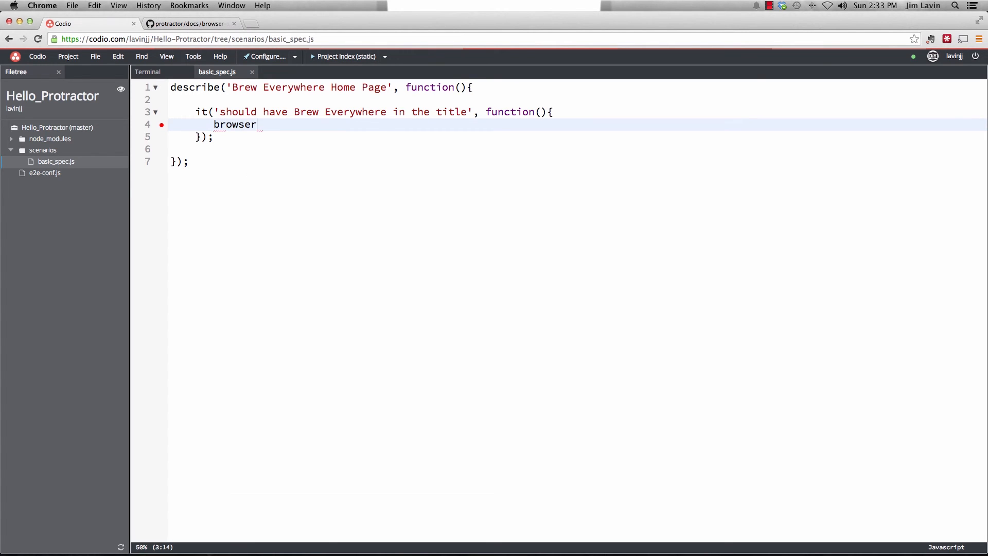
pyautogui.write('.get')
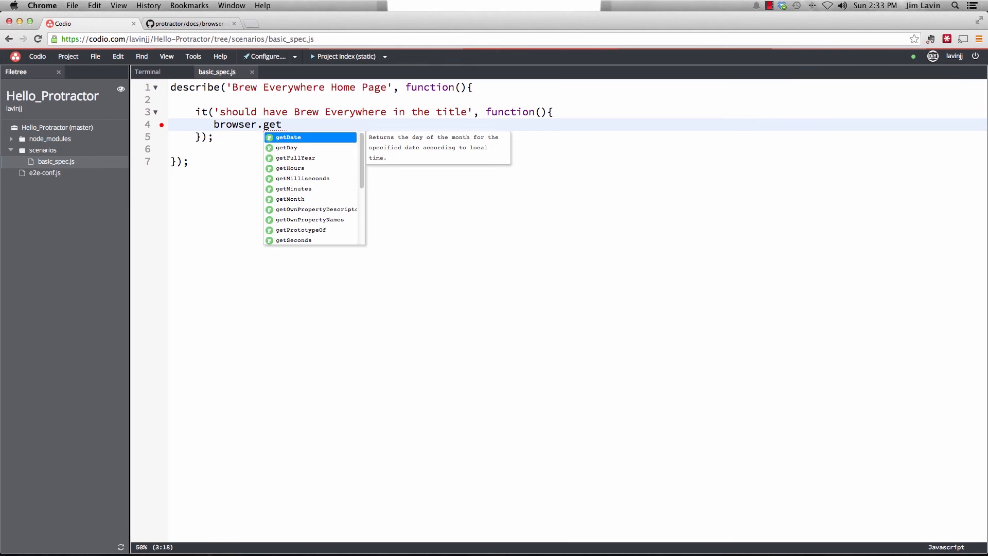
pyautogui.write("('h'")
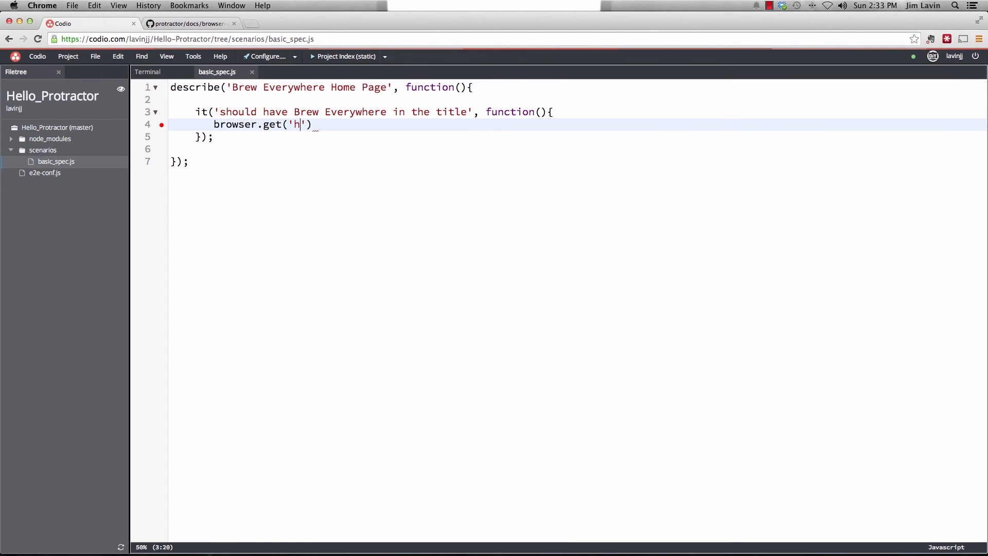
pyautogui.write('ttp:')
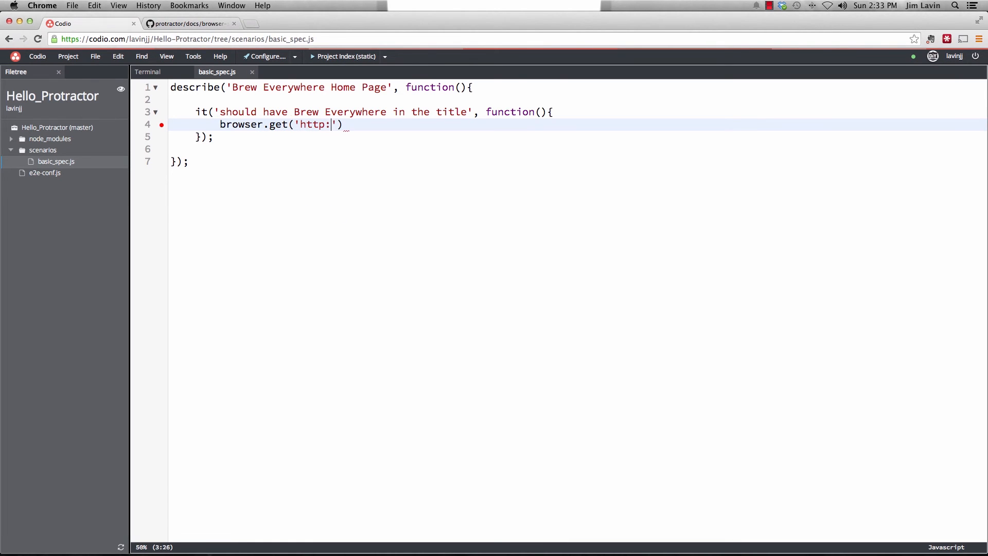
pyautogui.write('//www')
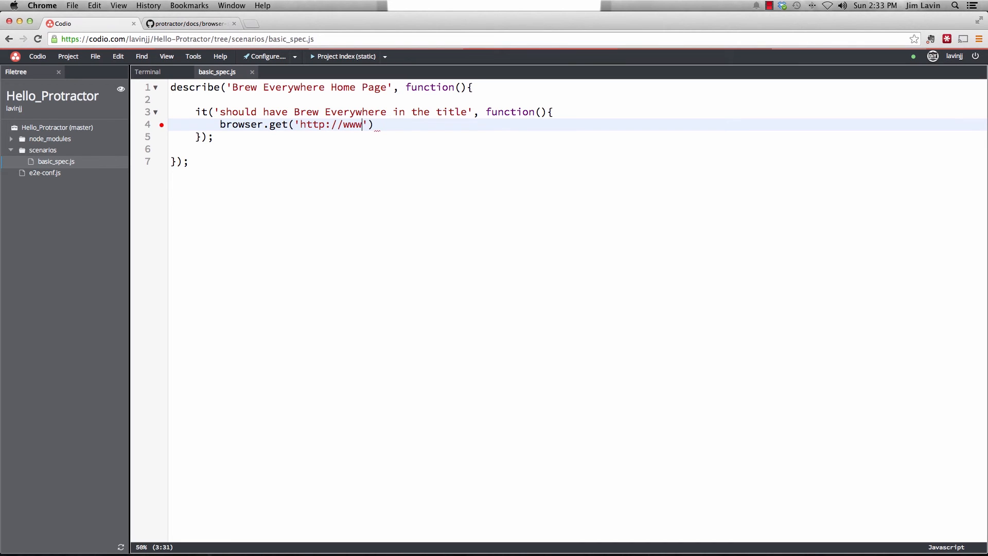
pyautogui.write('.brew')
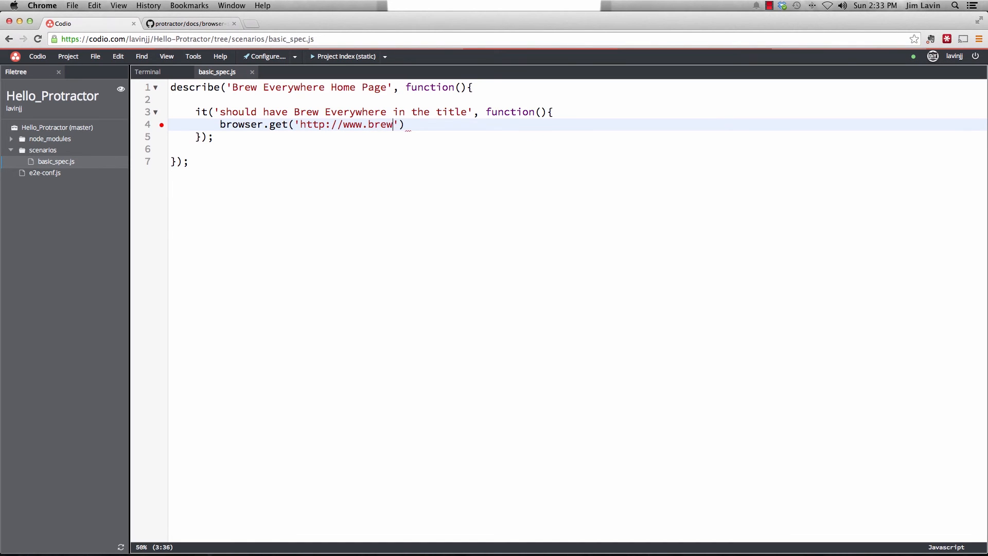
pyautogui.write('everywhere.c')
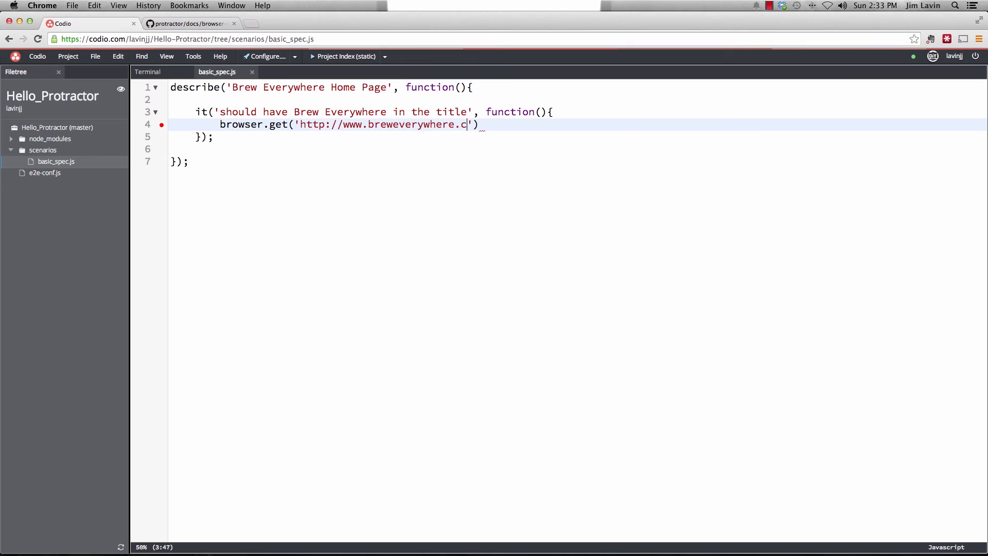
pyautogui.write('om')
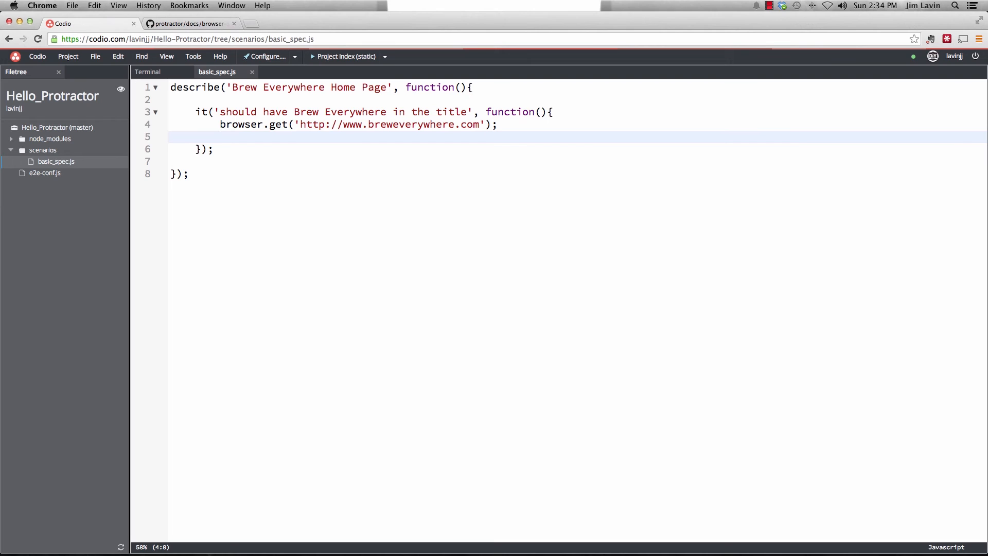
# Write expect(browser.getTitle()).toBe('brew Everywhere'); as the test's assertion
pyautogui.write('exp')
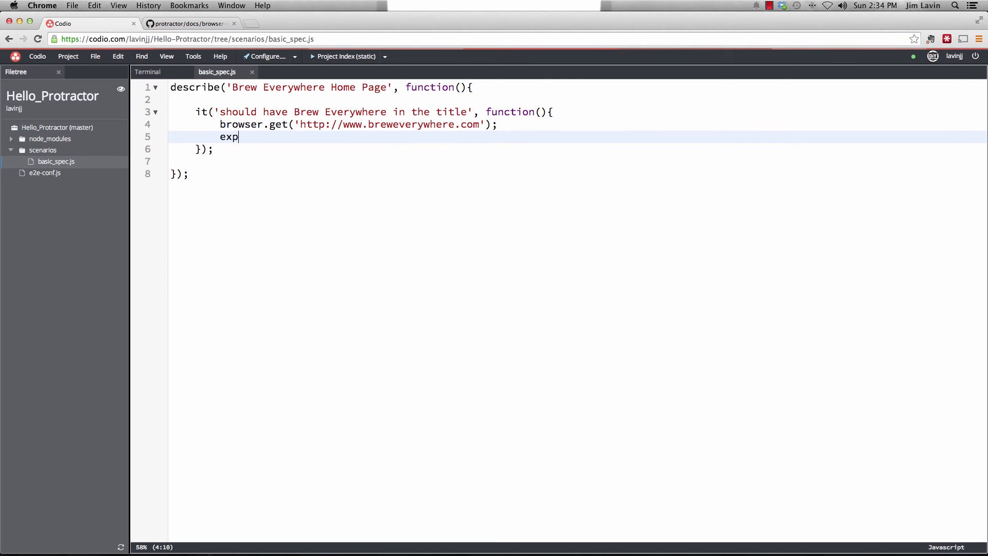
pyautogui.write('ect(b')
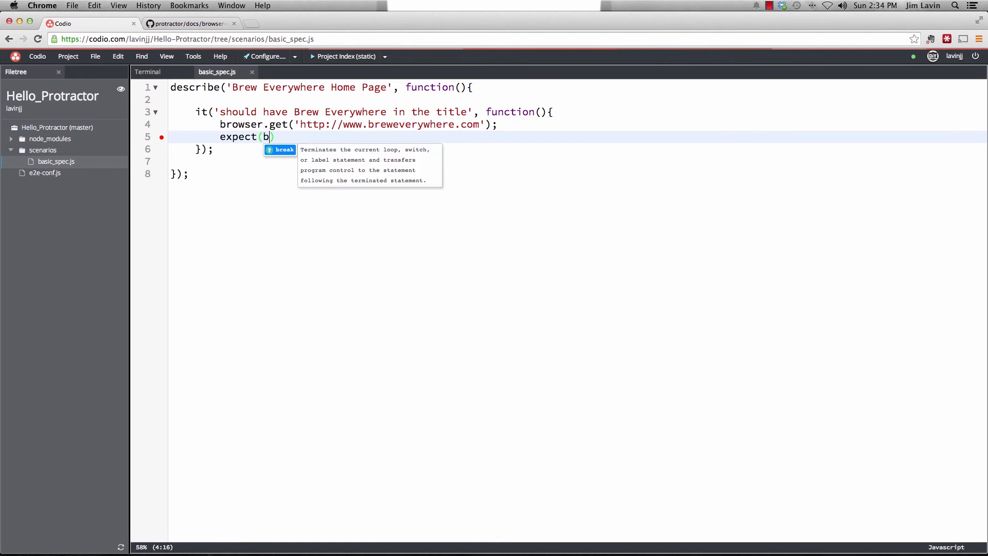
pyautogui.write('rowser.')
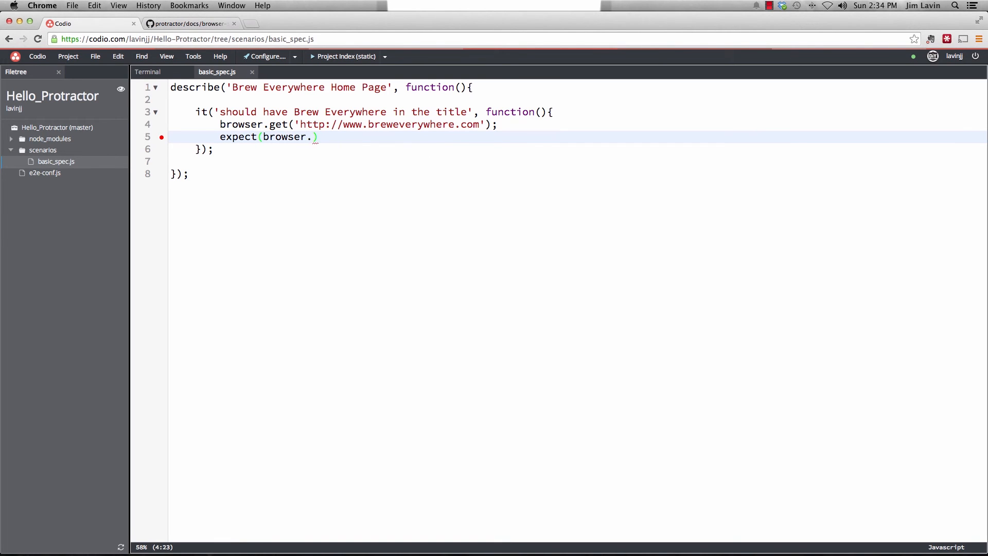
pyautogui.write('getTit')
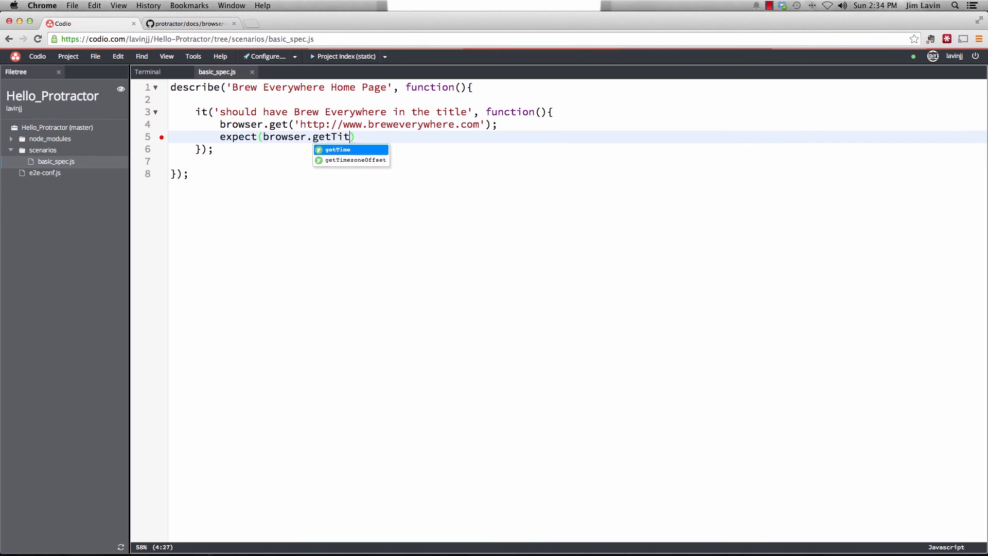
pyautogui.write('le()')
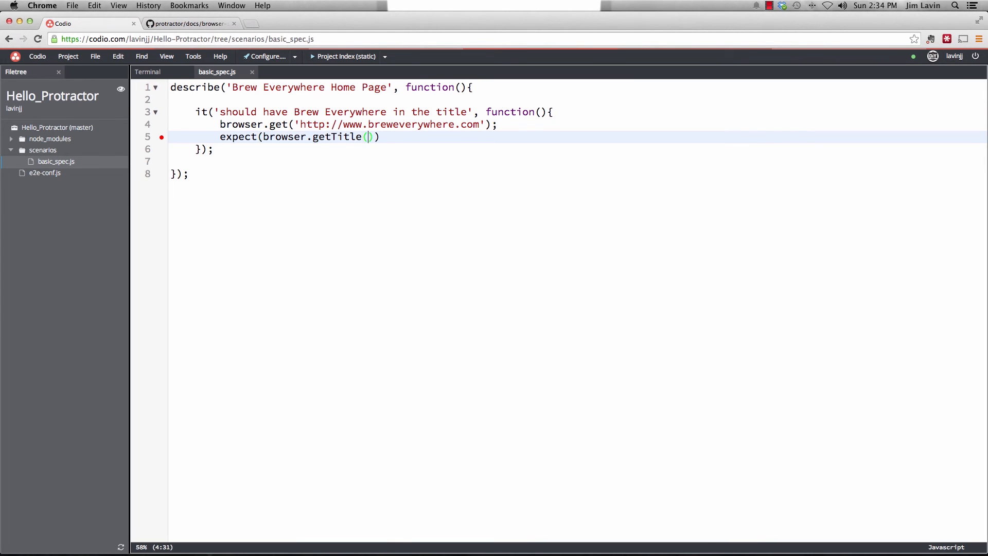
pyautogui.write(').')
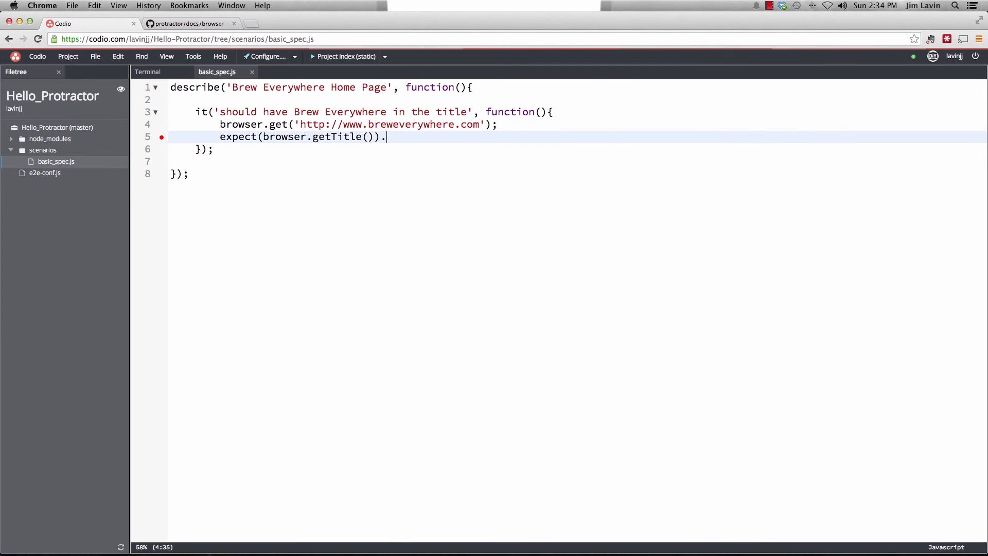
pyautogui.write("toBe('")
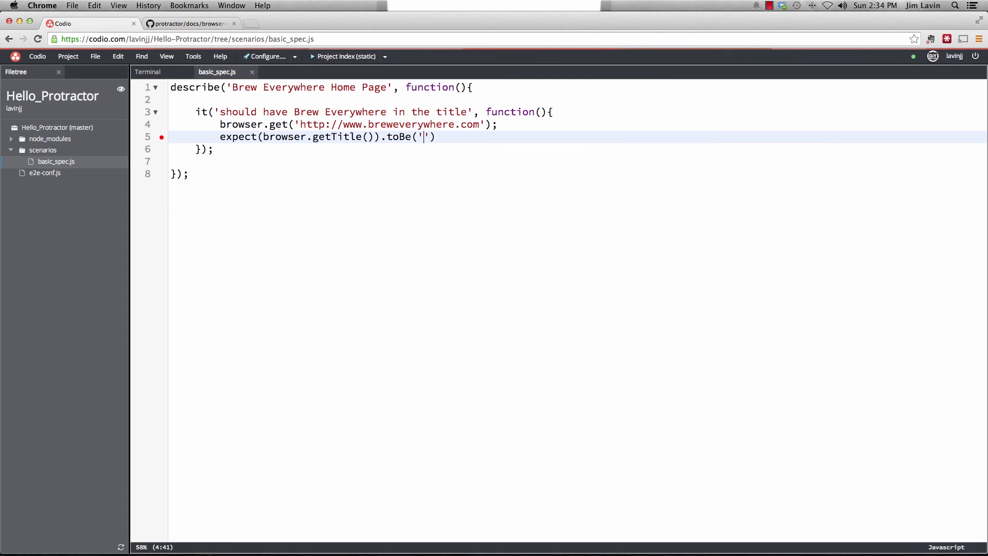
pyautogui.write('br')
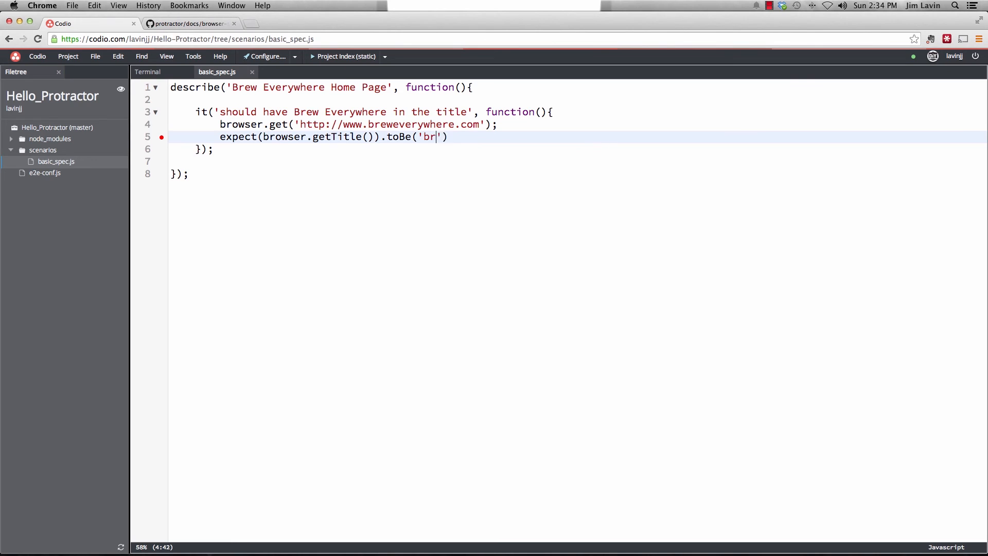
pyautogui.write('ew Everyw')
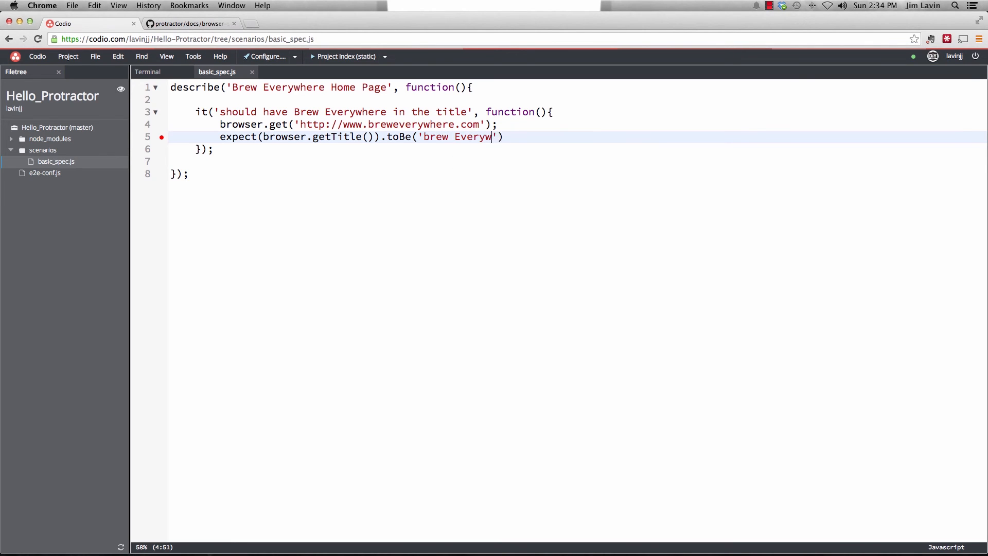
pyautogui.write('here')
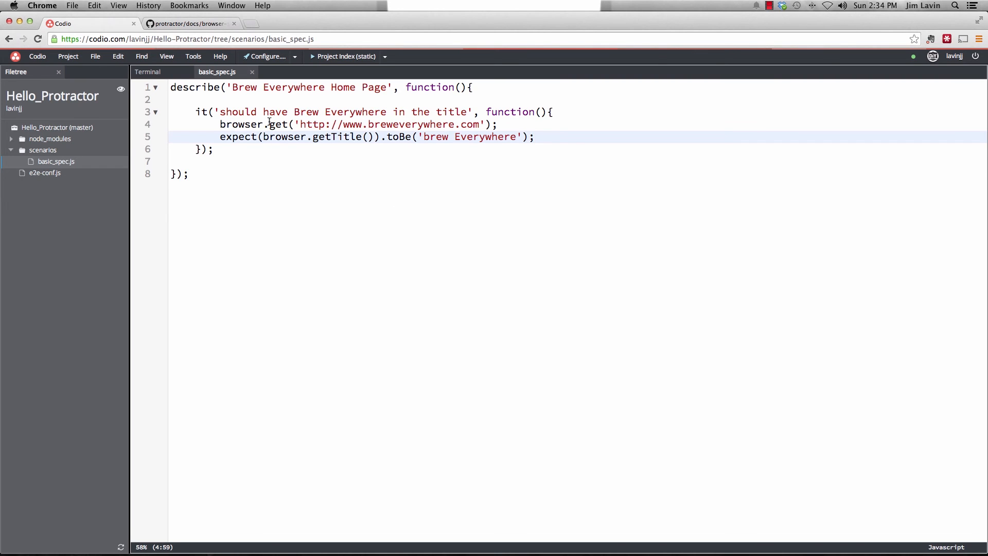
pyautogui.moveTo(310, 127)
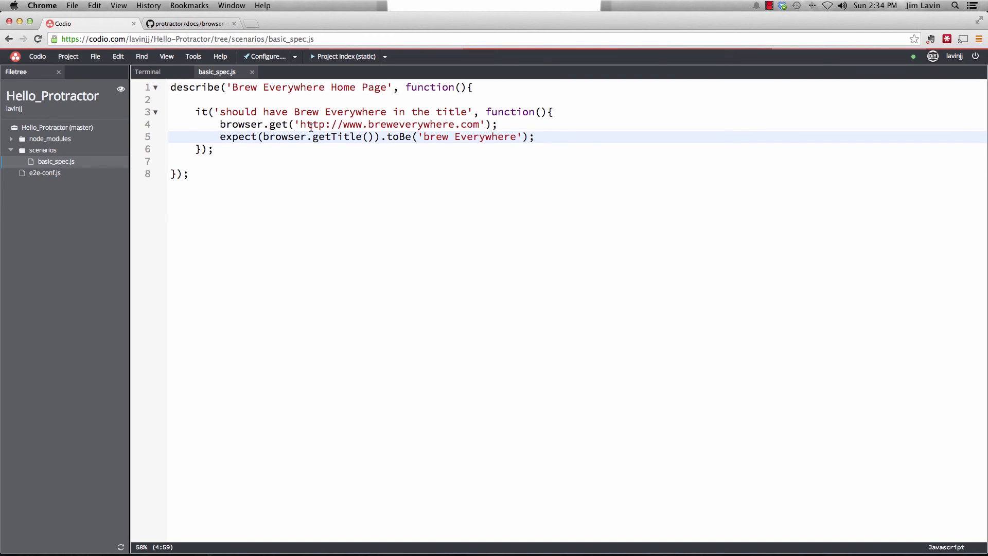
# Capitalize the expected title to 'Brew Everywhere', then close the terminal tab
pyautogui.doubleClick(389, 125)
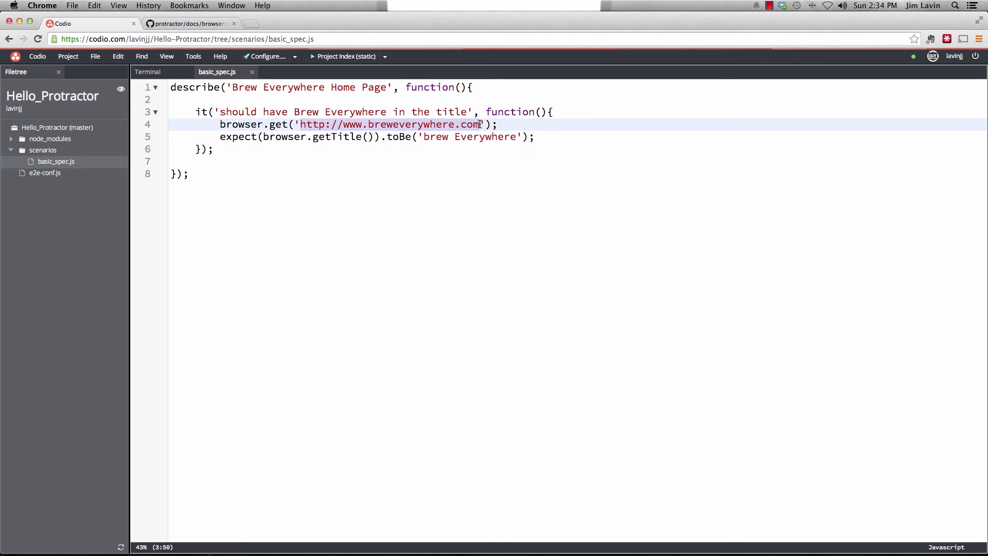
pyautogui.moveTo(312, 136)
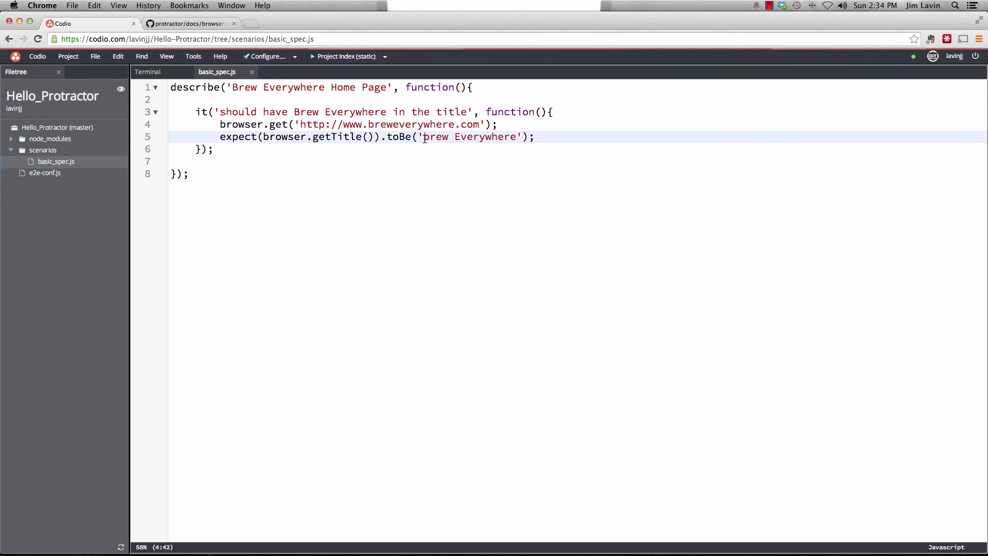
pyautogui.doubleClick(469, 137)
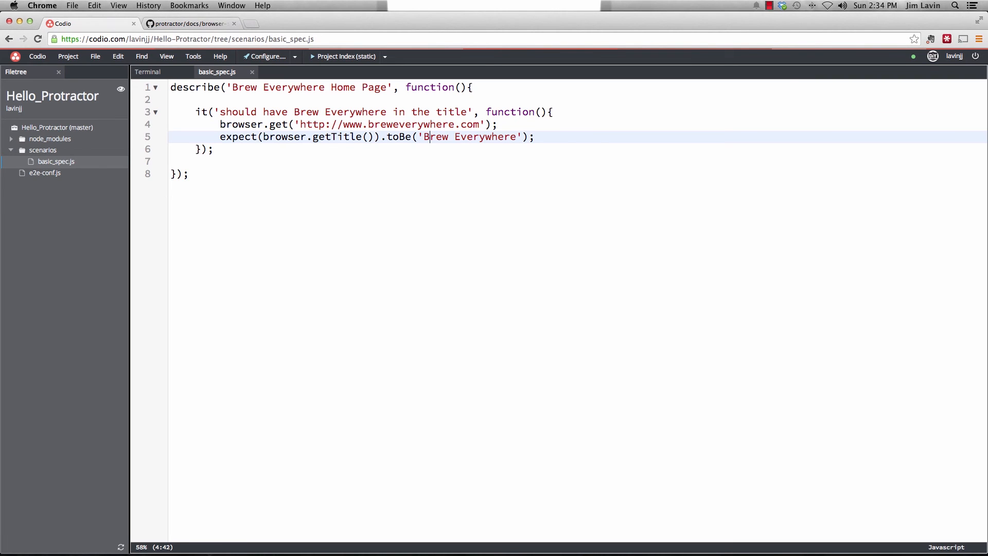
pyautogui.moveTo(397, 111)
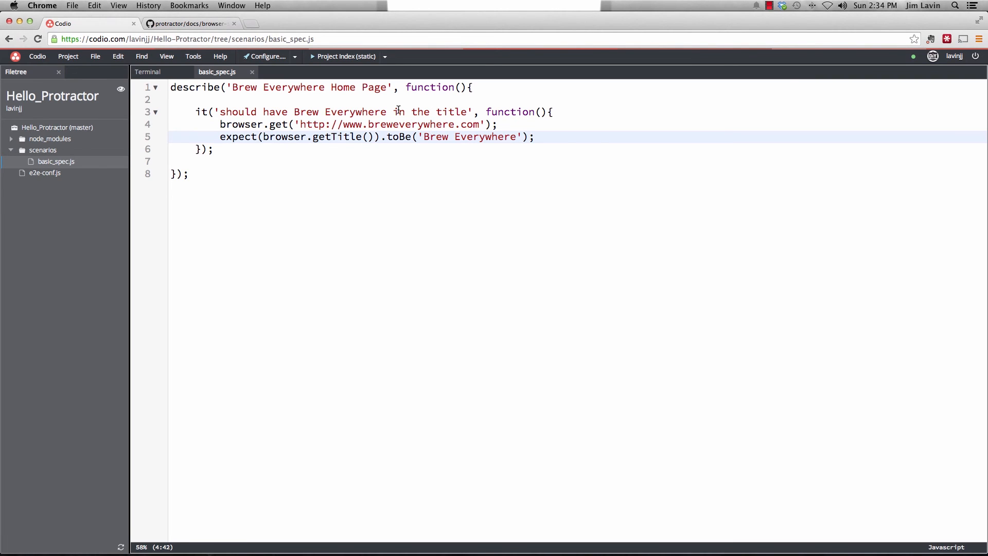
pyautogui.click(147, 71)
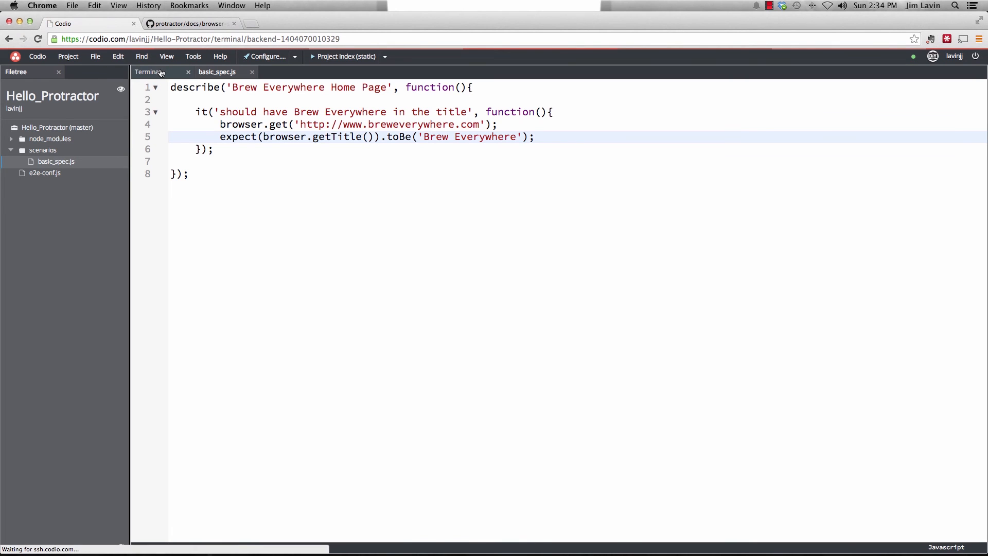
pyautogui.click(148, 71)
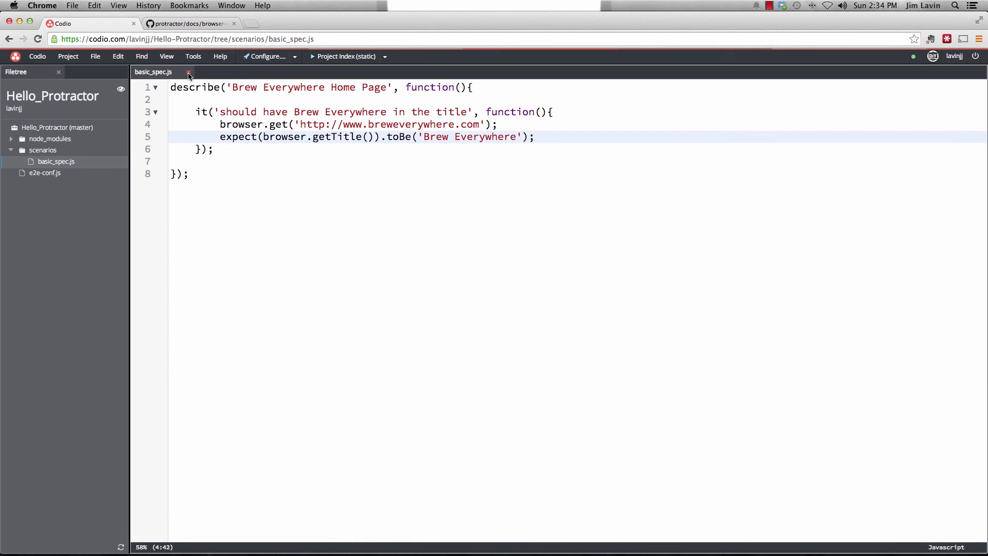
# Define "Start Selenium Server": "node node_modules/protractor/bin/webdriver-manager start" in .codio commands, followed by a comma
pyautogui.click(295, 55)
pyautogui.write('"')
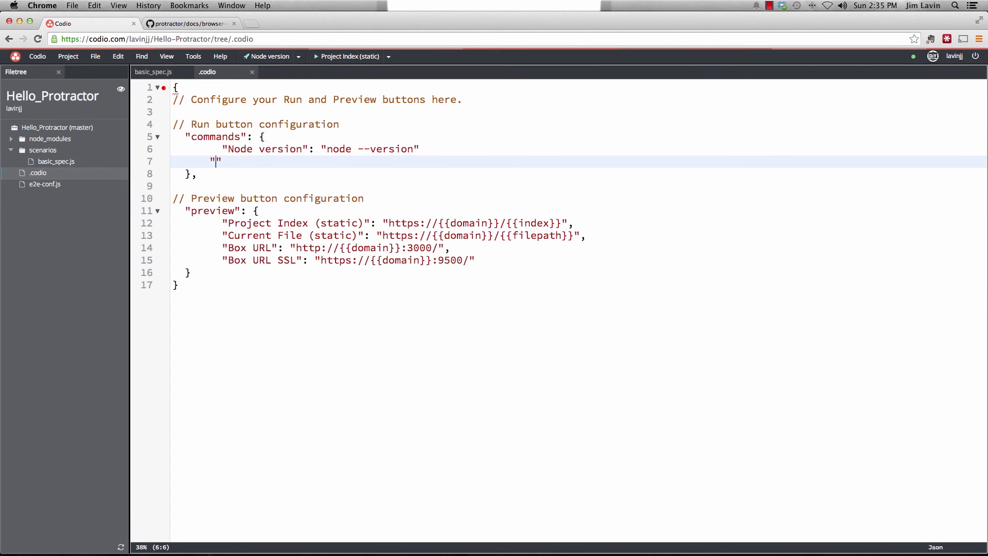
pyautogui.write('Start Selenium')
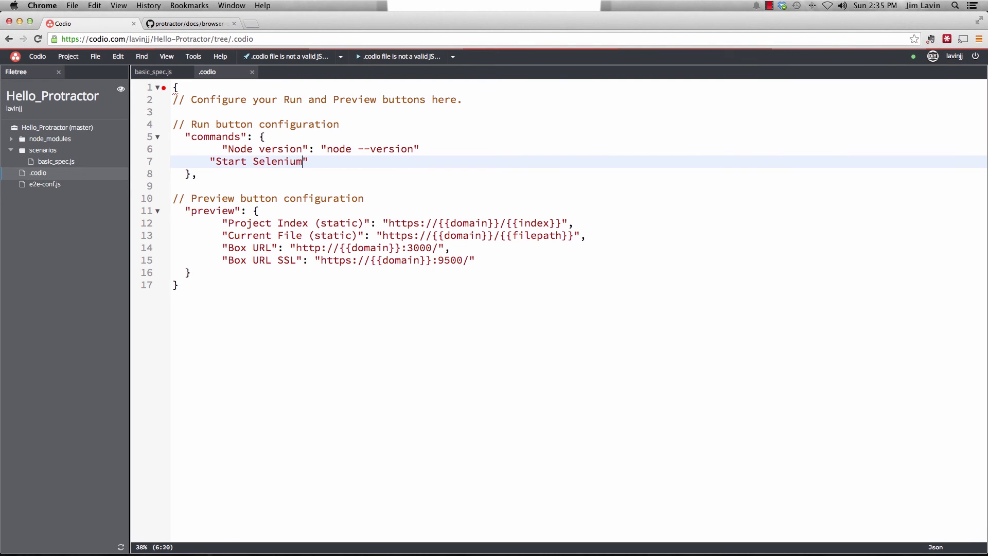
pyautogui.write('Server')
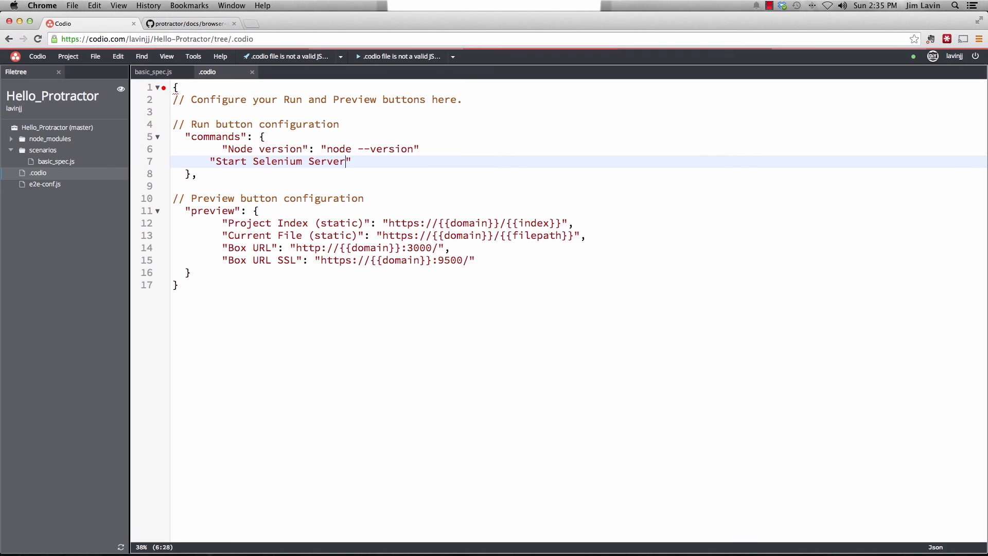
pyautogui.write(':')
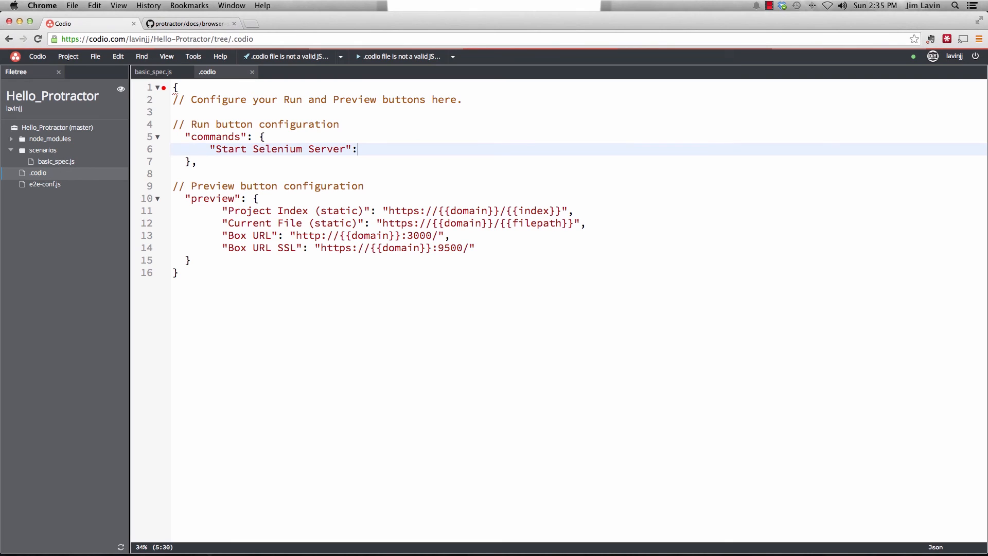
pyautogui.write('""')
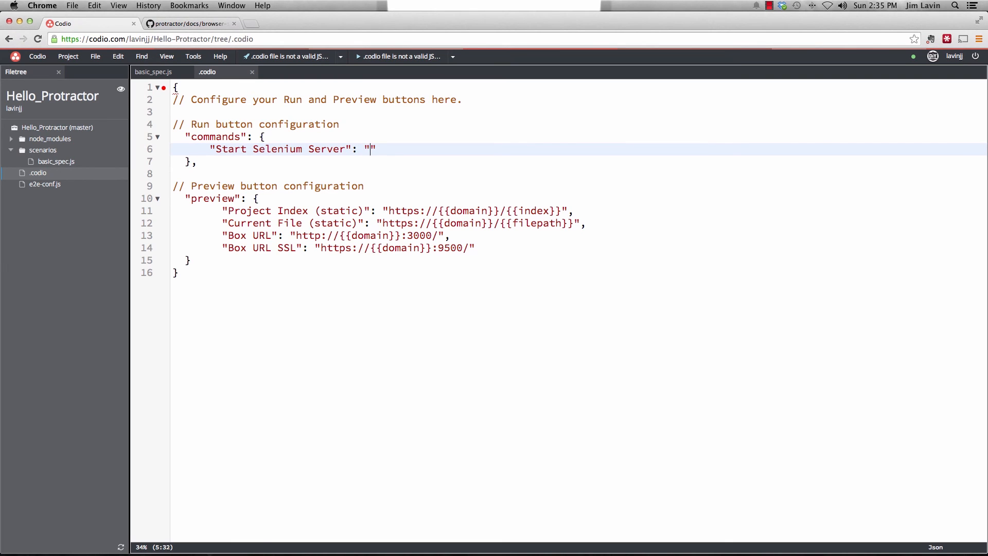
pyautogui.write('node')
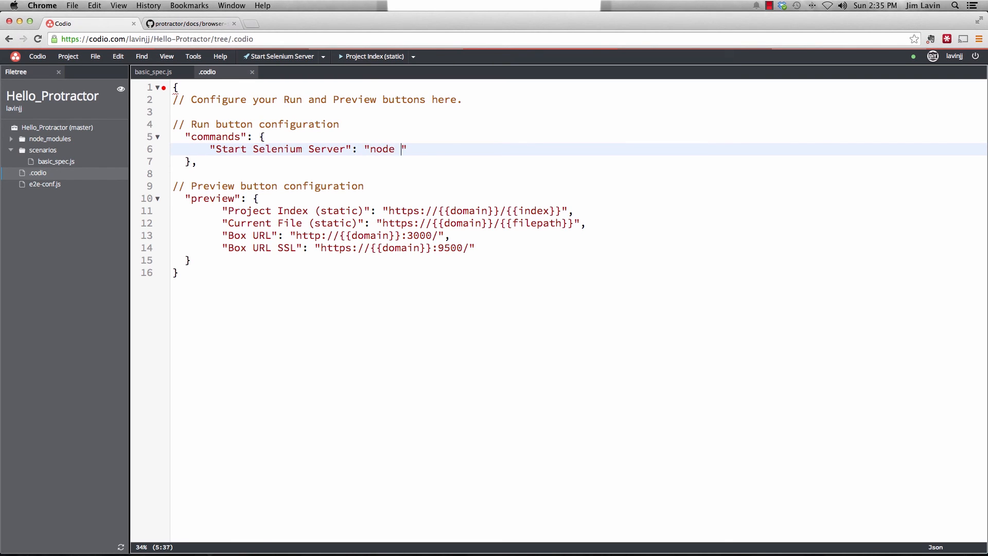
pyautogui.write('node')
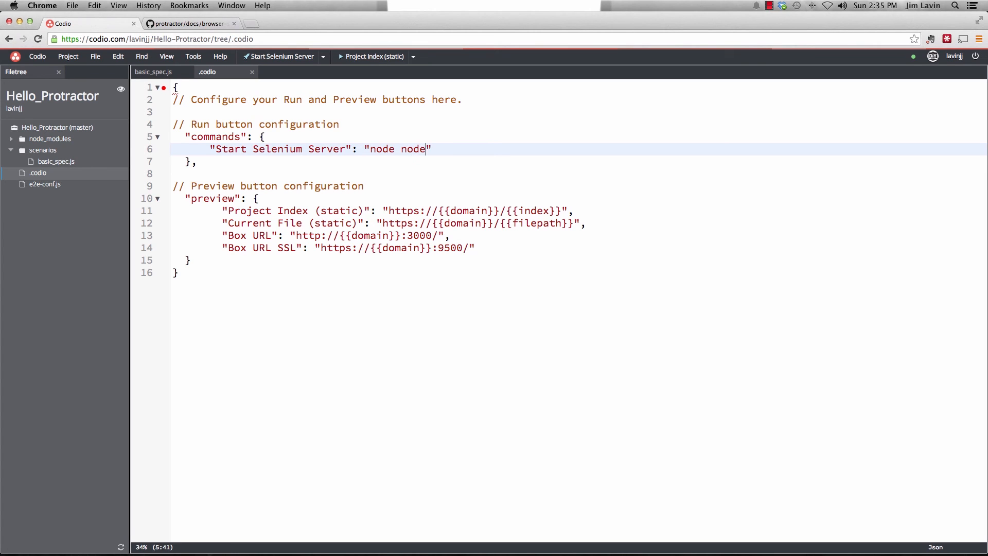
pyautogui.write('_modules')
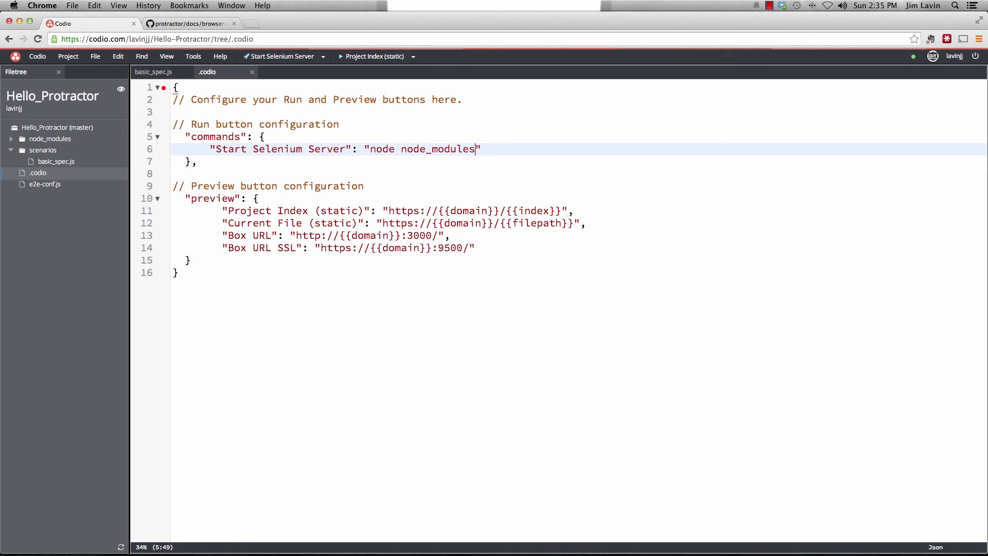
pyautogui.write('/protra')
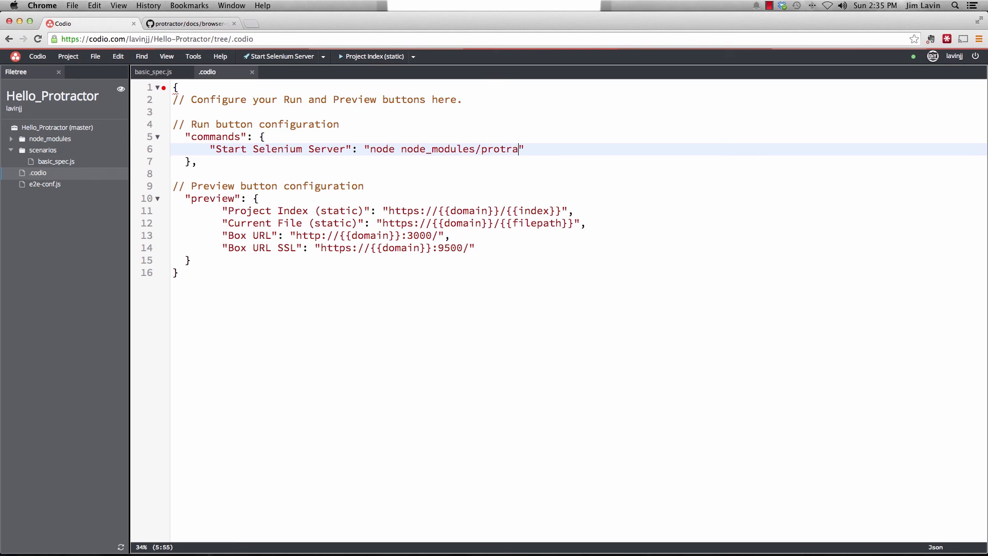
pyautogui.write('ctor/')
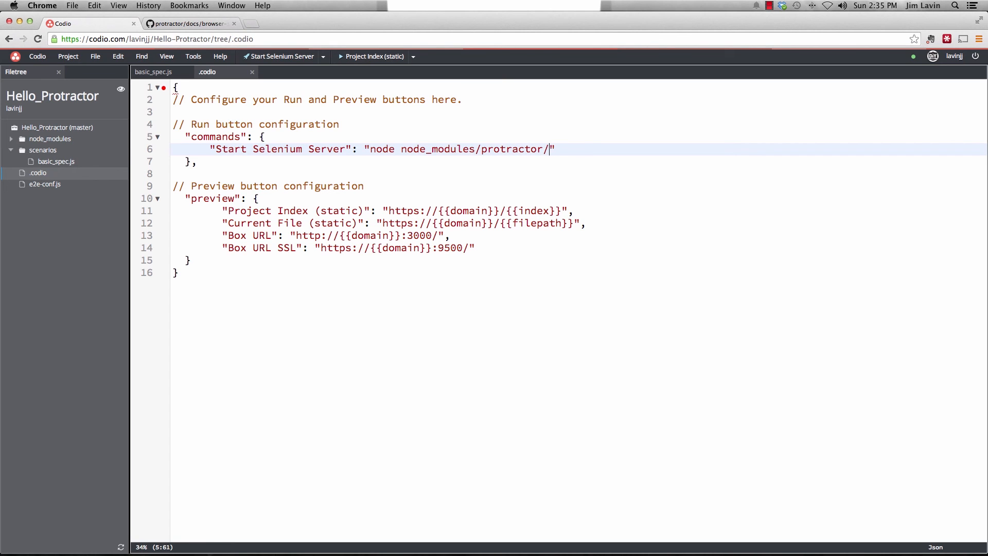
pyautogui.write('bin/web')
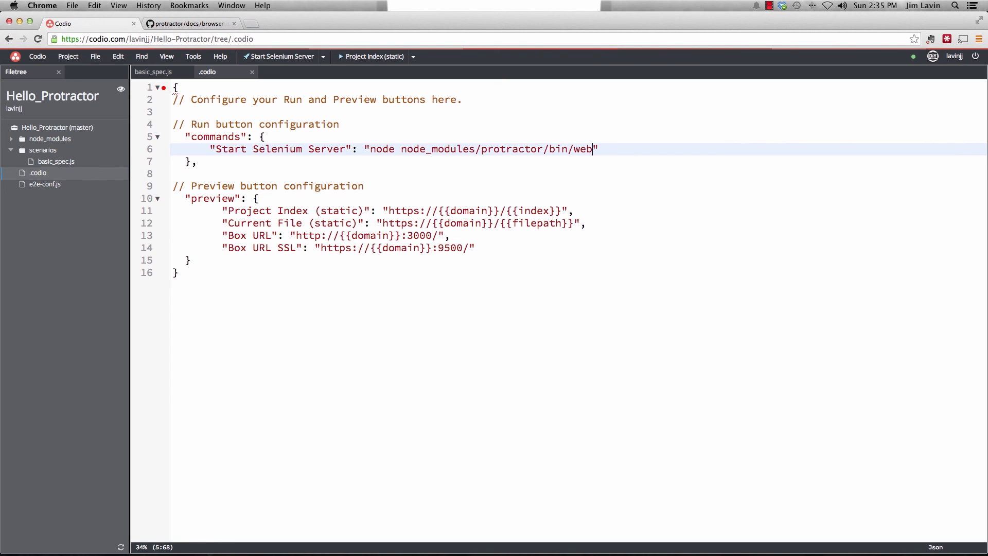
pyautogui.write('driver-')
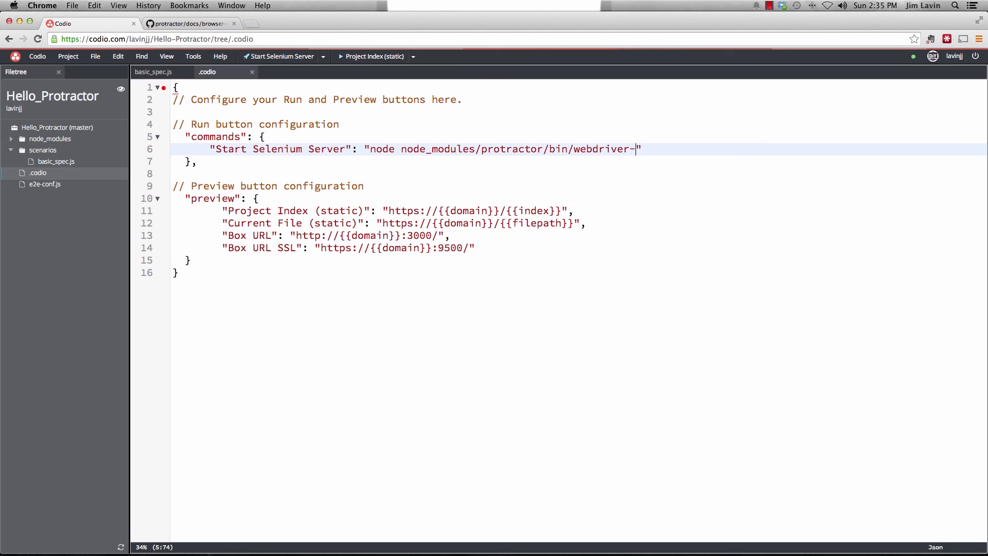
pyautogui.write('manager')
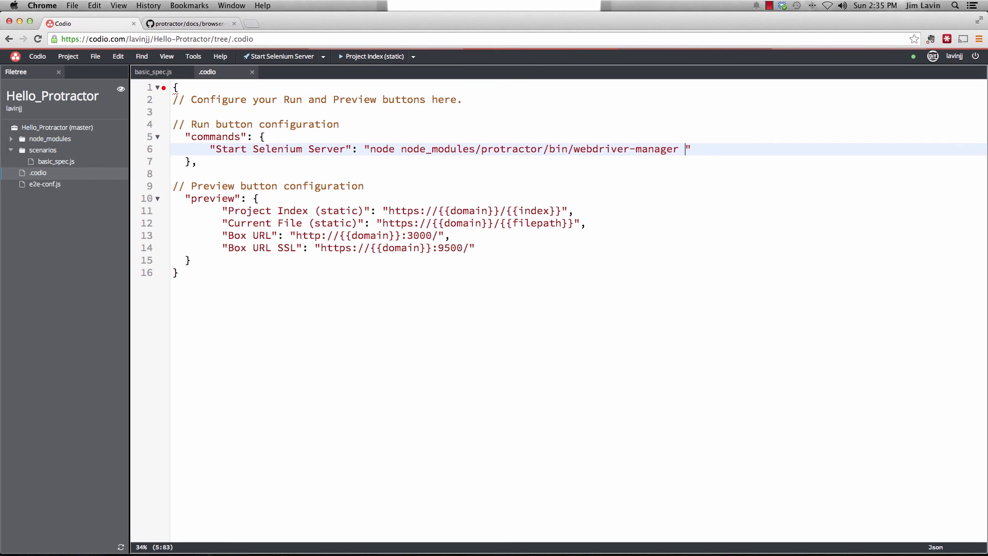
pyautogui.write('start')
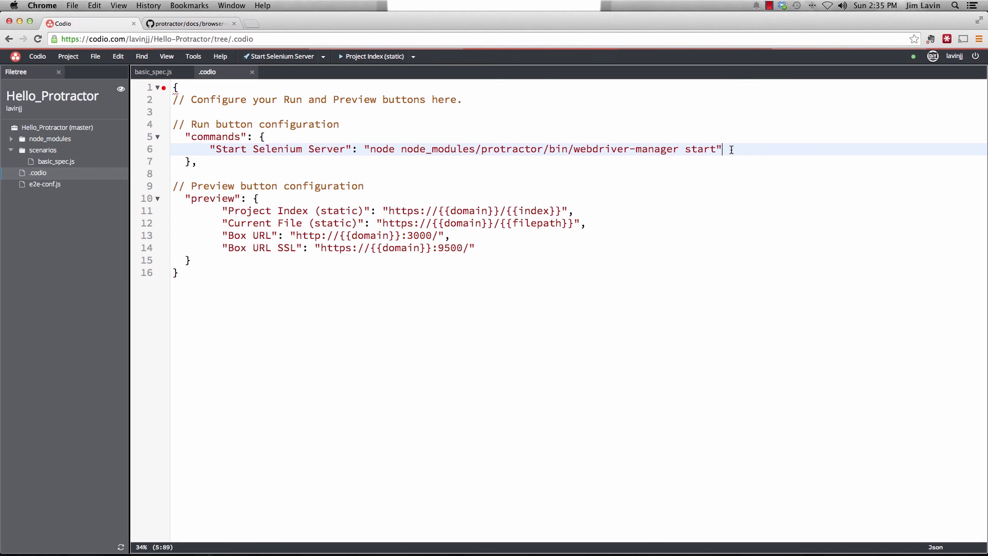
pyautogui.write(',')
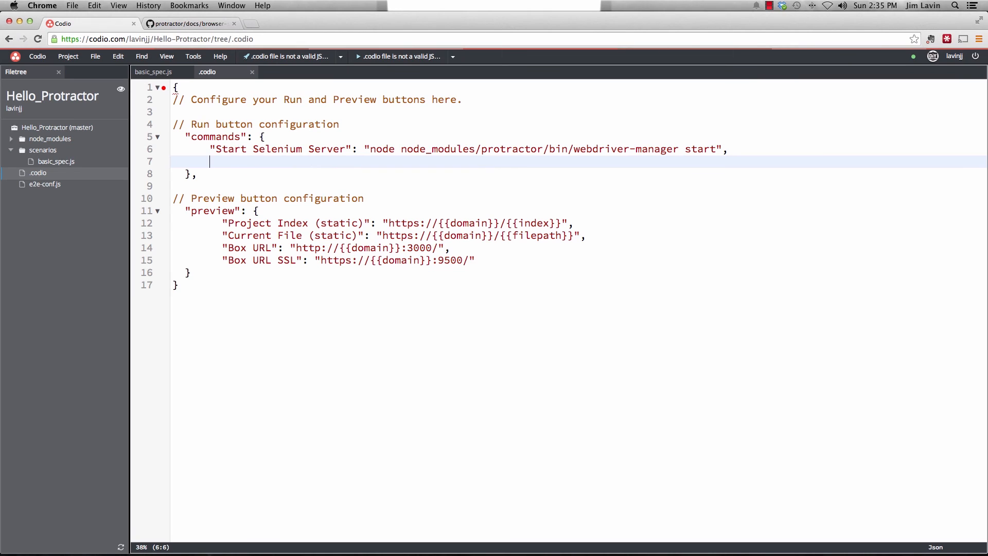
# Define "Run E2E Tests": "node node_modules/protractor/bin/protractor e2e-conf.js" as the second command
pyautogui.write('"Run "')
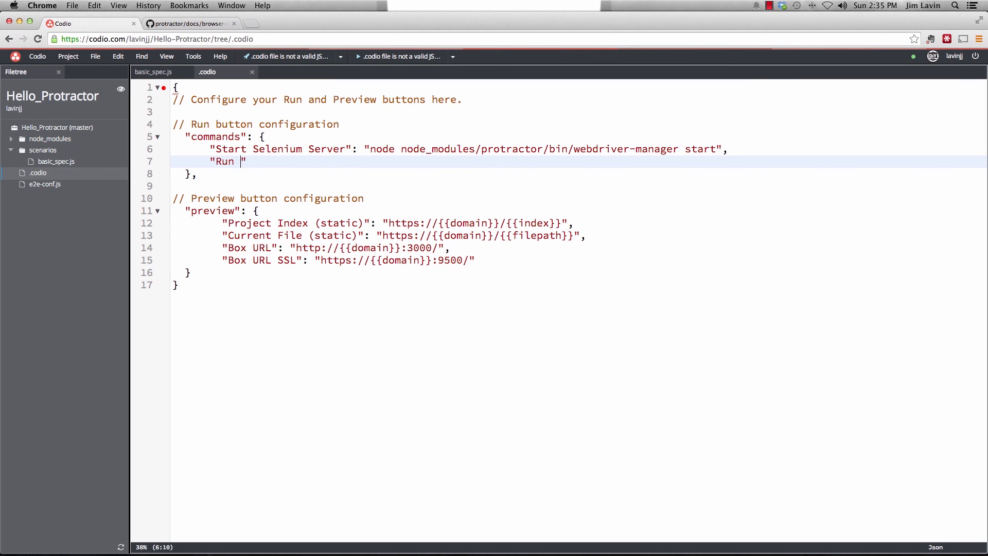
pyautogui.write('E2E Tests')
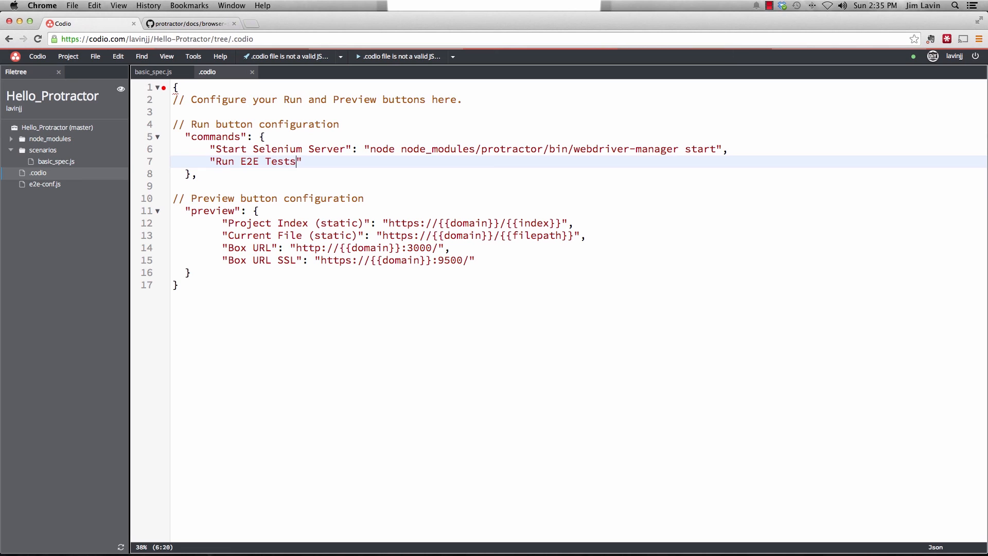
pyautogui.write('":')
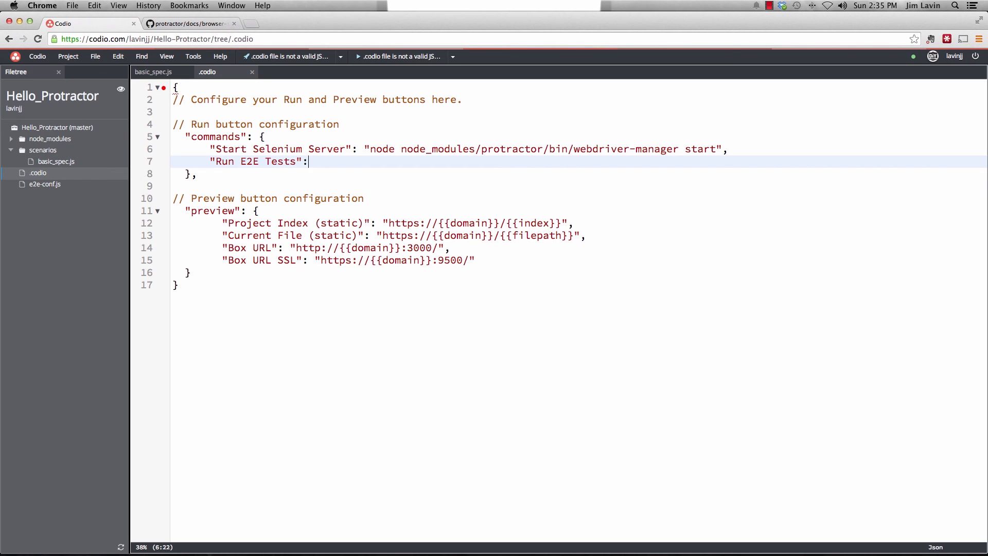
pyautogui.write('""')
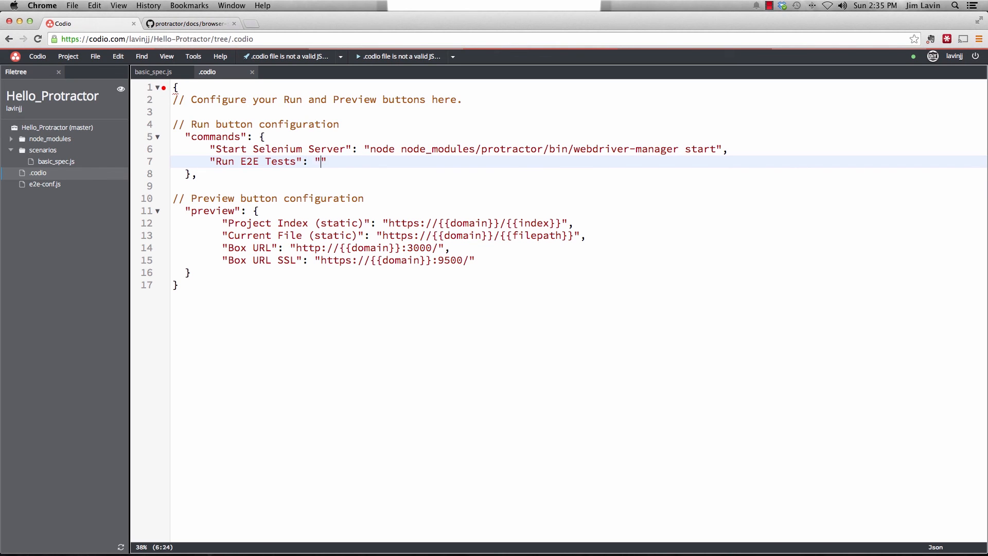
pyautogui.write('node')
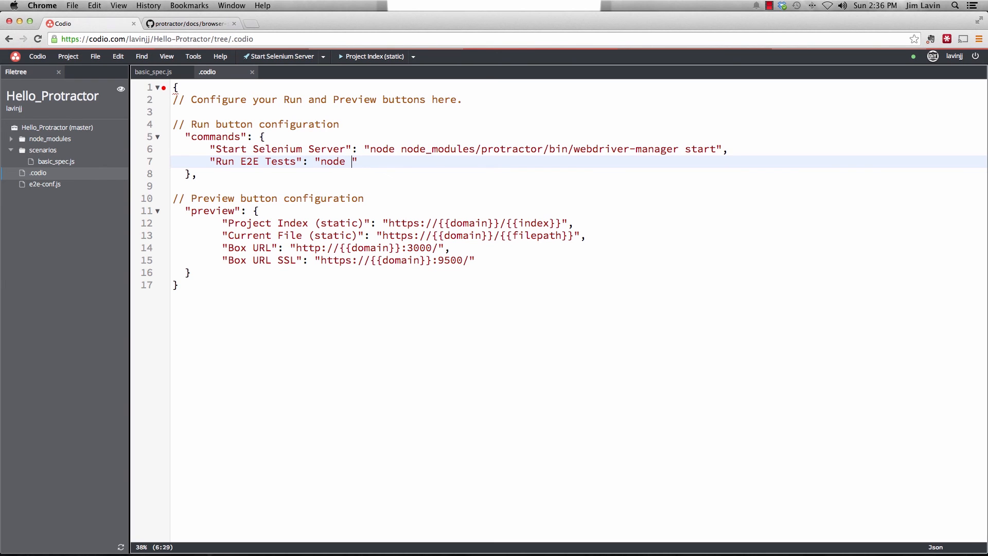
pyautogui.write('node_modules')
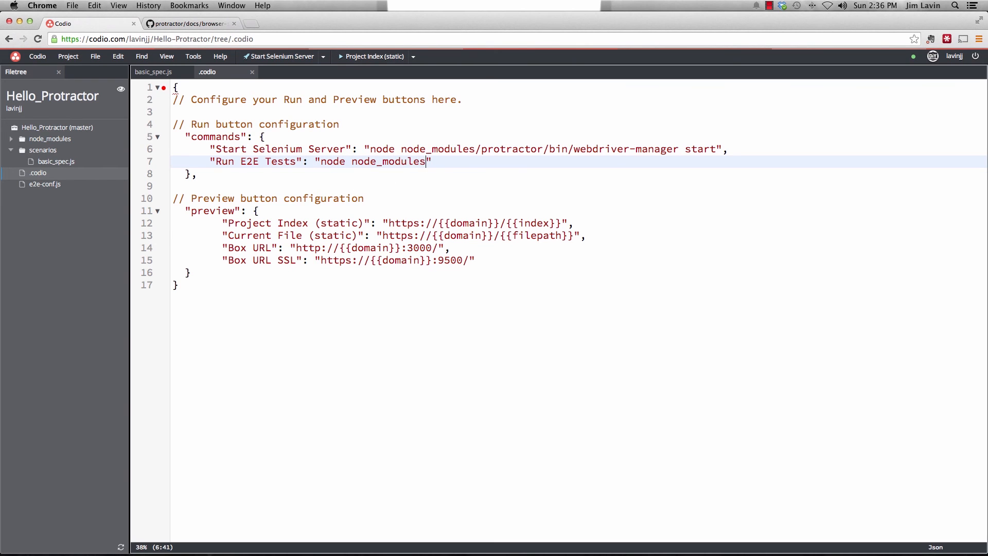
pyautogui.write('/protractor')
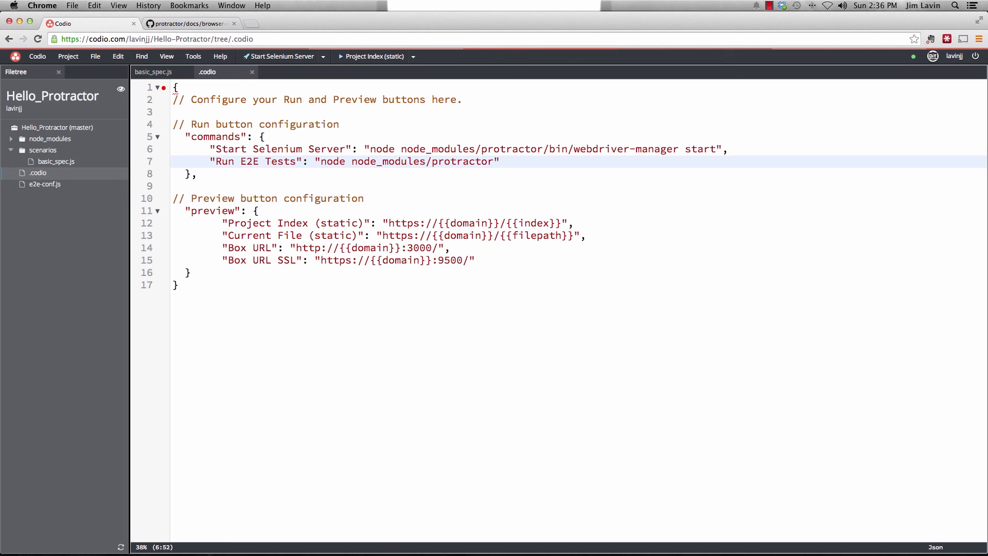
pyautogui.write('/bin')
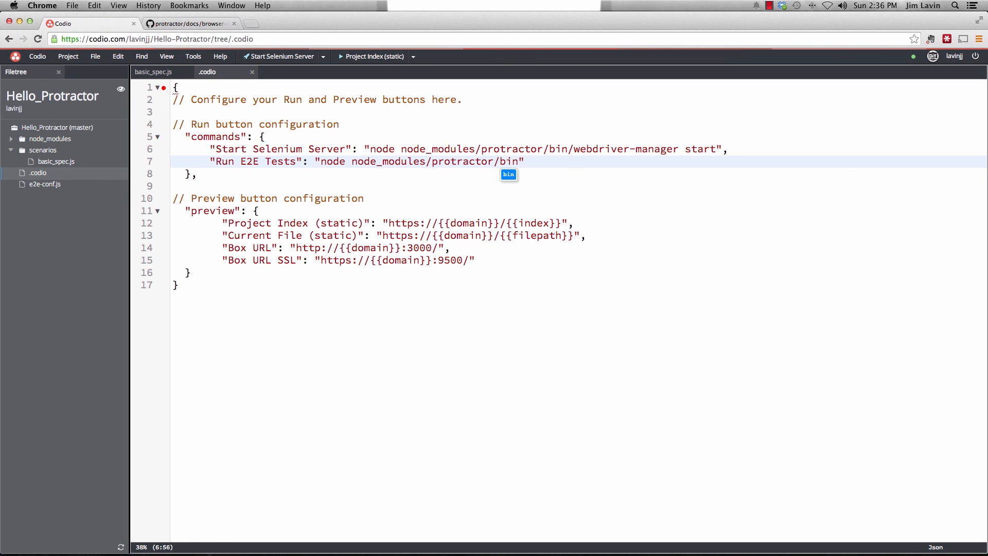
pyautogui.write('/protractor')
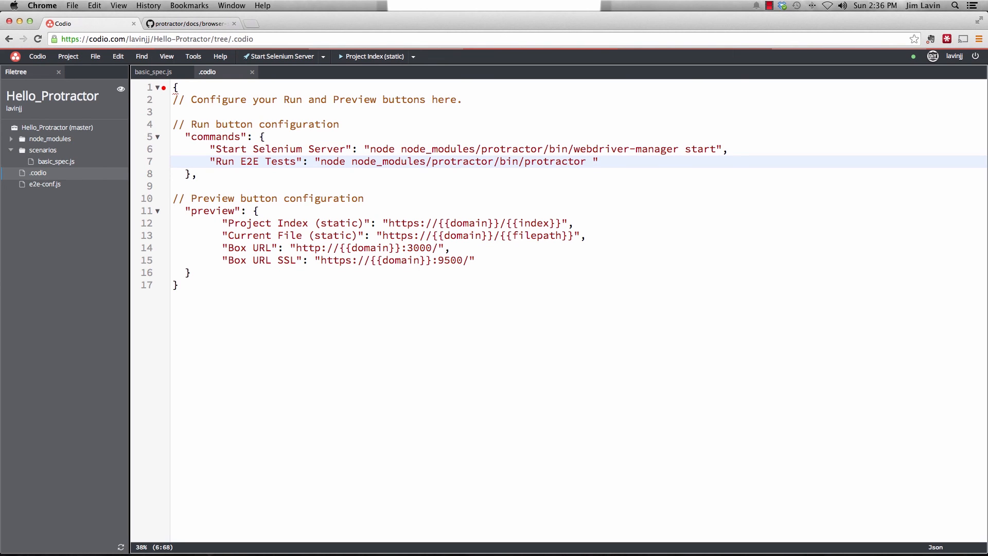
pyautogui.write('e2e')
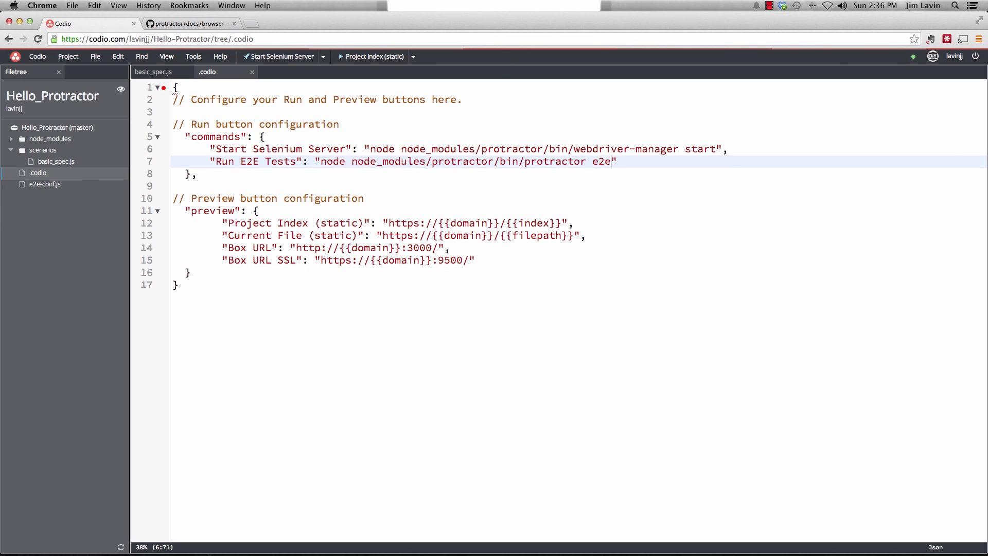
pyautogui.write('-conf')
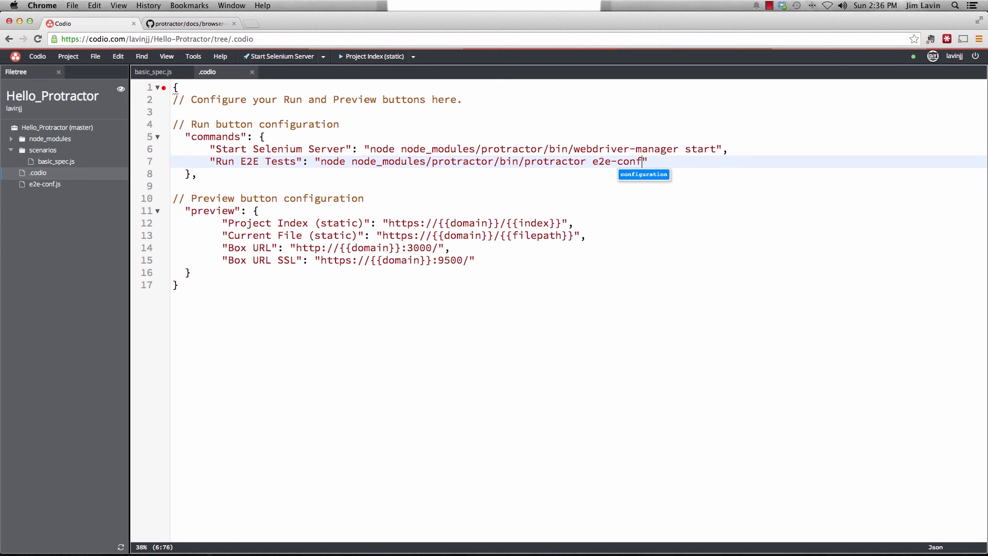
pyautogui.write('.js')
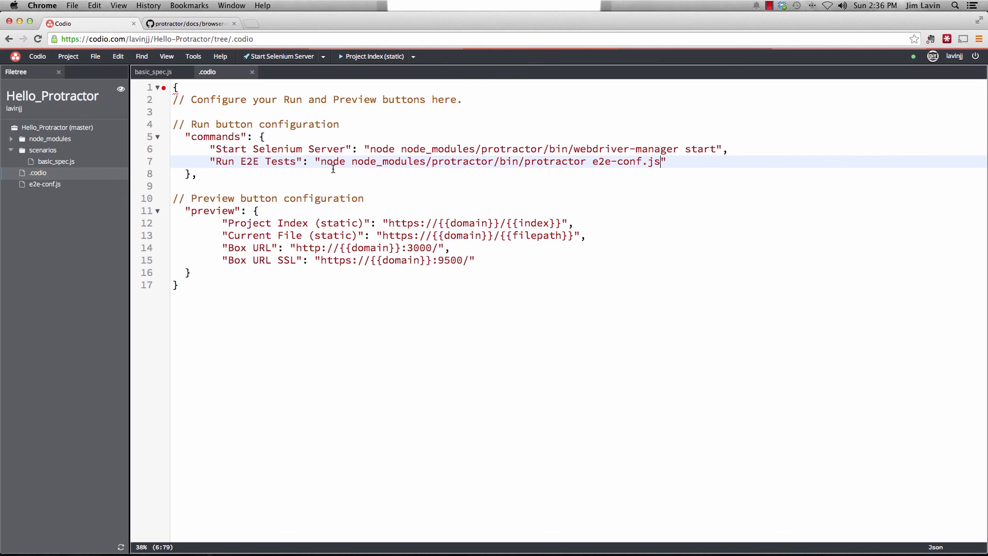
pyautogui.moveTo(252, 72)
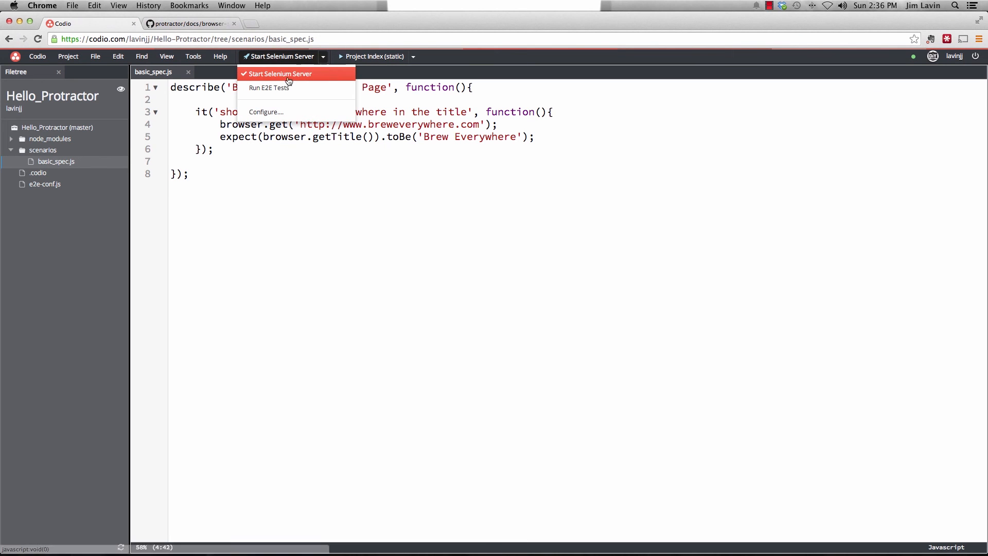
# Run Start Selenium Server, then Run E2E Tests, finishing with 1 test, 0 failures
pyautogui.click(279, 74)
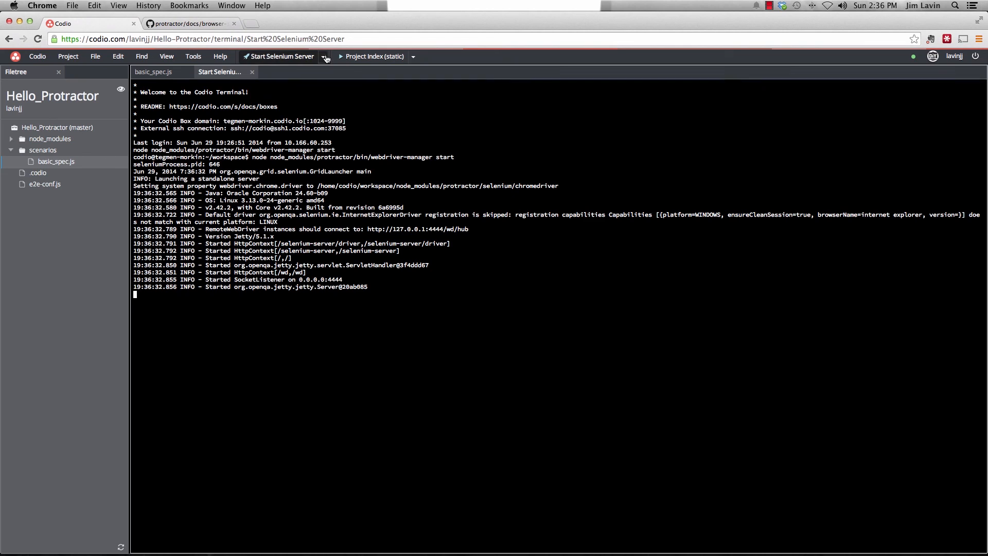
pyautogui.click(324, 55)
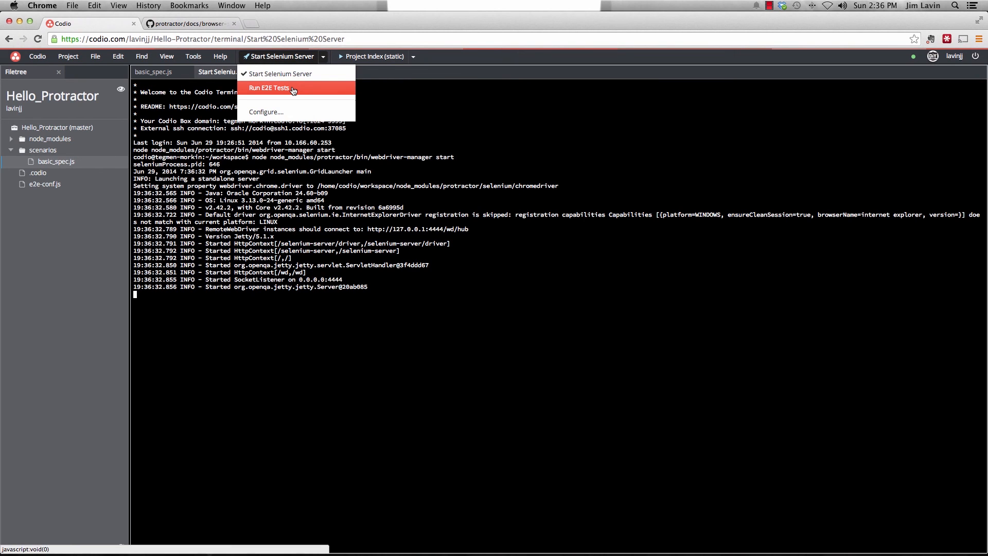
pyautogui.click(269, 87)
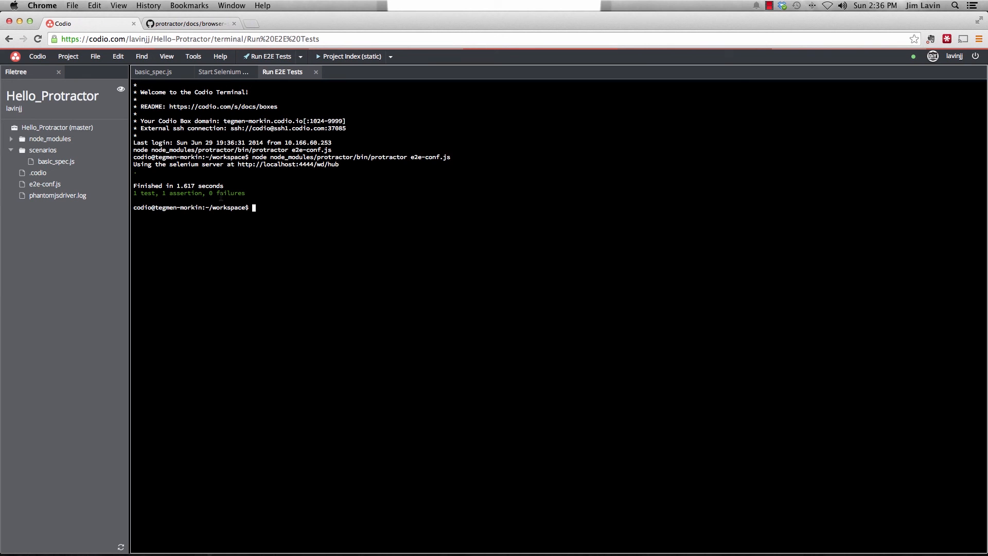
# Change the expected title to 'brew Everywhere' and rerun protractor e2e-conf.js to get 1 failure
pyautogui.click(152, 71)
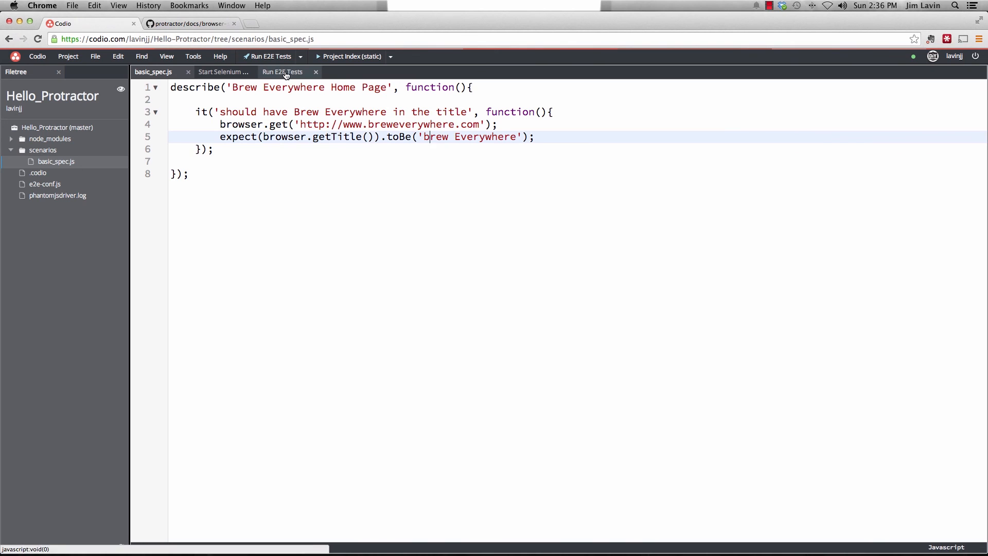
pyautogui.click(282, 71)
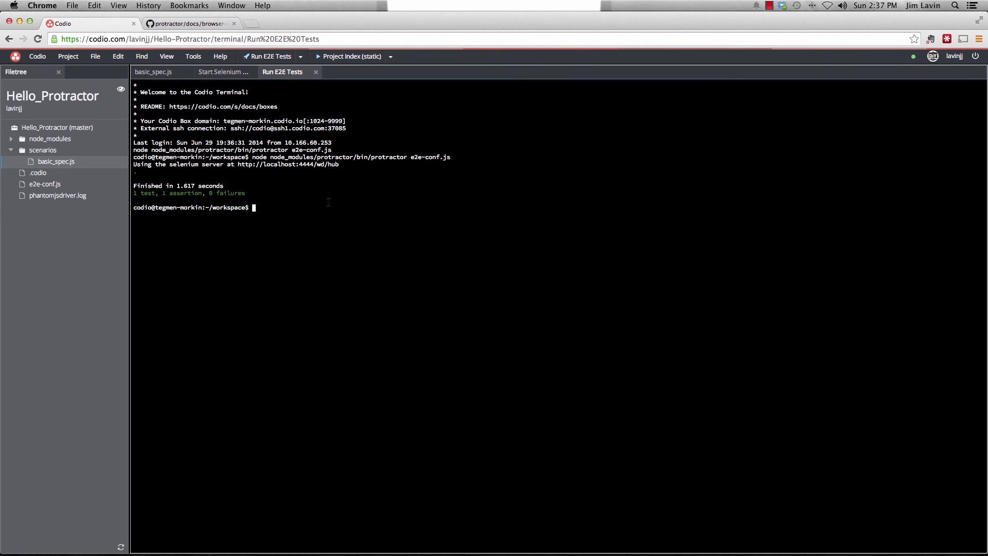
pyautogui.write('node node_modules/protractor/bin/protractor e2e-conf.js')
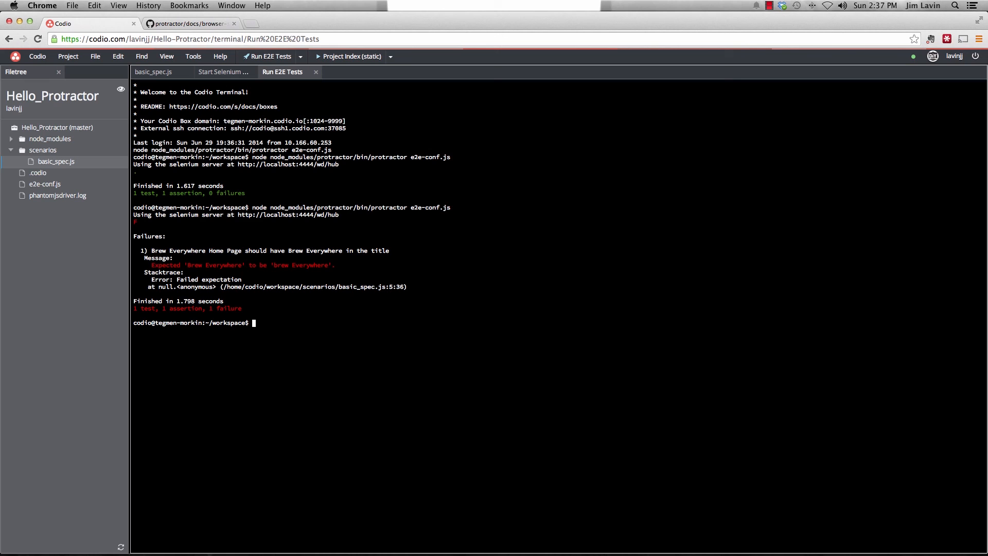
# Undo the lowercase edit so the spec expects 'Brew Everywhere', then return to the failing E2E output
pyautogui.click(151, 71)
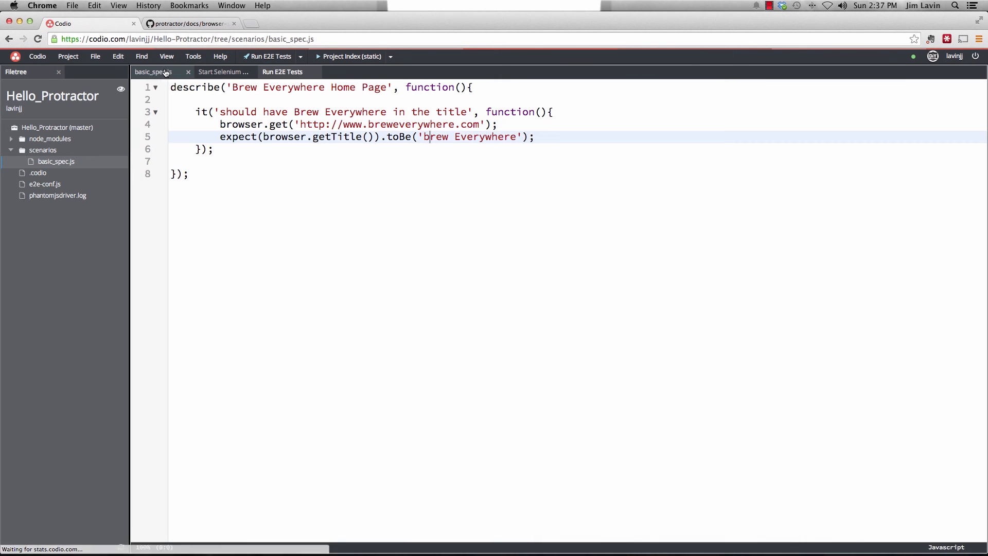
pyautogui.press('Backspace')
pyautogui.write('B')
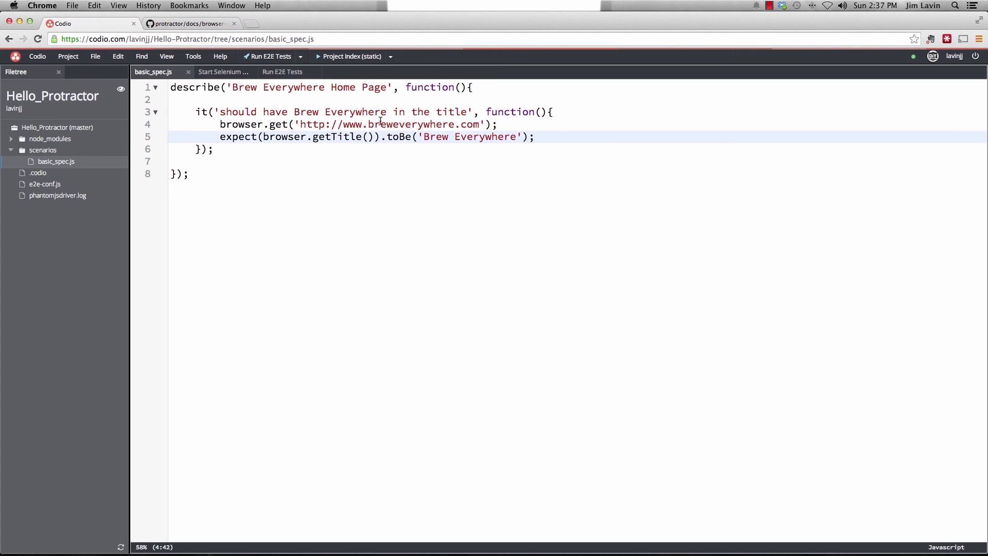
pyautogui.click(282, 71)
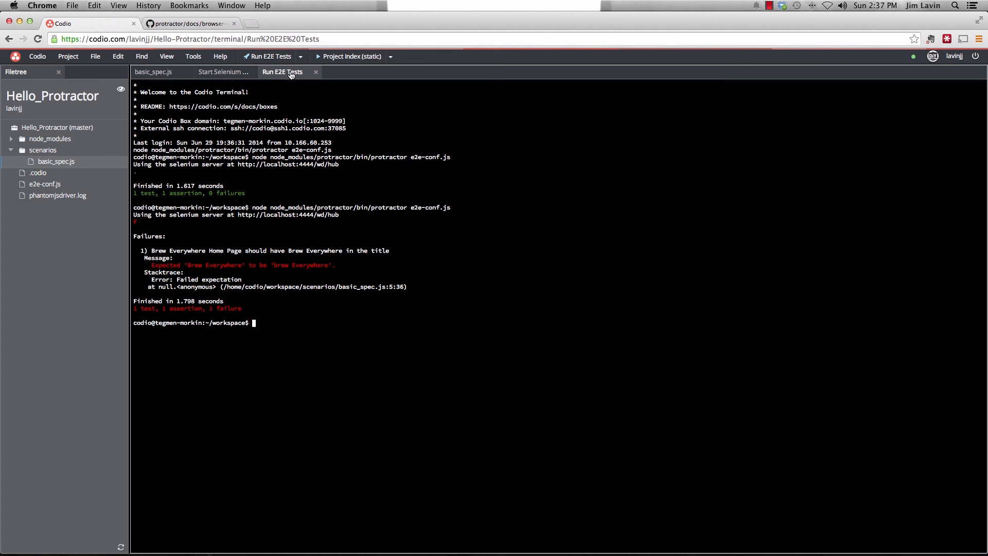